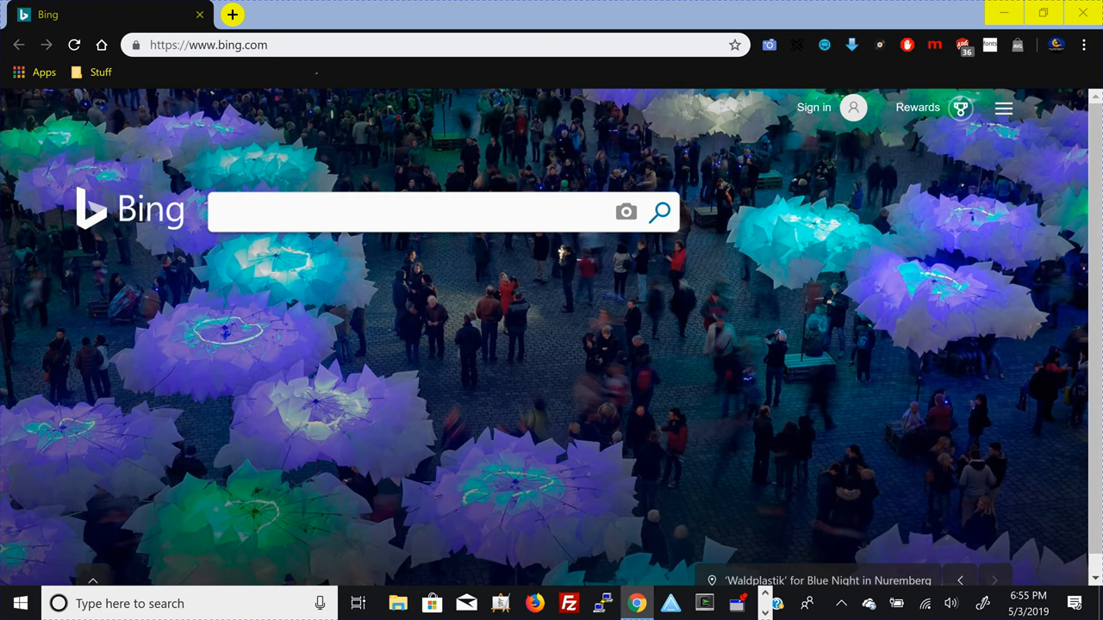
Enter the CHANN3LZ address in the address bar, correcting a typo, and load the site.
left_click(207, 45)
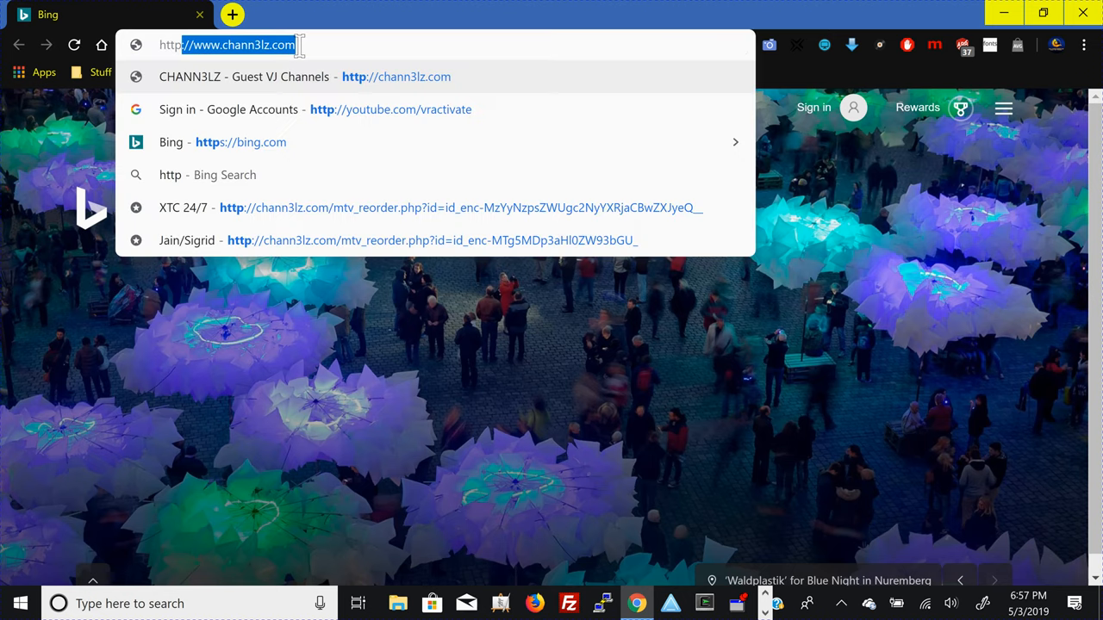
type(":")
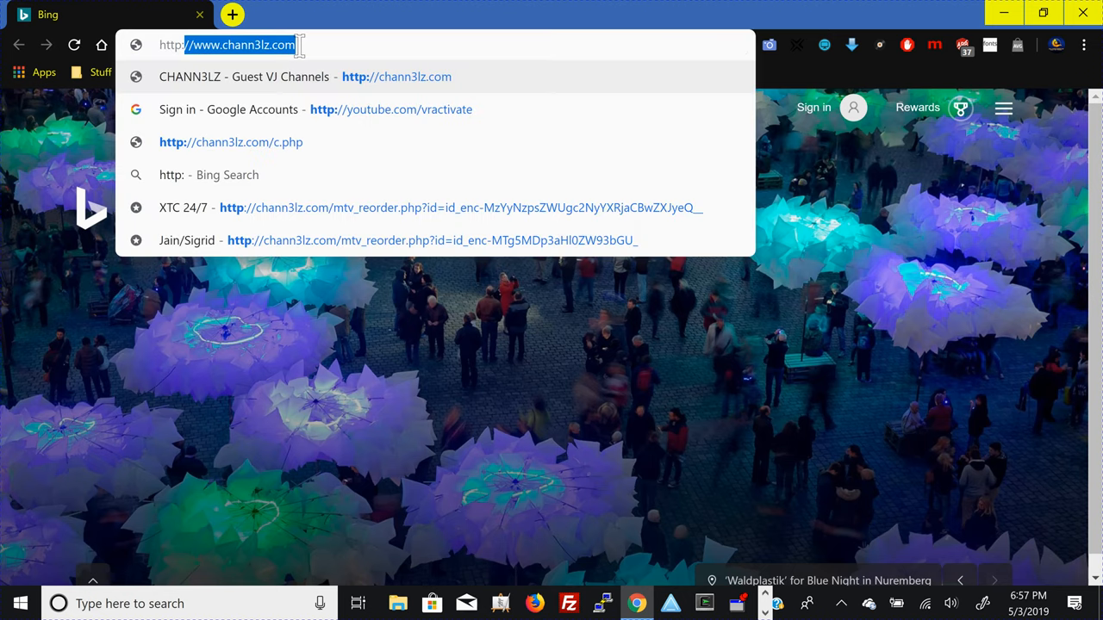
type("wwww")
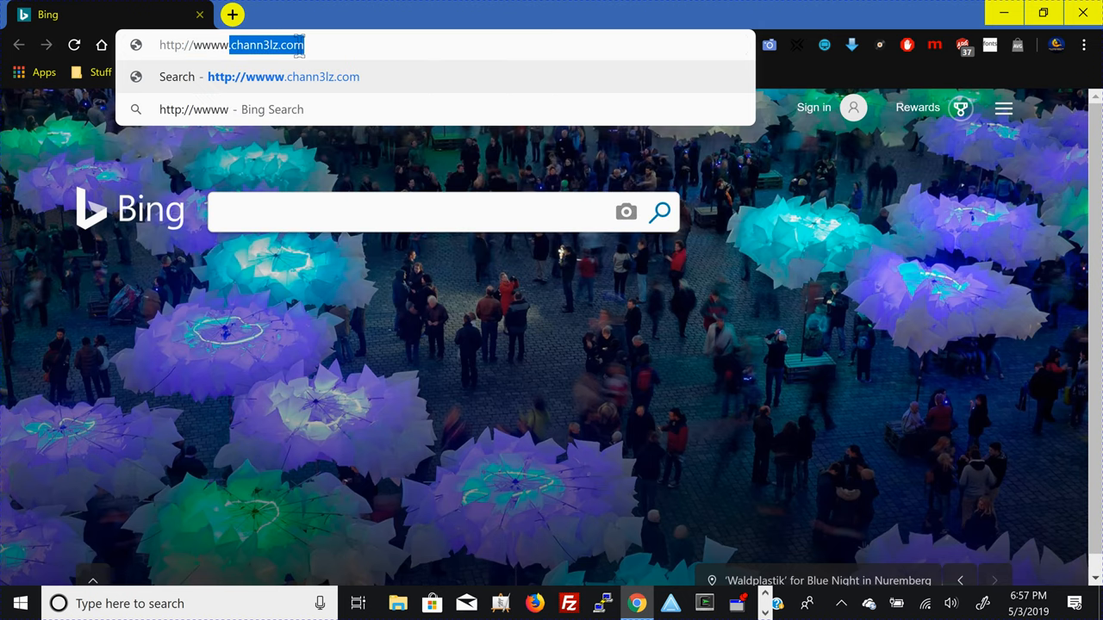
type("cc")
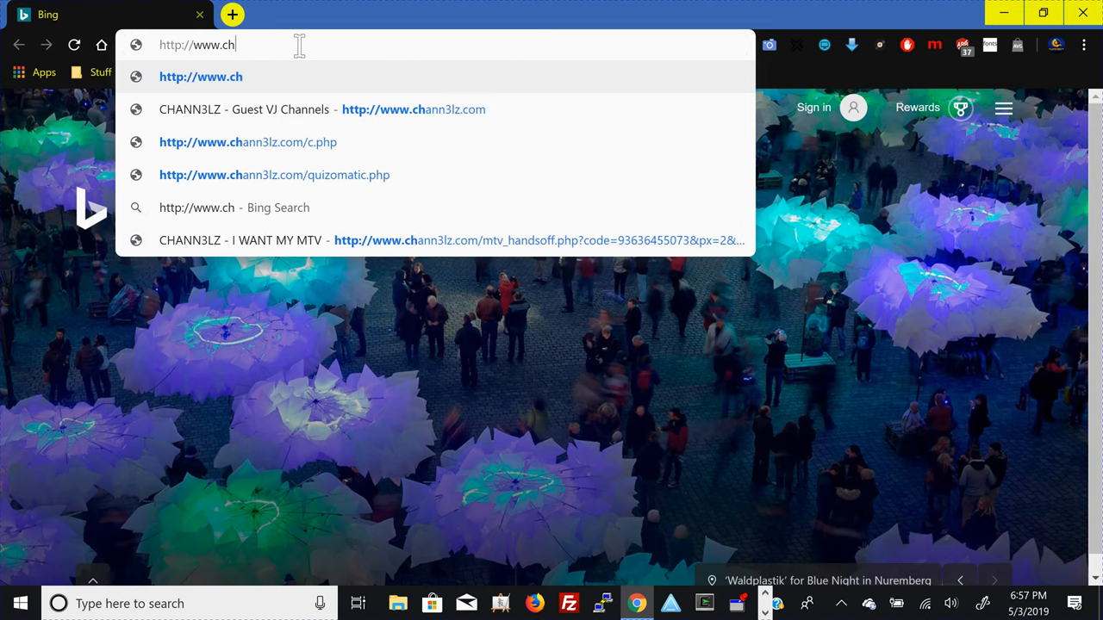
key("Backspace")
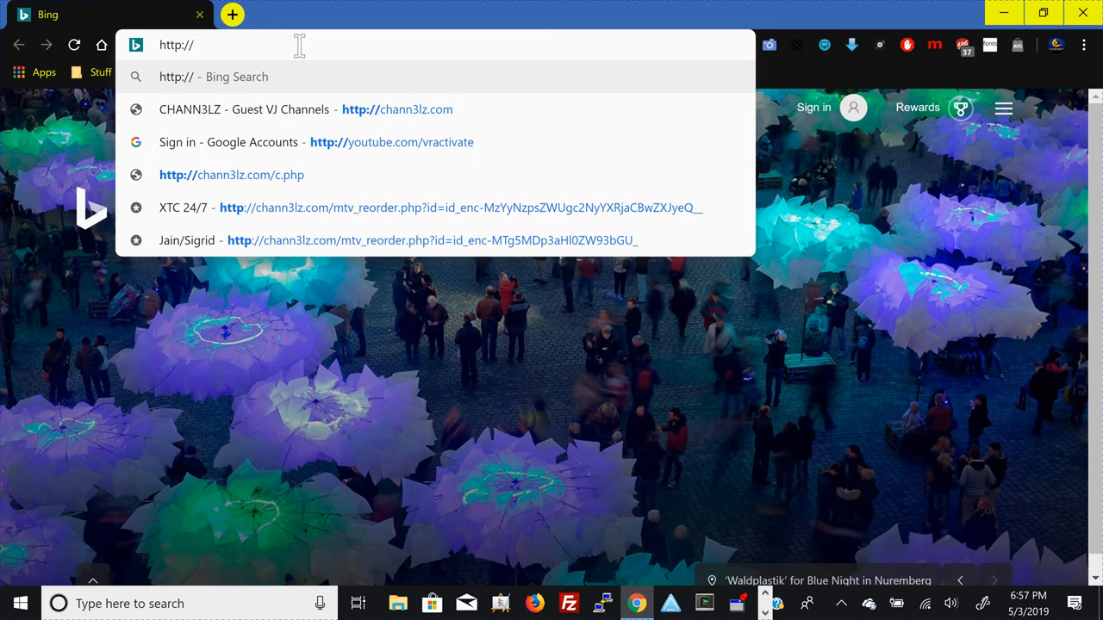
type("c3z.me")
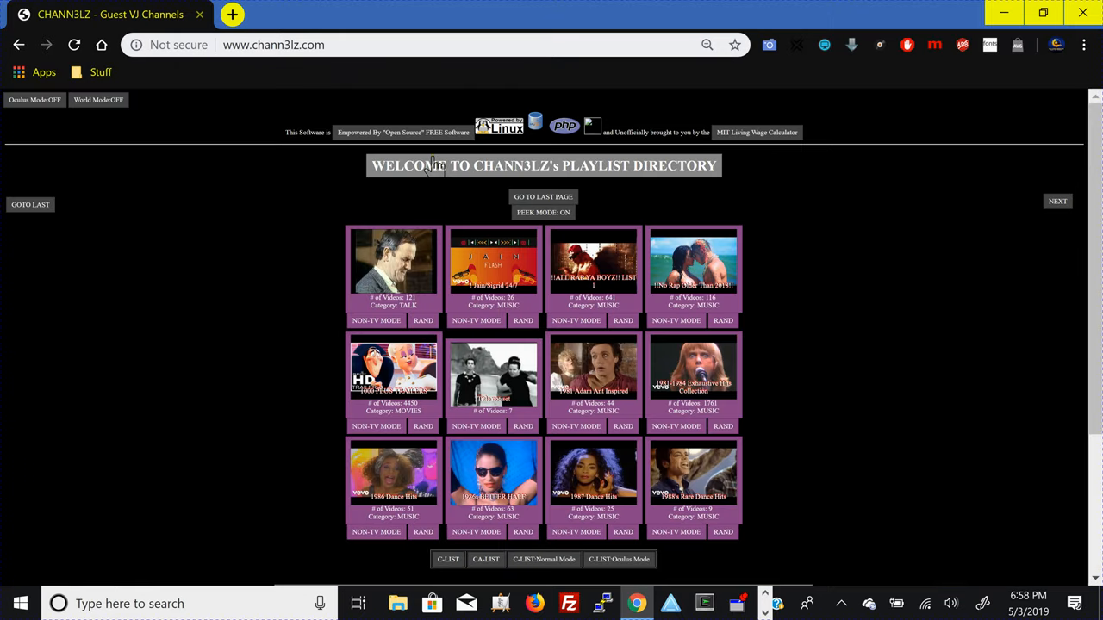
mouse_move(830, 258)
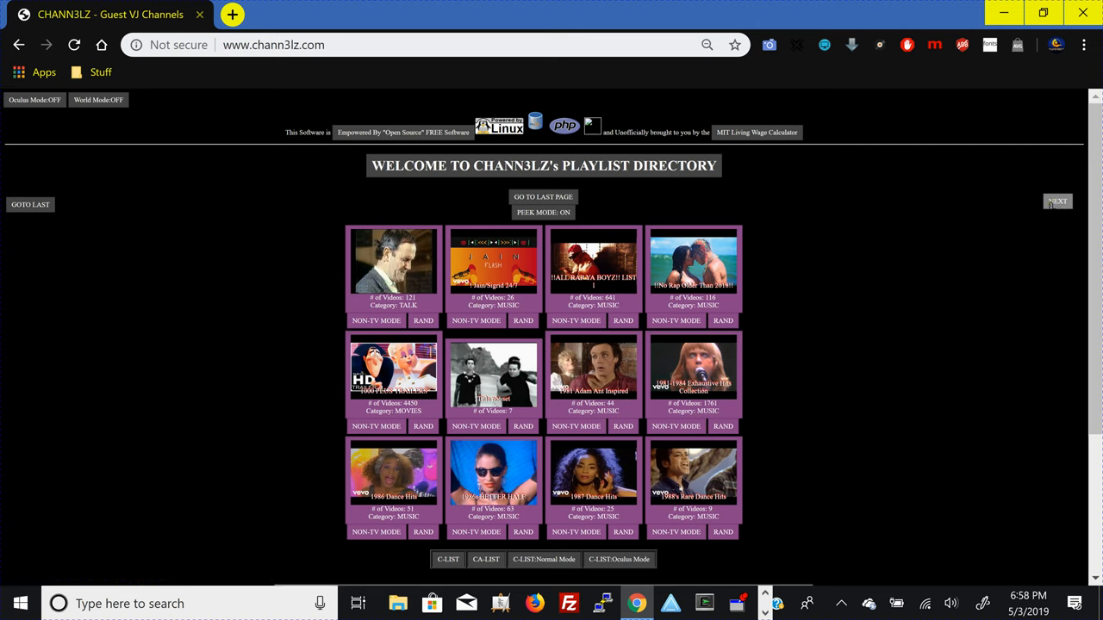
Advance the playlist directory page by page with NEXT until page 5 is shown.
left_click(1058, 200)
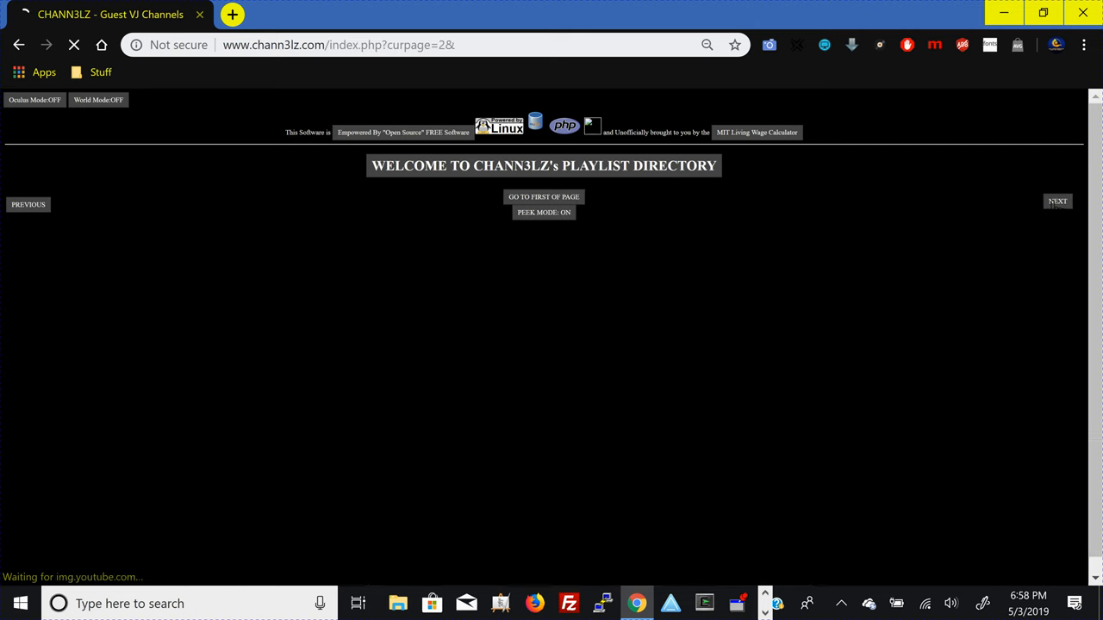
left_click(1058, 200)
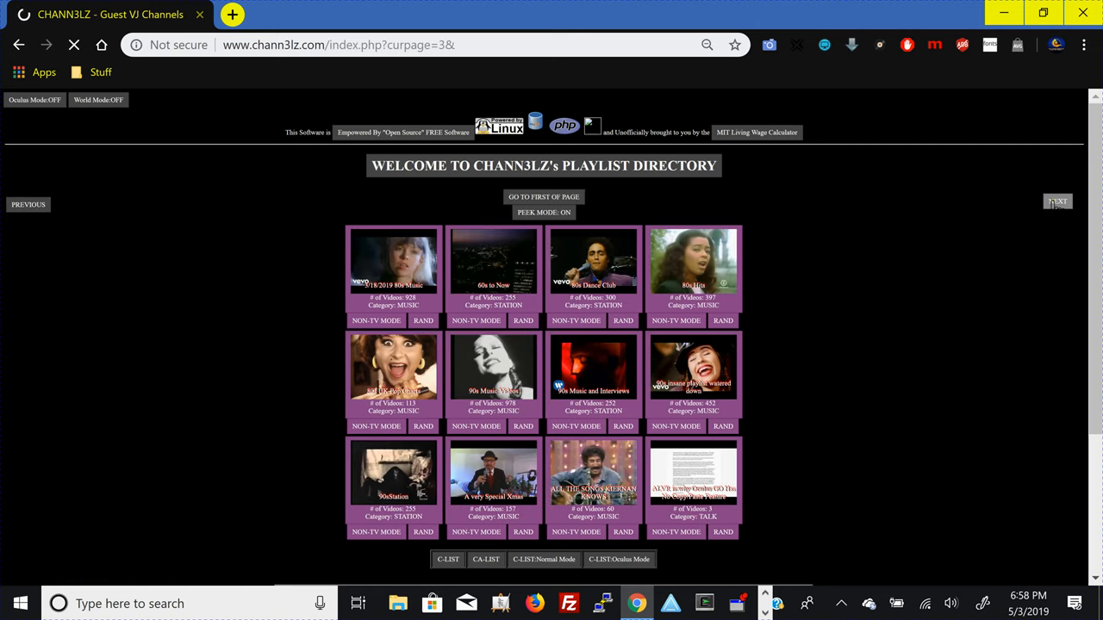
left_click(1058, 200)
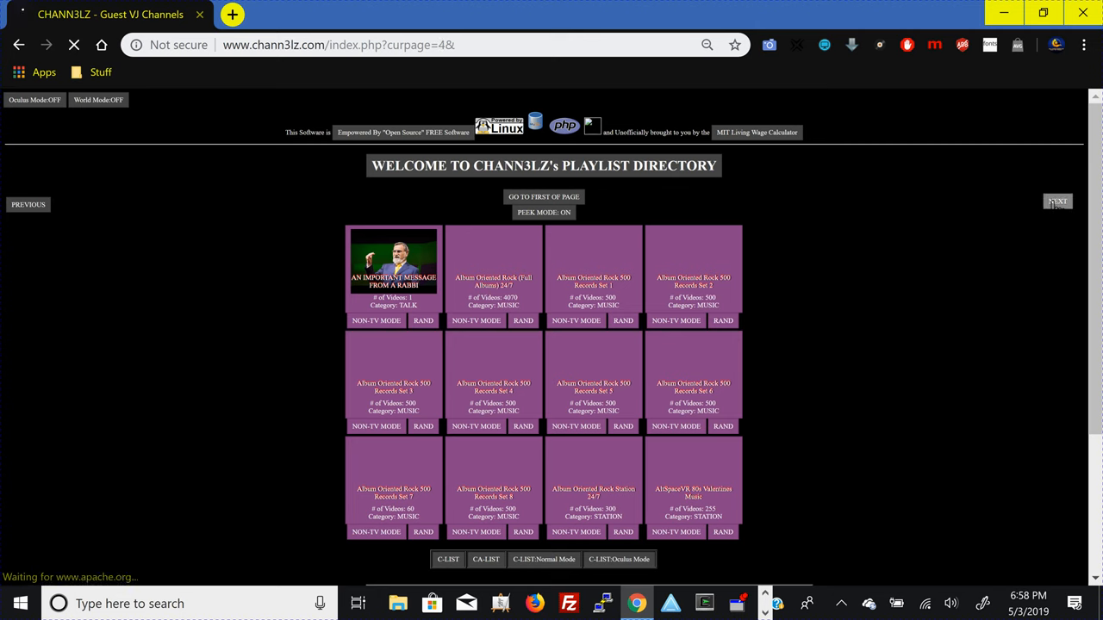
left_click(1058, 200)
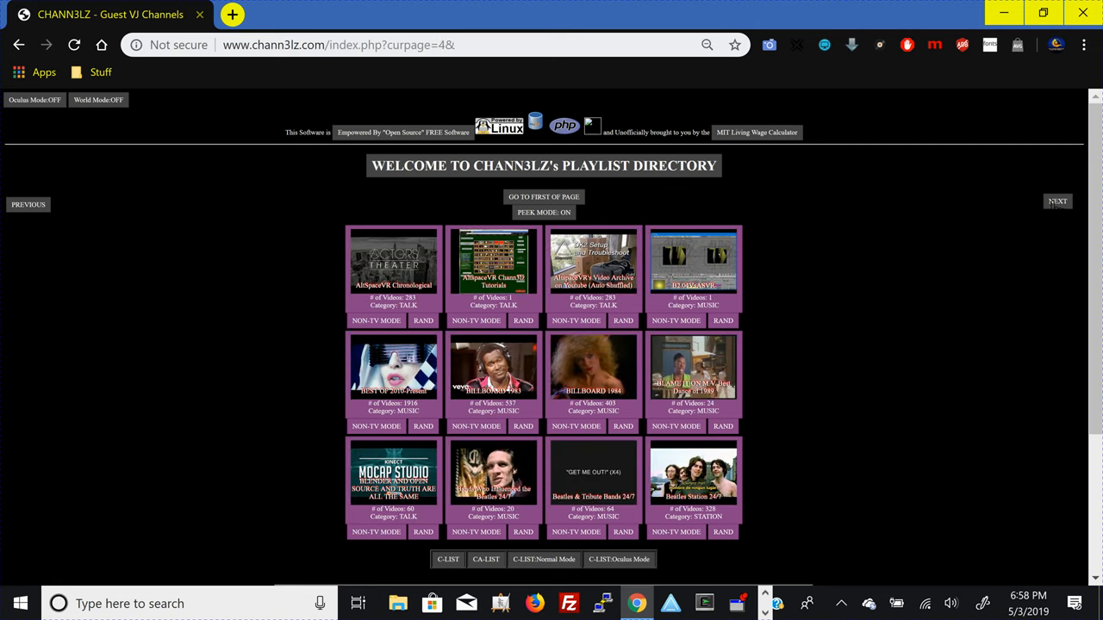
left_click(1058, 200)
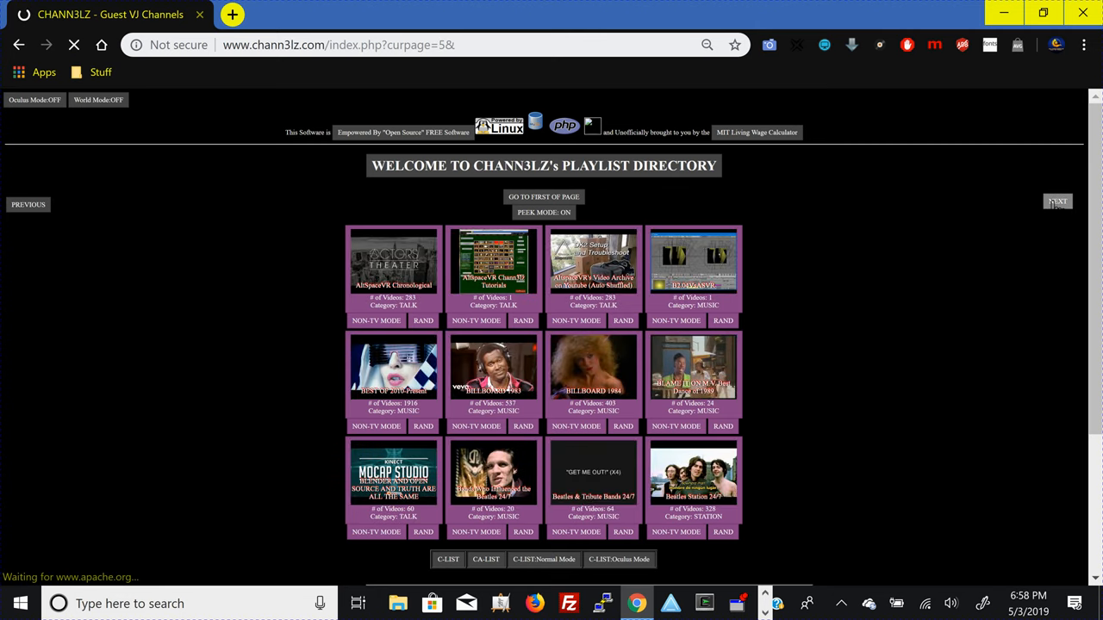
left_click(1058, 199)
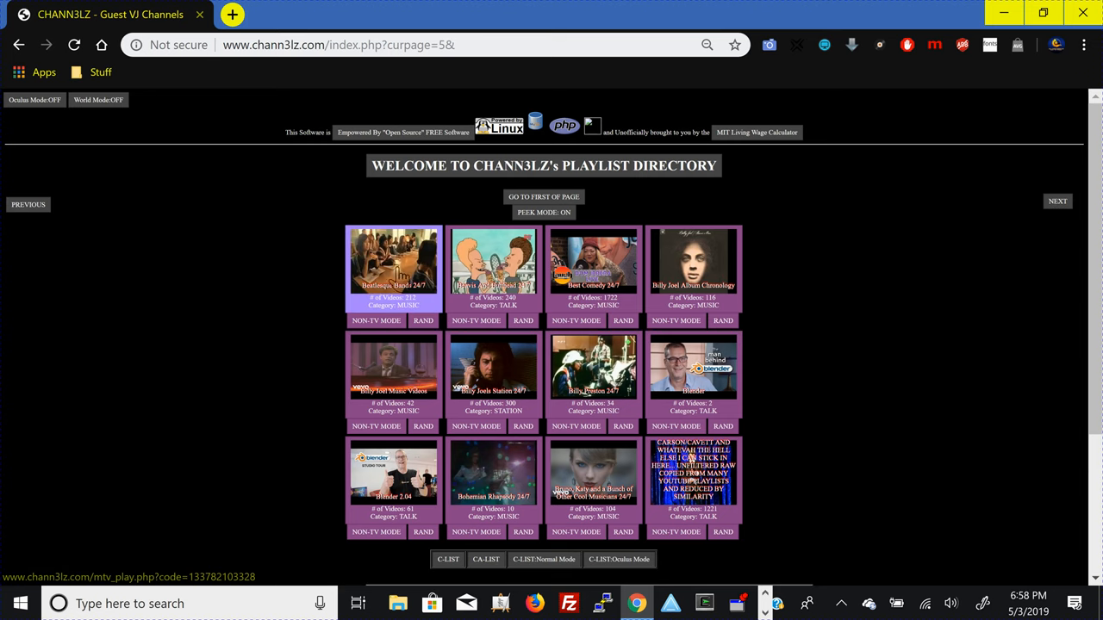
mouse_move(576, 319)
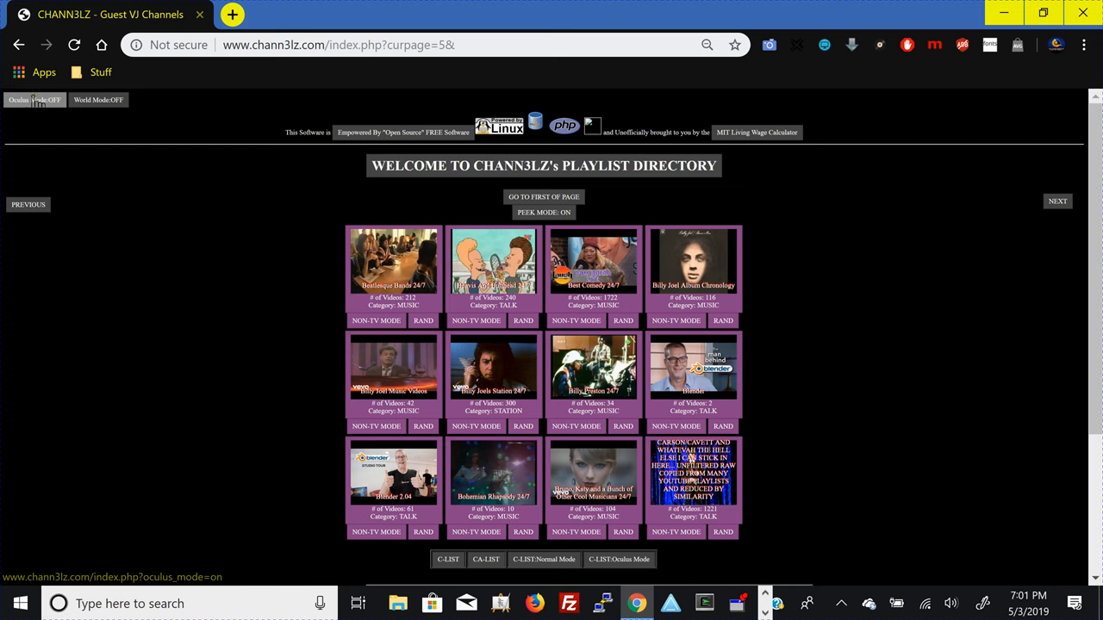
left_click(34, 98)
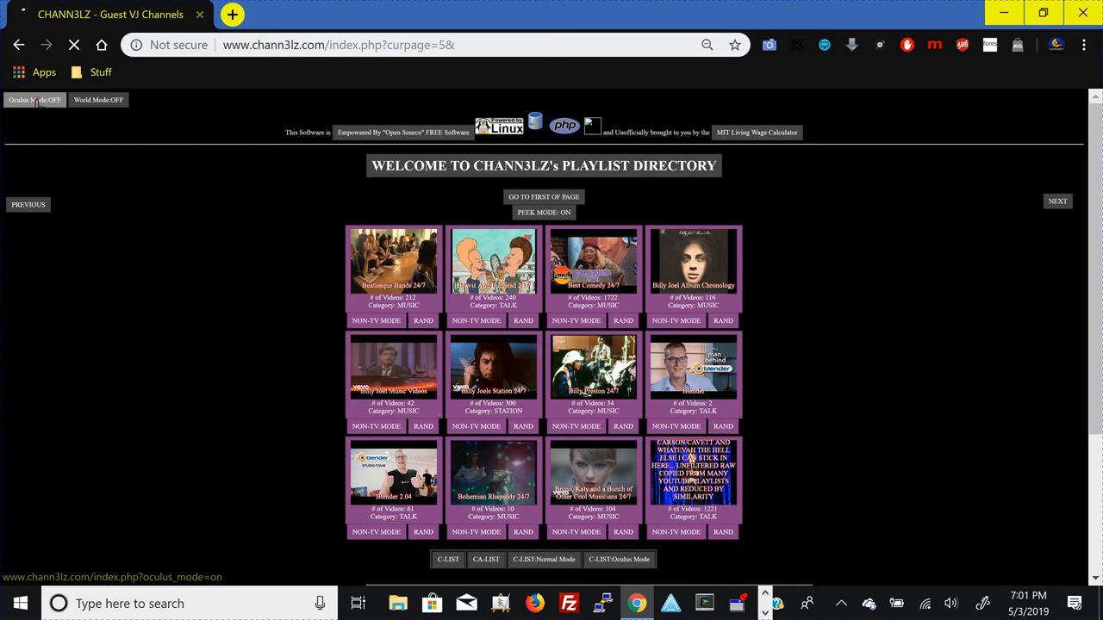
Switch World Mode on so the directory reloads with a different channel set.
left_click(35, 98)
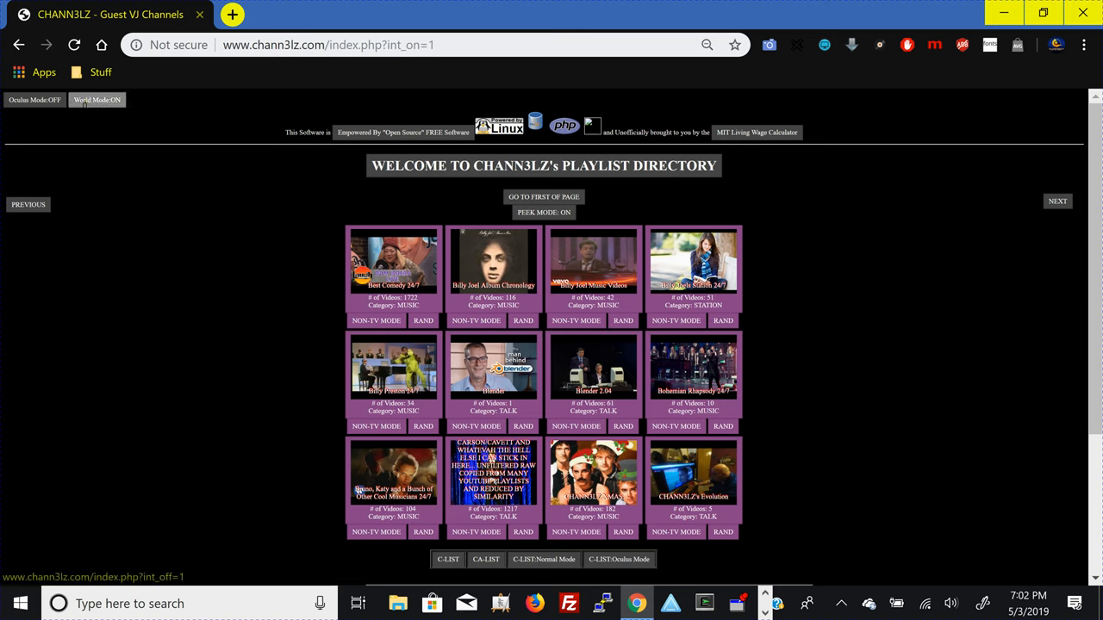
Switch World Mode back off so the directory returns to its normal channels.
left_click(96, 98)
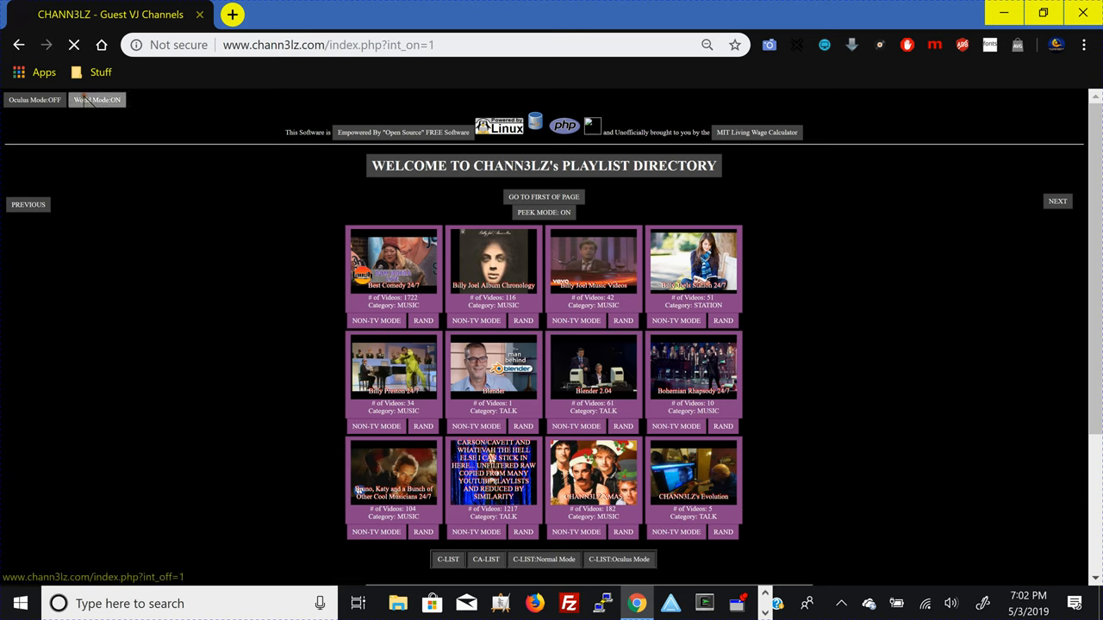
left_click(97, 99)
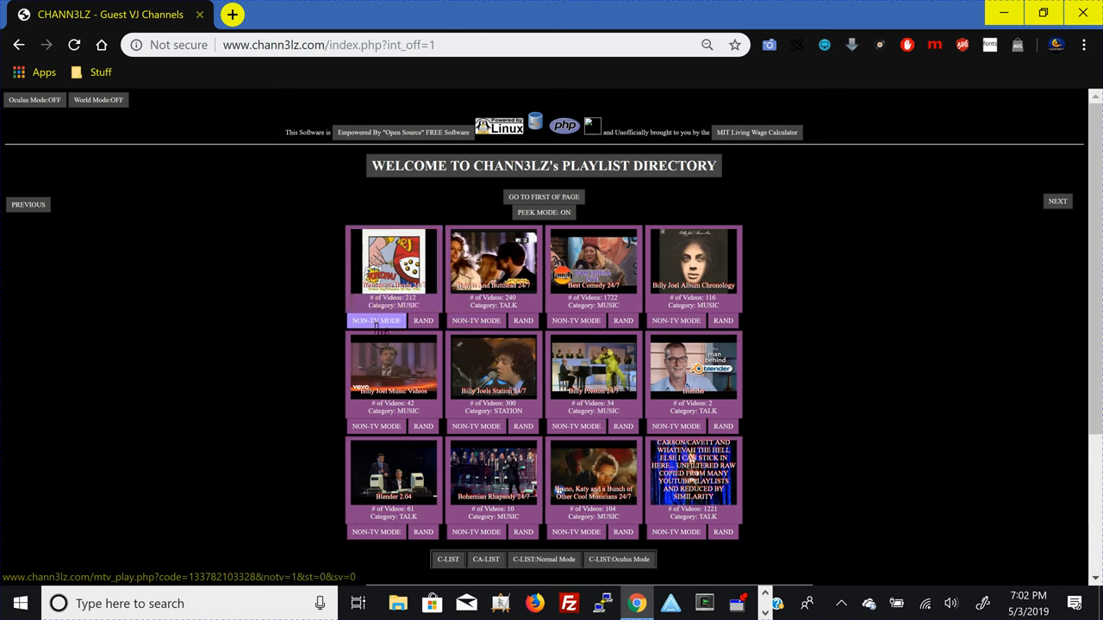
Play the Beatlesque Bands channel in non-TV mode and skip ahead several videos.
left_click(376, 318)
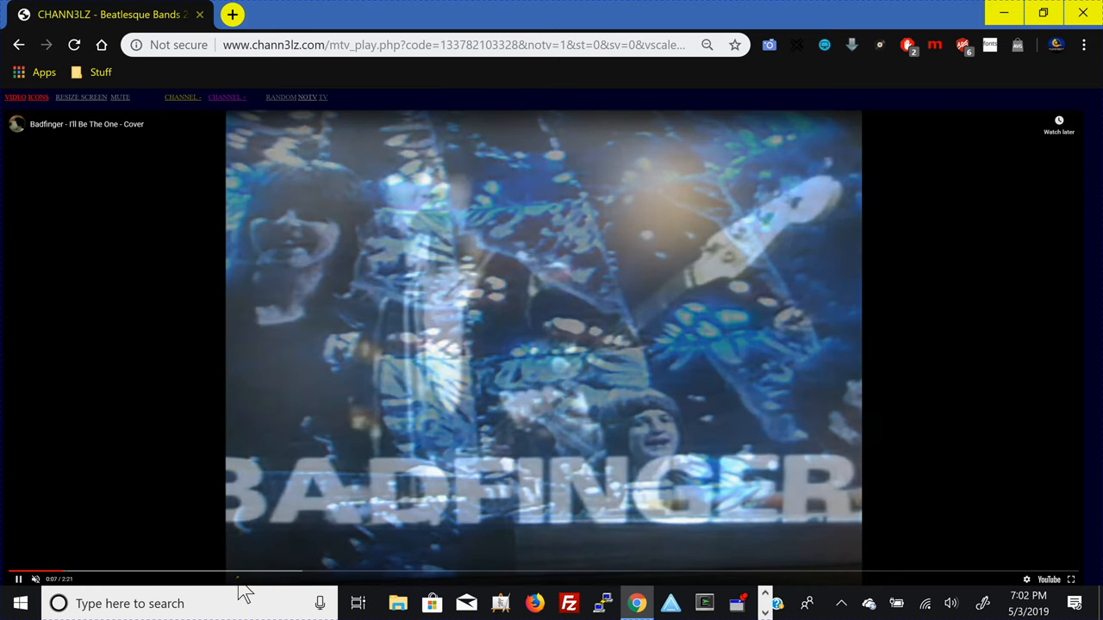
left_click(238, 570)
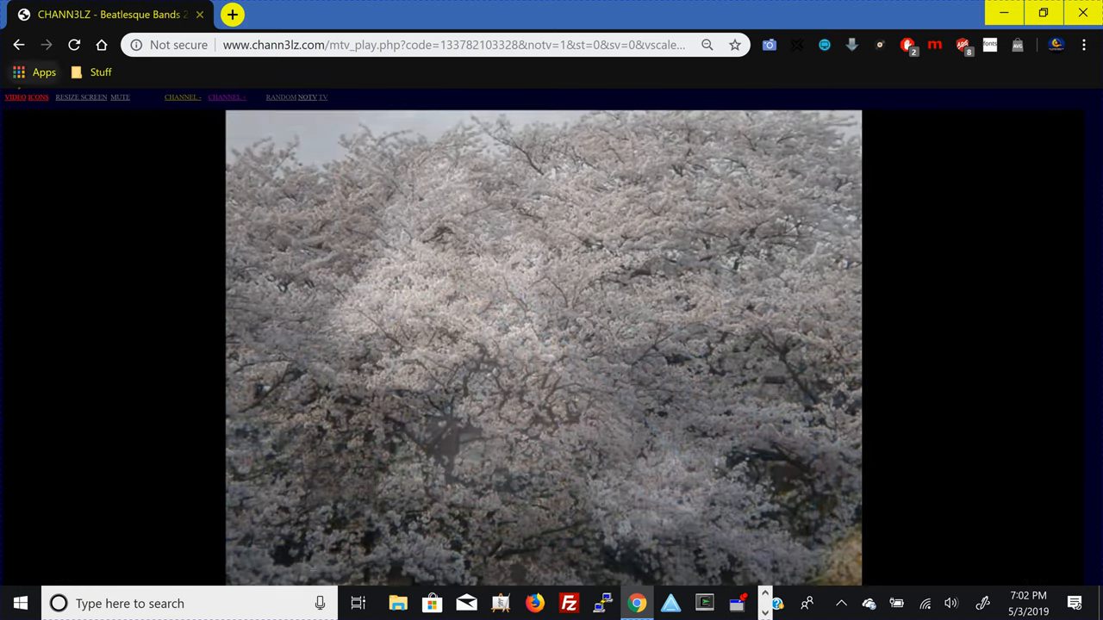
left_click(38, 97)
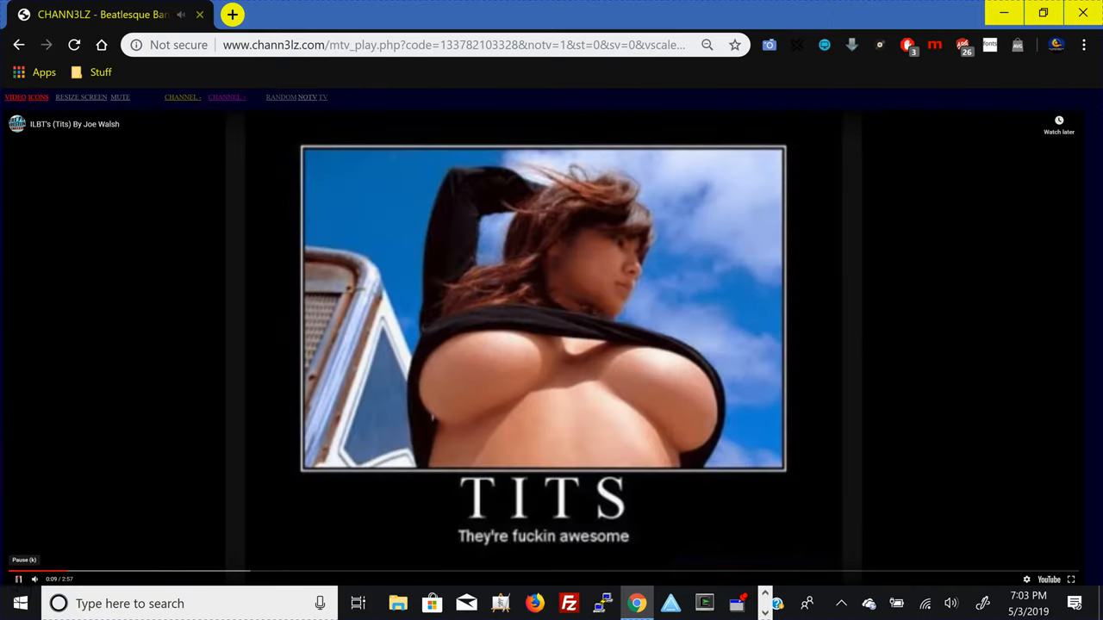
left_click(38, 96)
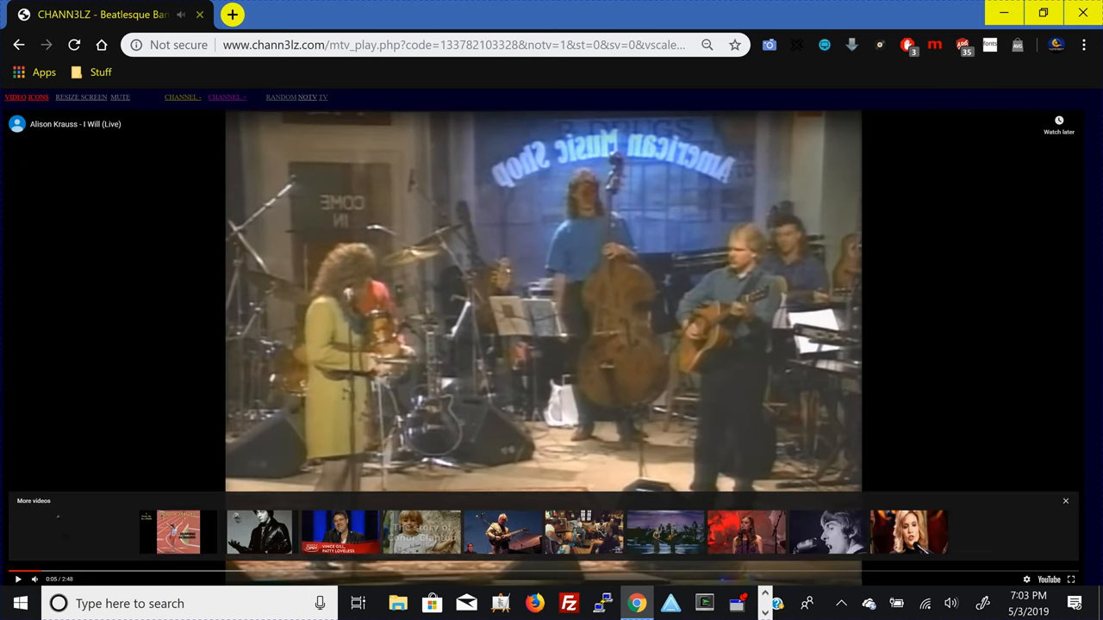
mouse_move(383, 462)
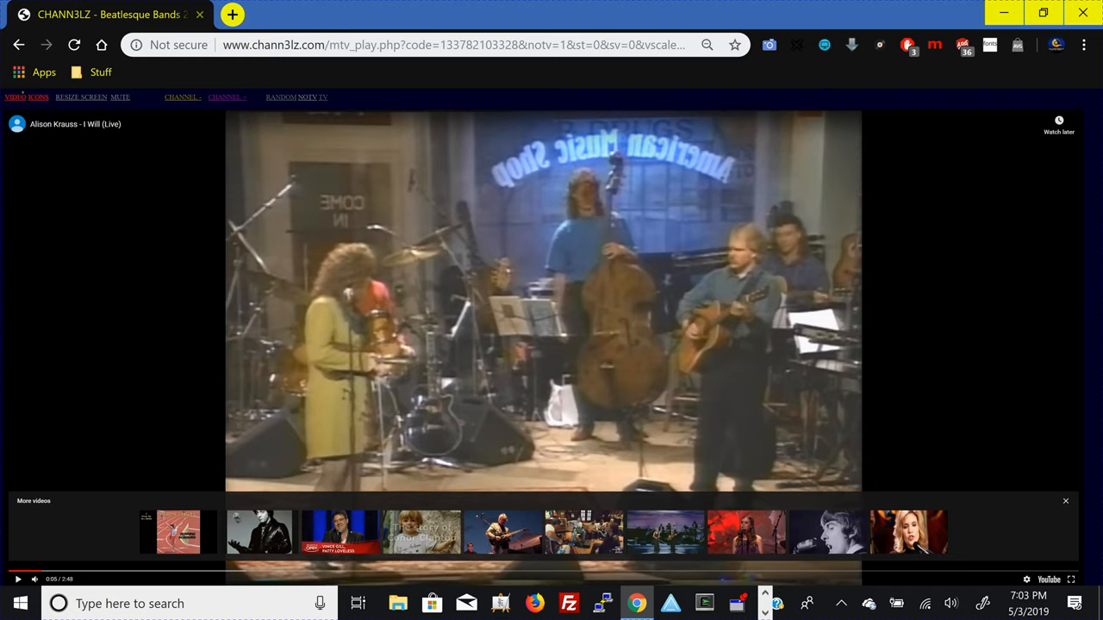
Display the Beatlesque Bands channel as a wall of video thumbnails.
left_click(38, 97)
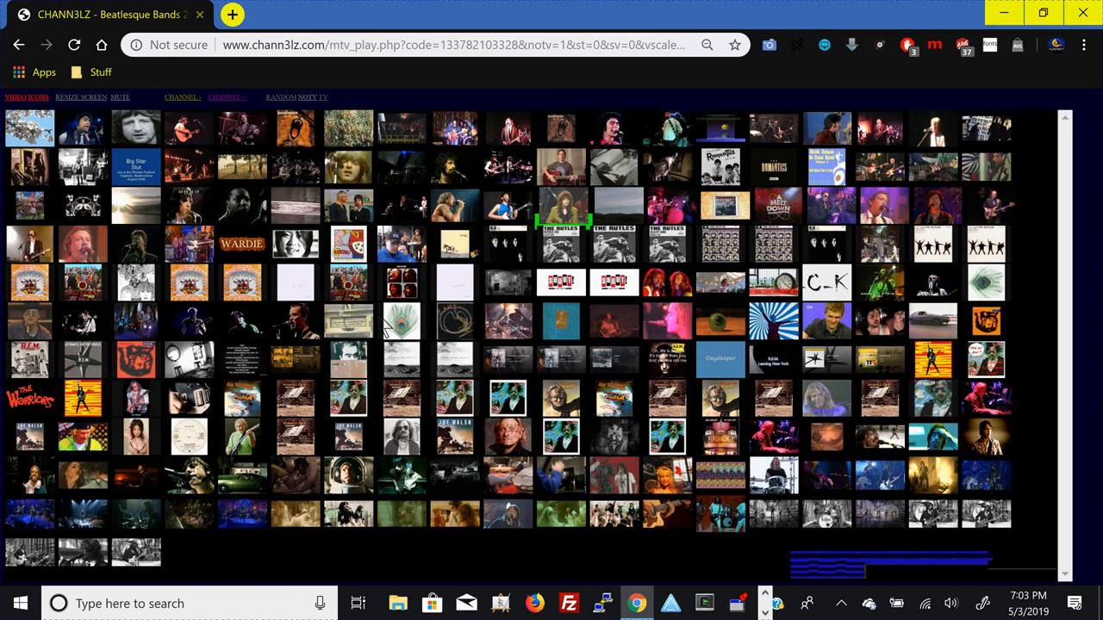
mouse_move(358, 296)
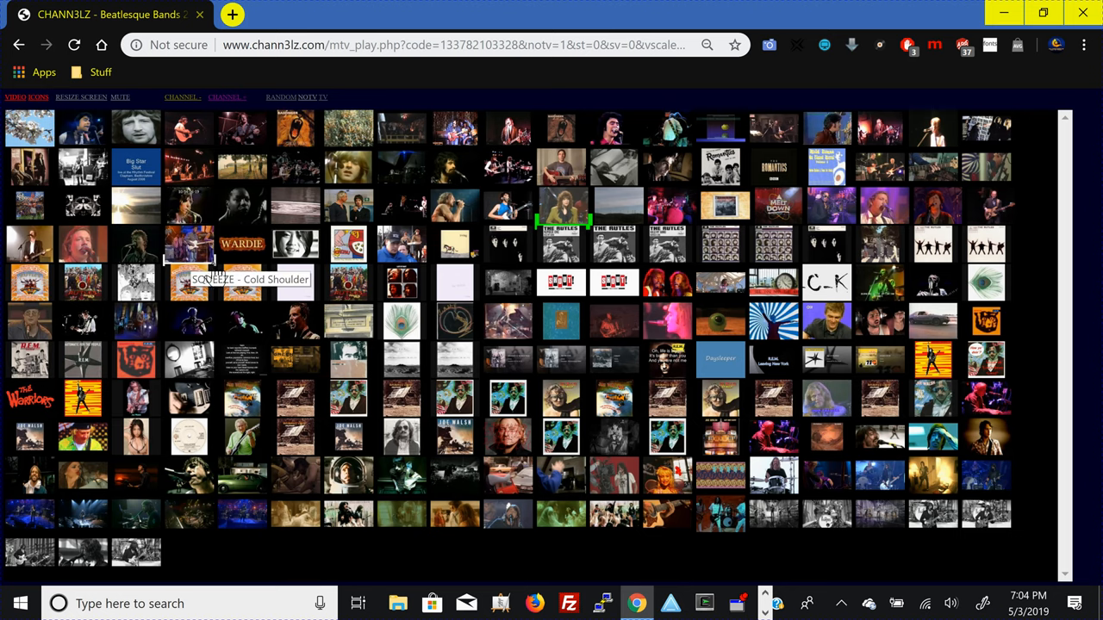
mouse_move(331, 313)
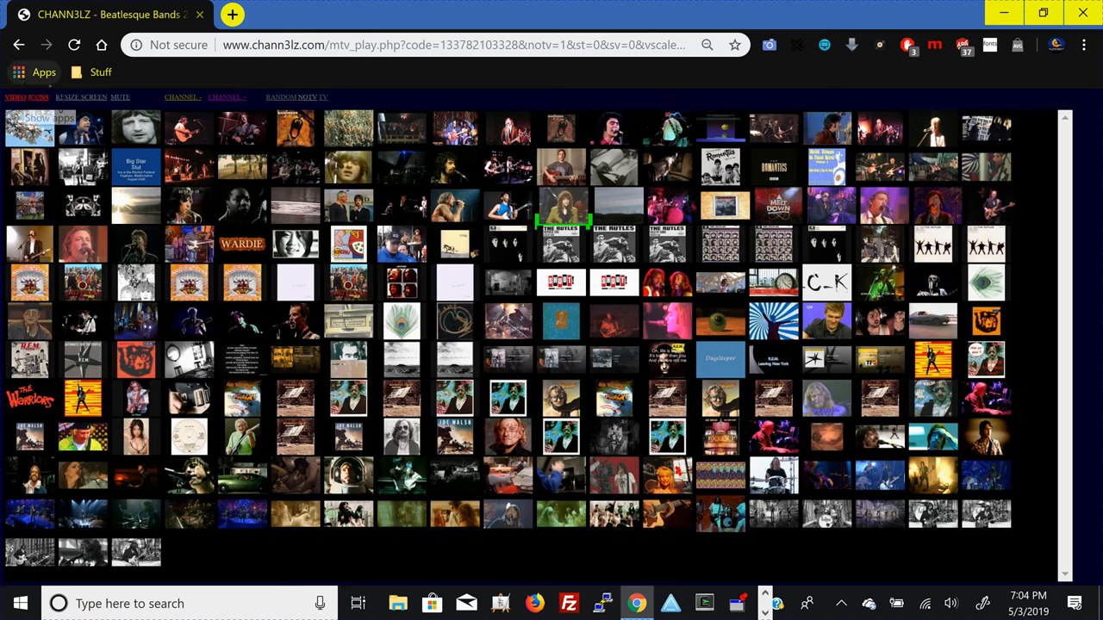
left_click(79, 97)
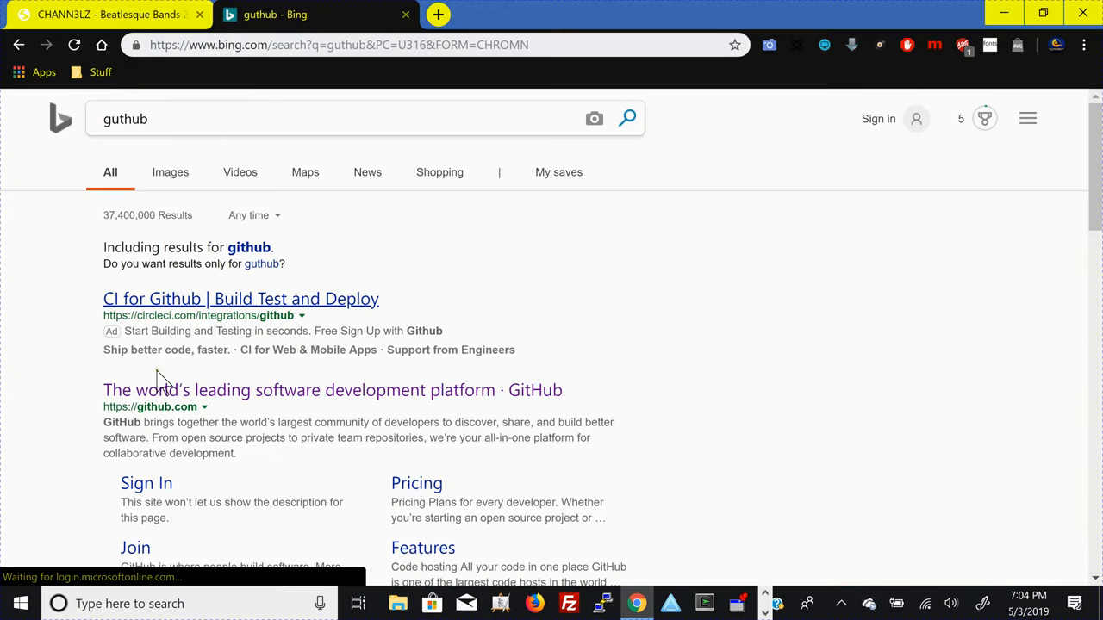
Go to GitHub from the Bing results and filter the repositories by 'chann3lz'.
left_click(332, 390)
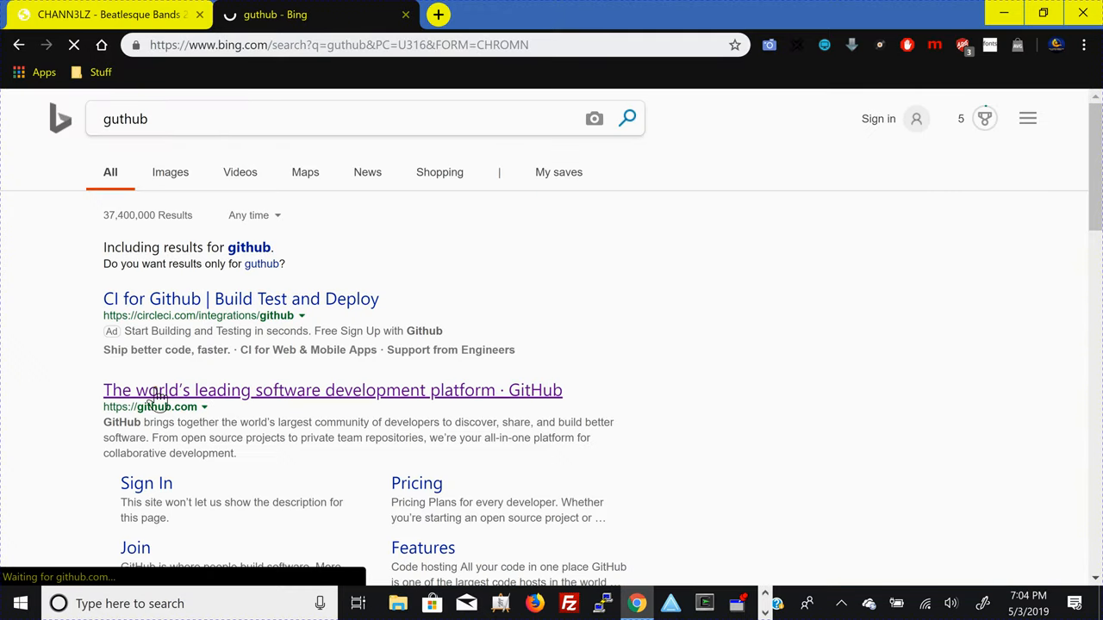
left_click(333, 390)
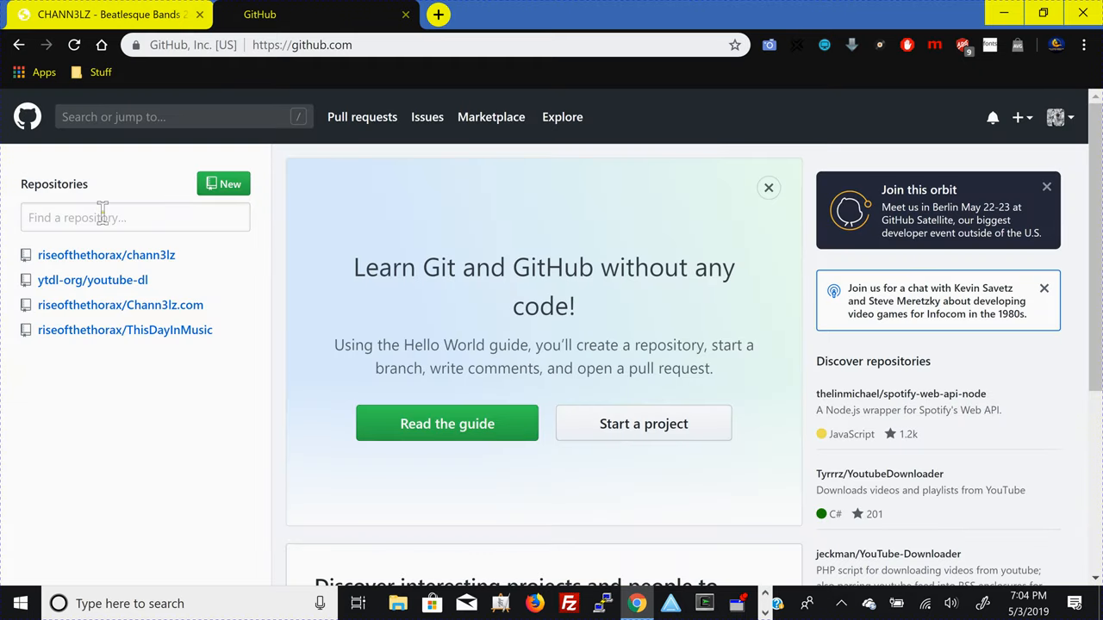
left_click(134, 217)
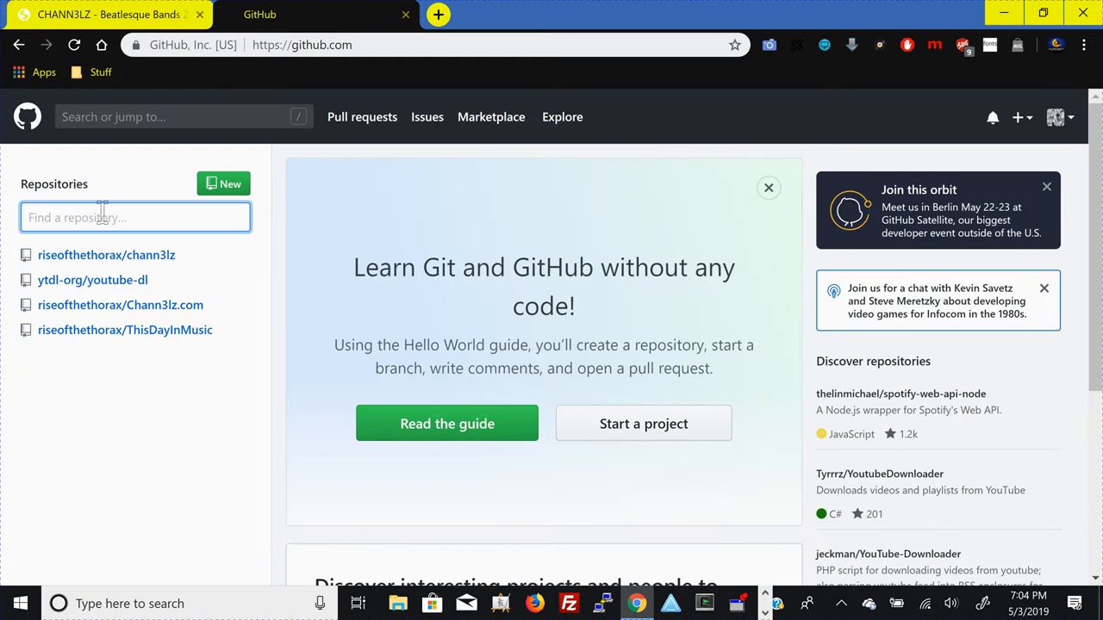
type("chann3")
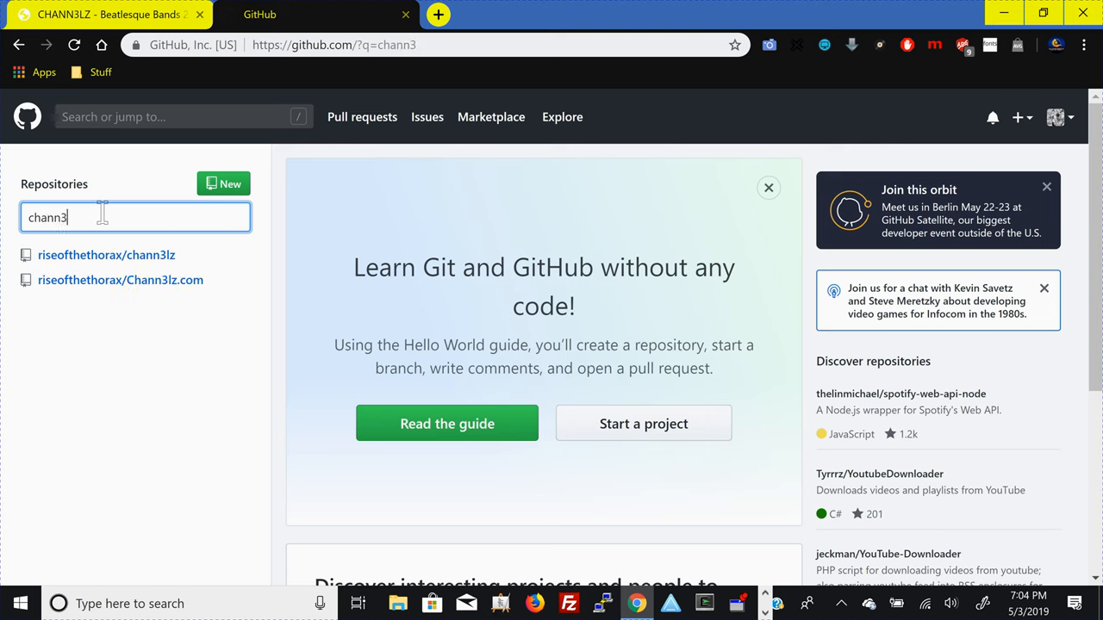
type("lz")
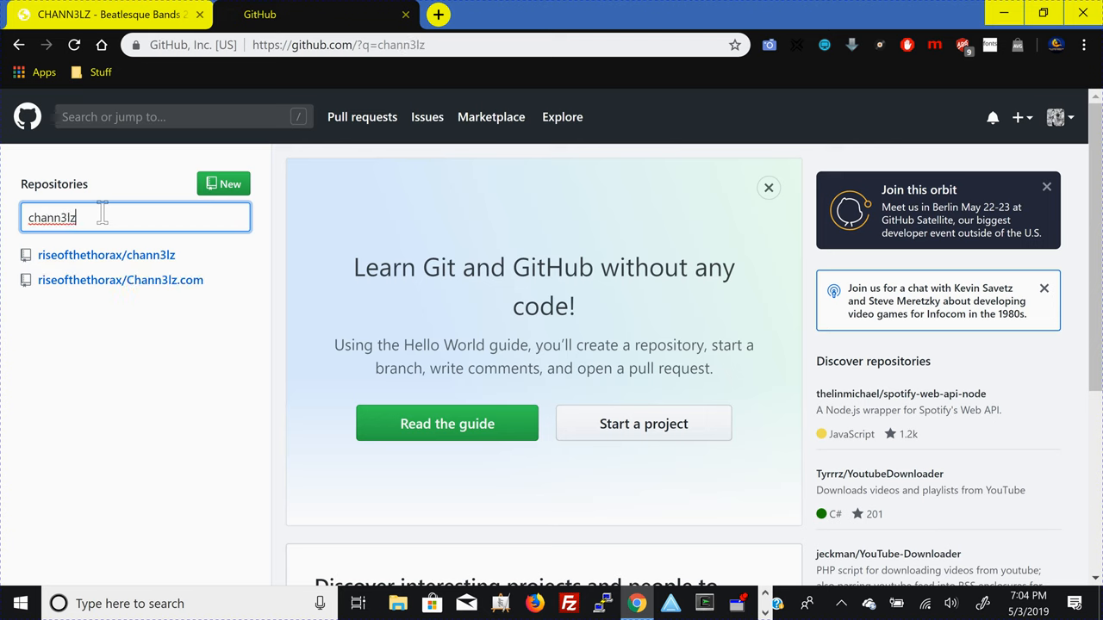
mouse_move(107, 255)
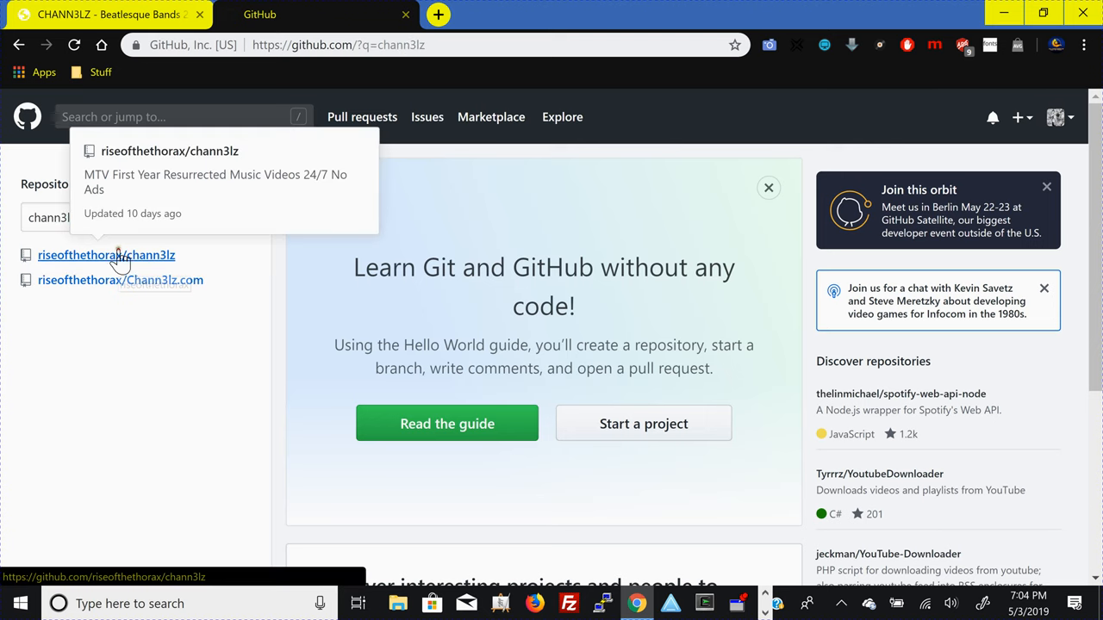
Open the riseofthethorax/chann3lz repository and view its README description.
left_click(107, 255)
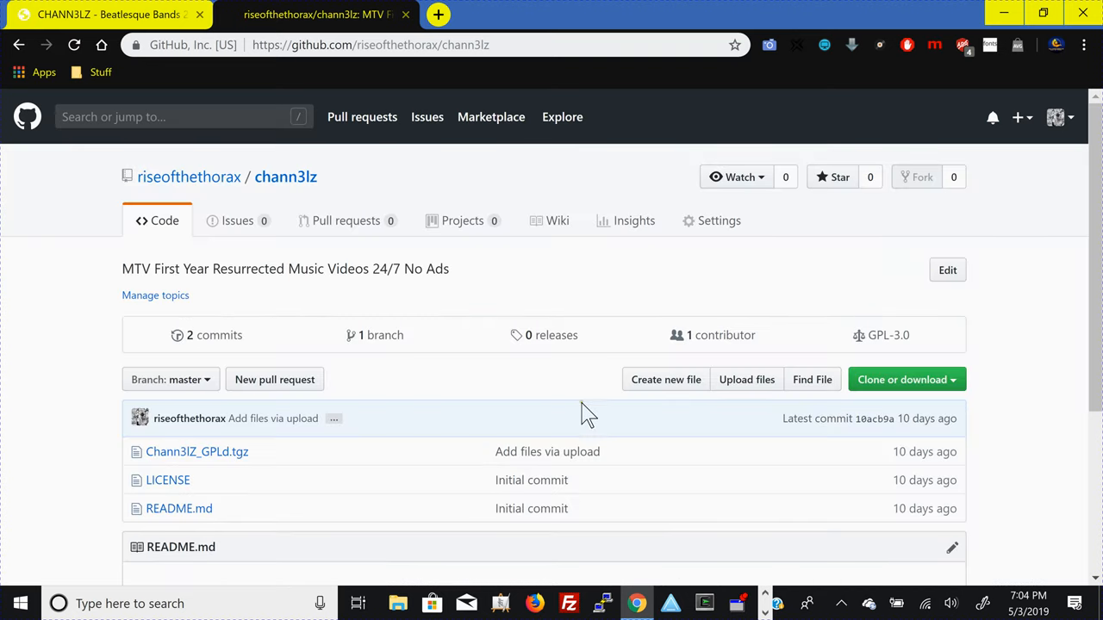
mouse_move(388, 434)
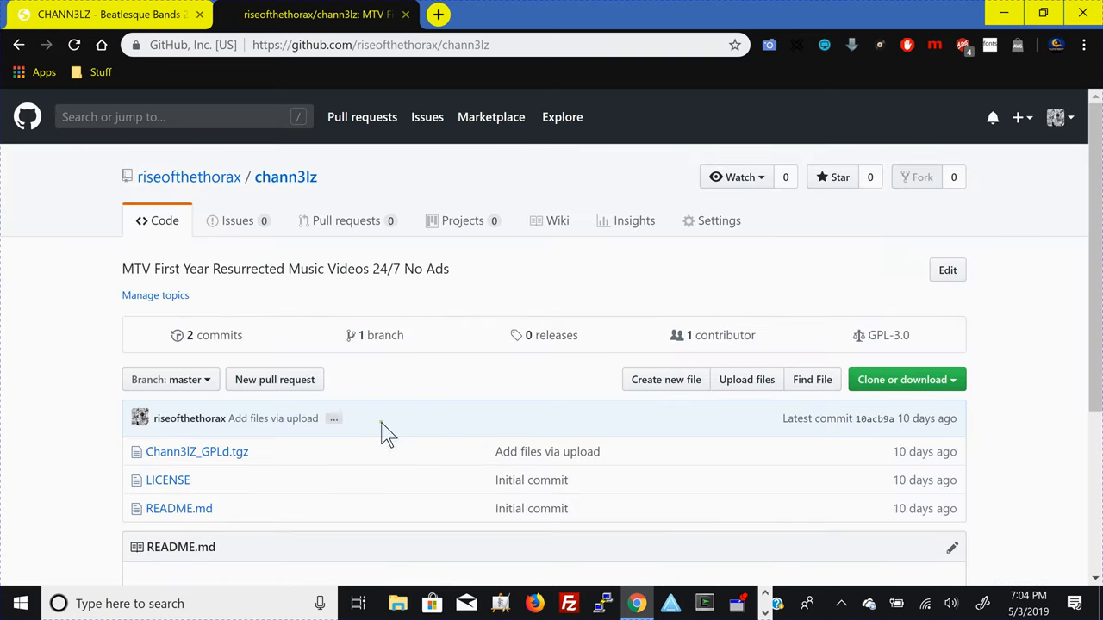
mouse_move(789, 491)
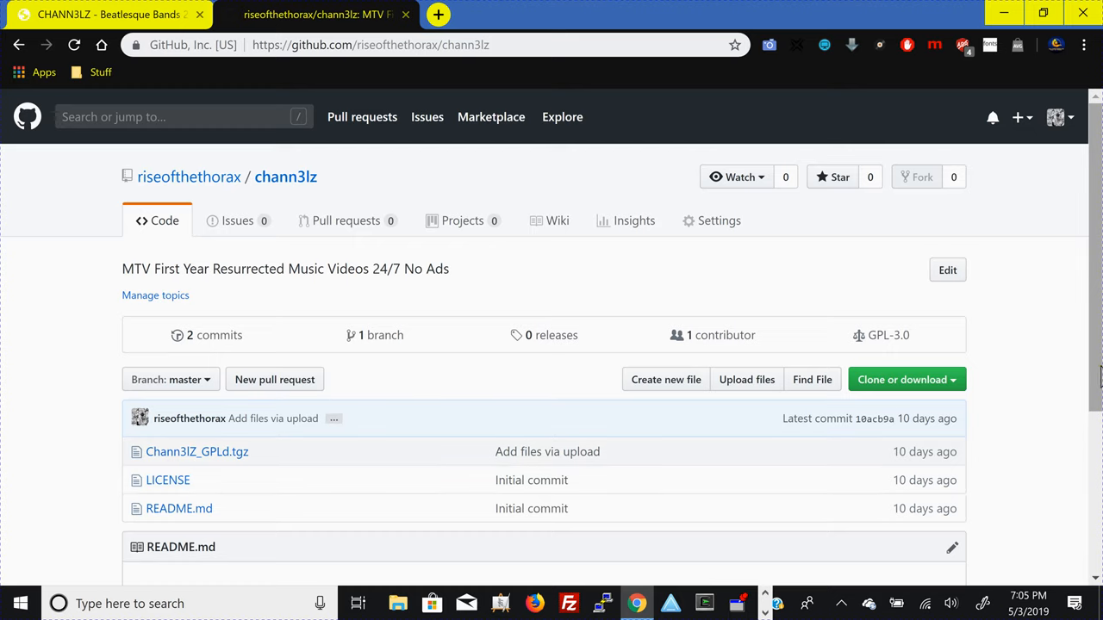
scroll("down", 3)
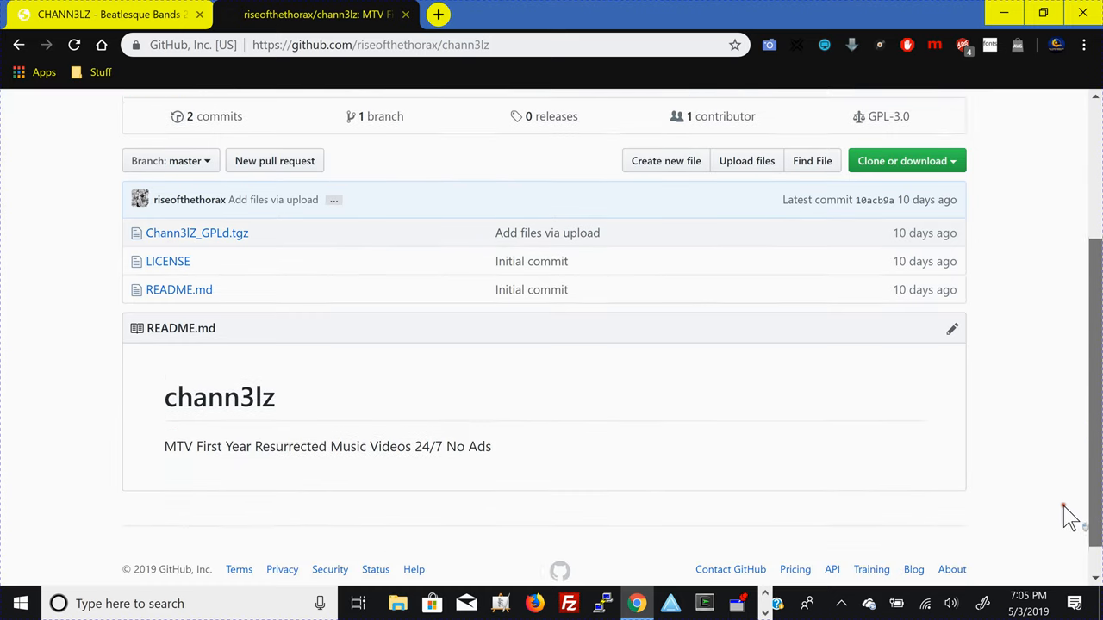
scroll("up", 3)
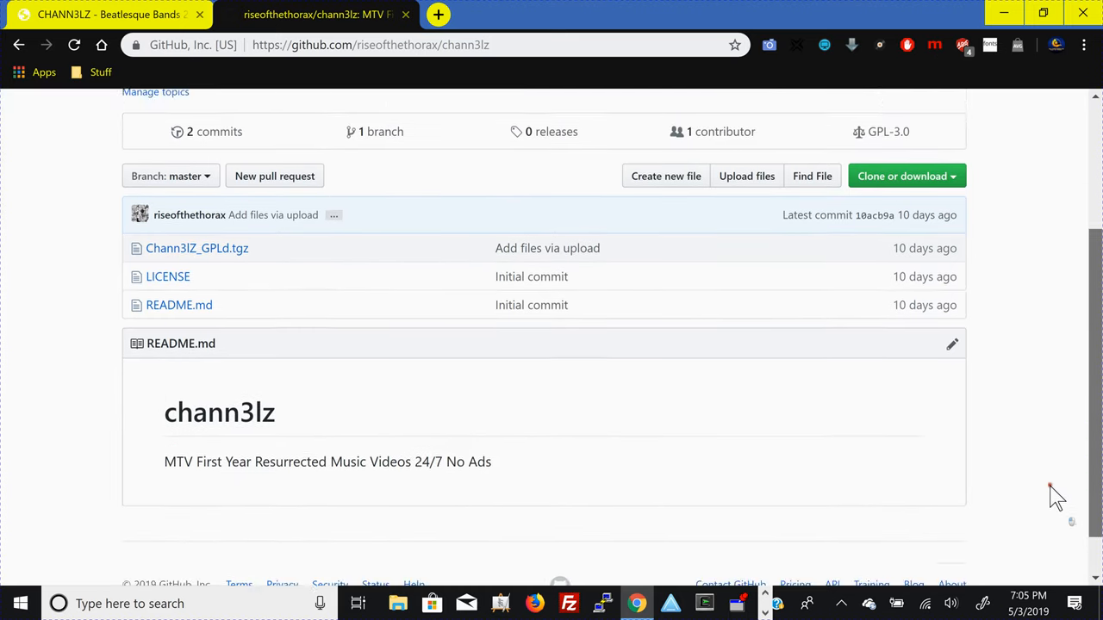
scroll("up", 3)
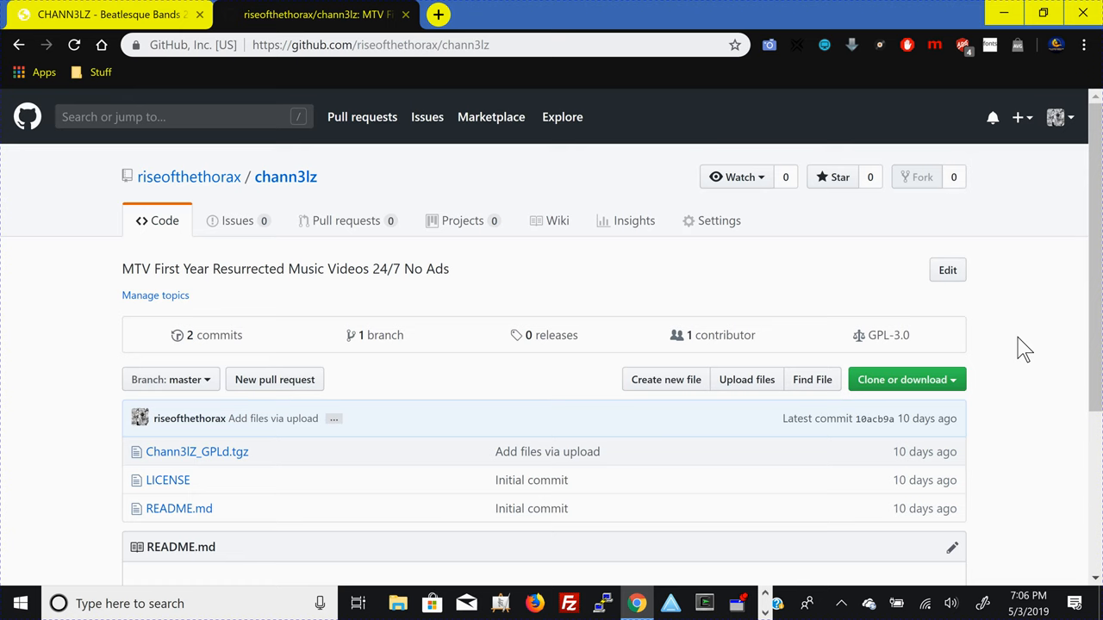
mouse_move(610, 334)
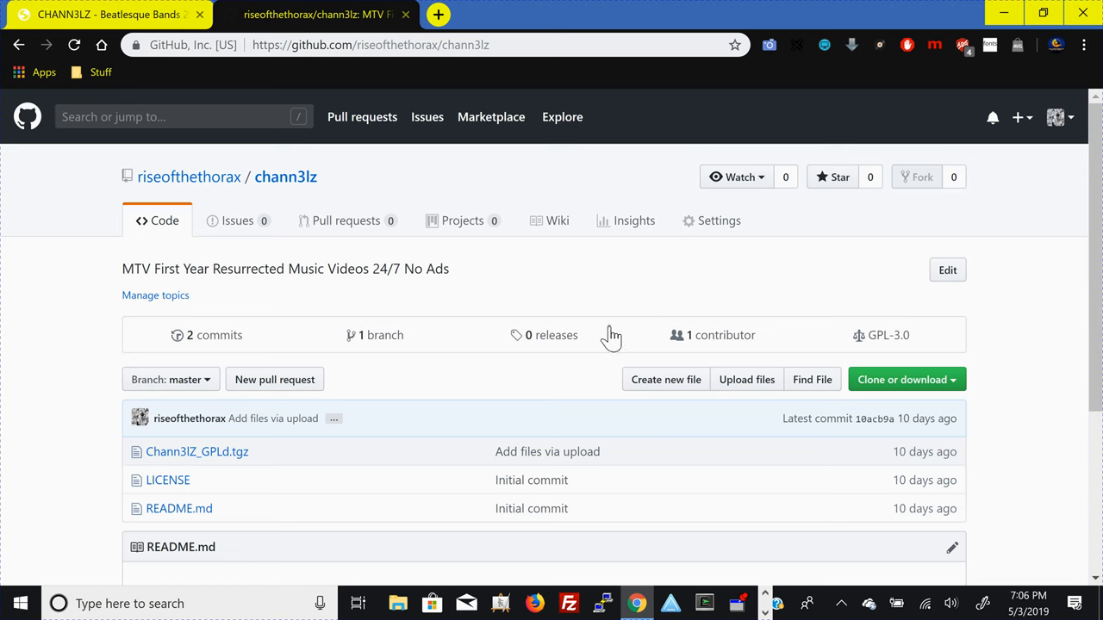
mouse_move(291, 455)
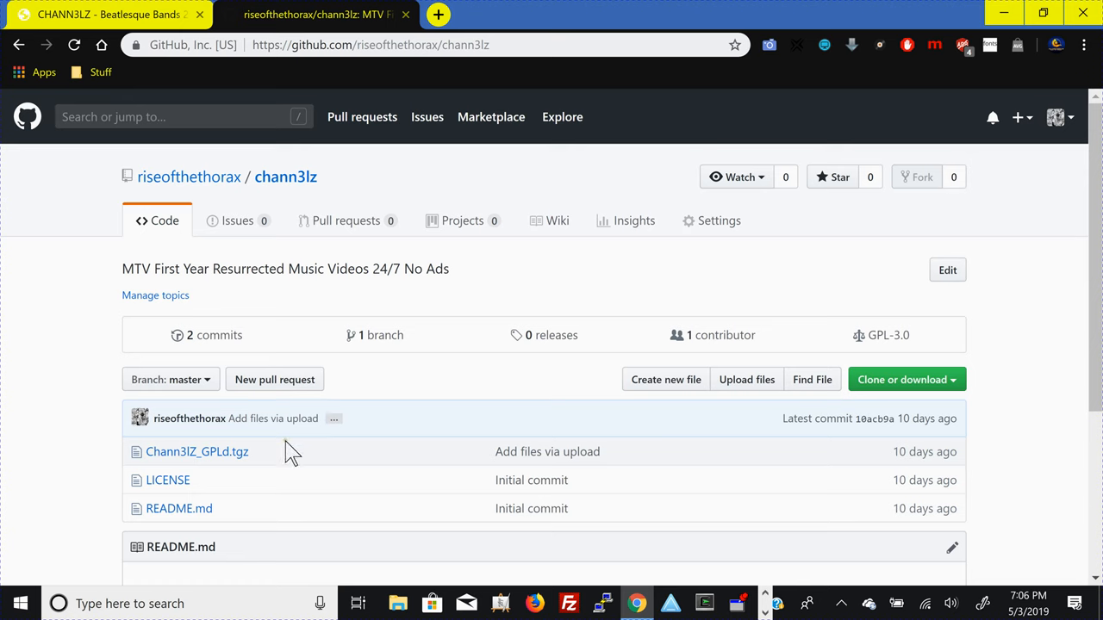
mouse_move(344, 452)
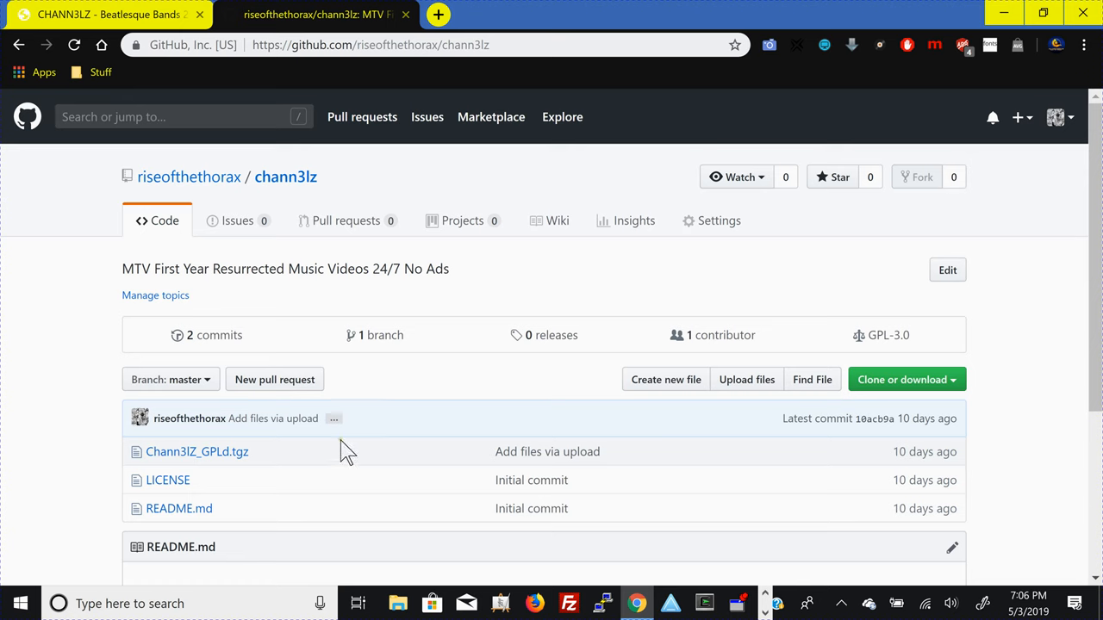
mouse_move(410, 398)
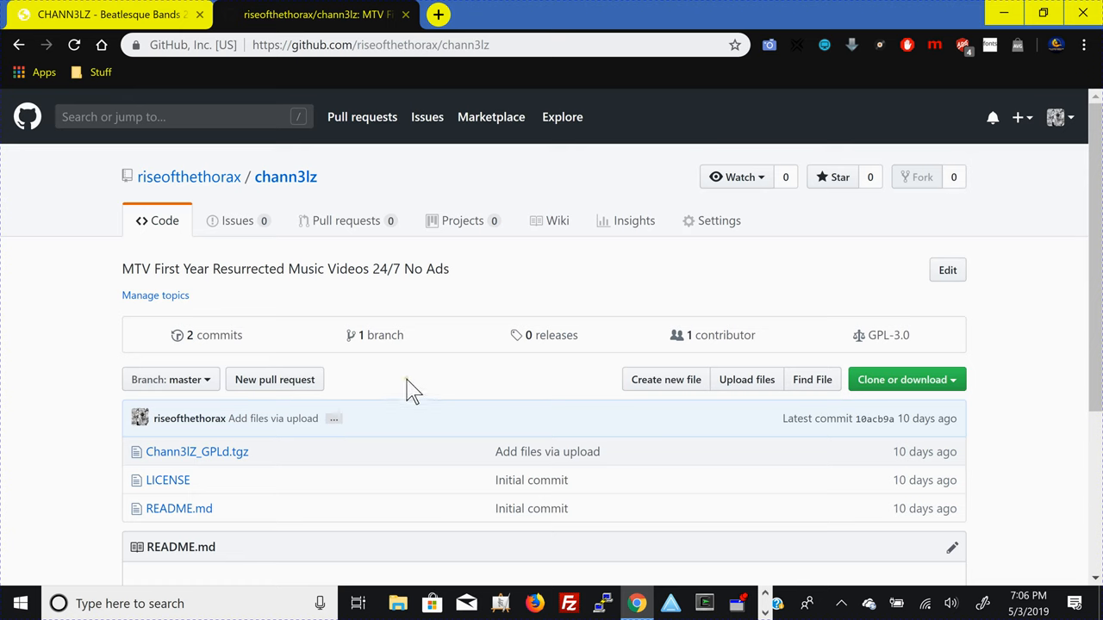
mouse_move(421, 403)
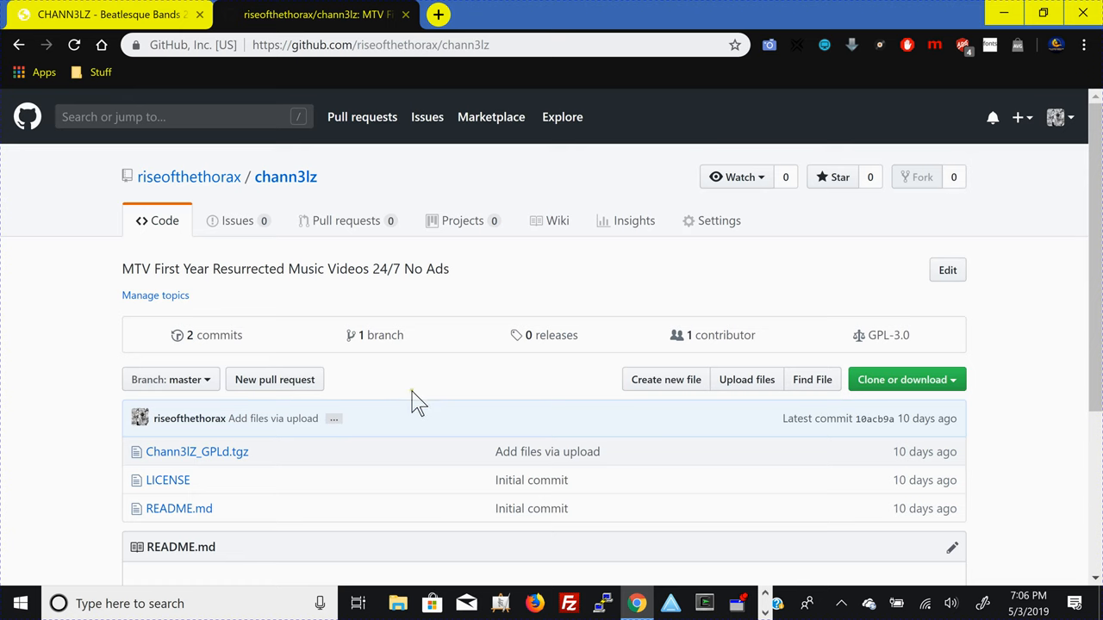
mouse_move(398, 420)
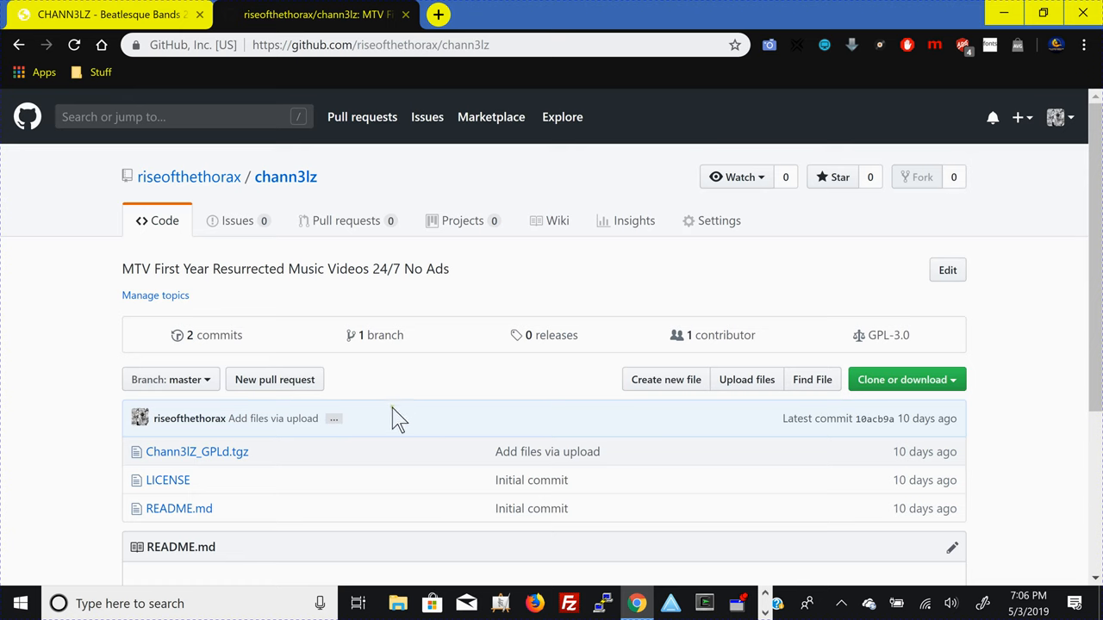
mouse_move(372, 445)
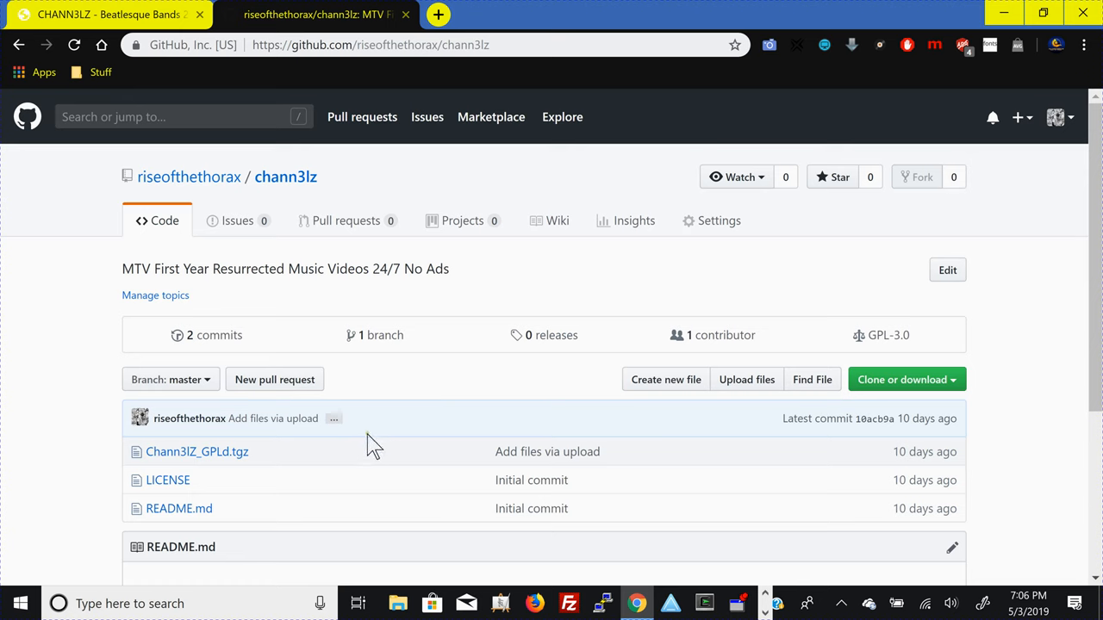
mouse_move(360, 457)
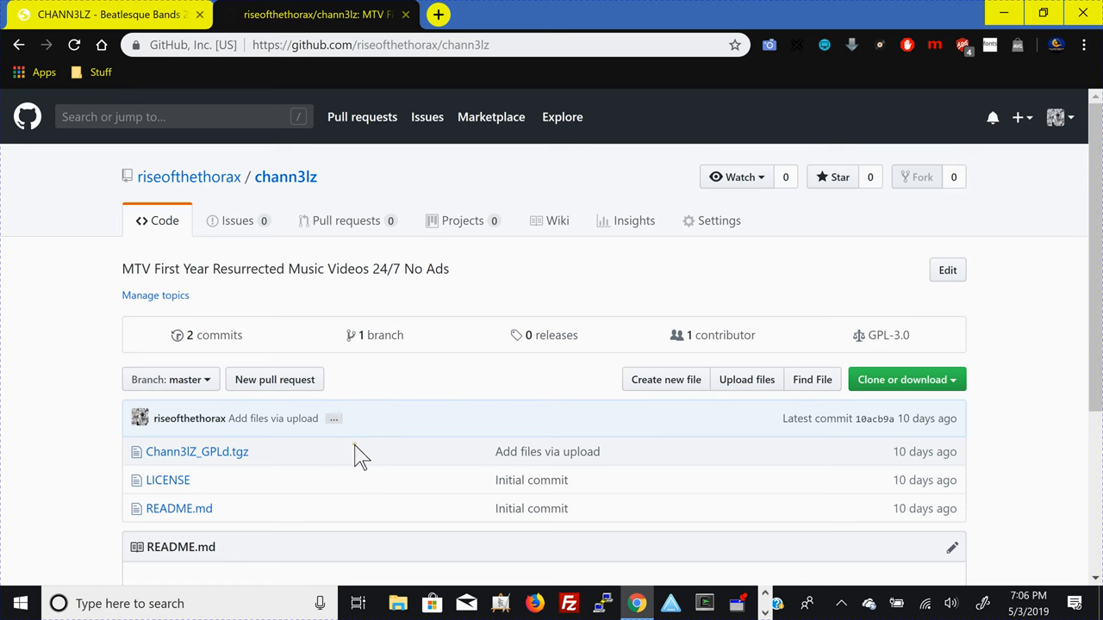
mouse_move(338, 492)
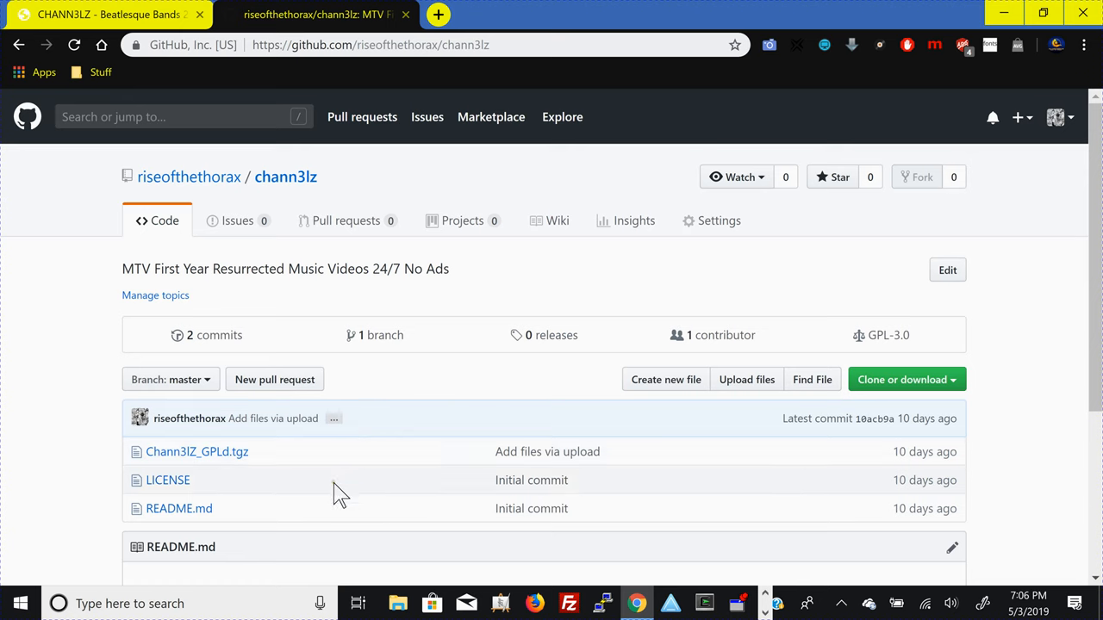
mouse_move(311, 538)
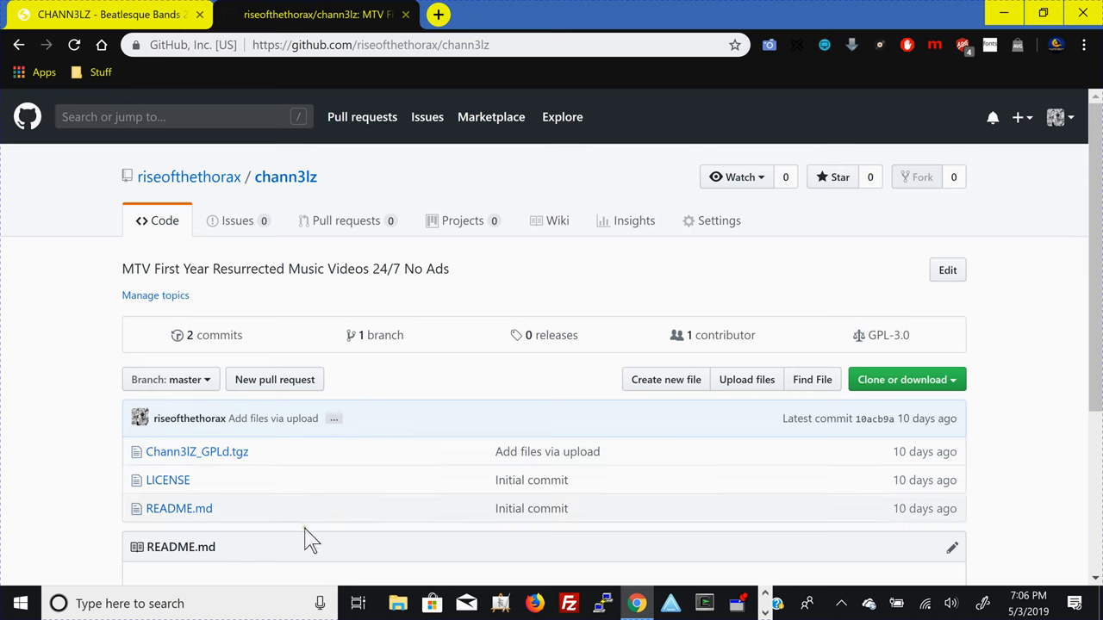
mouse_move(362, 558)
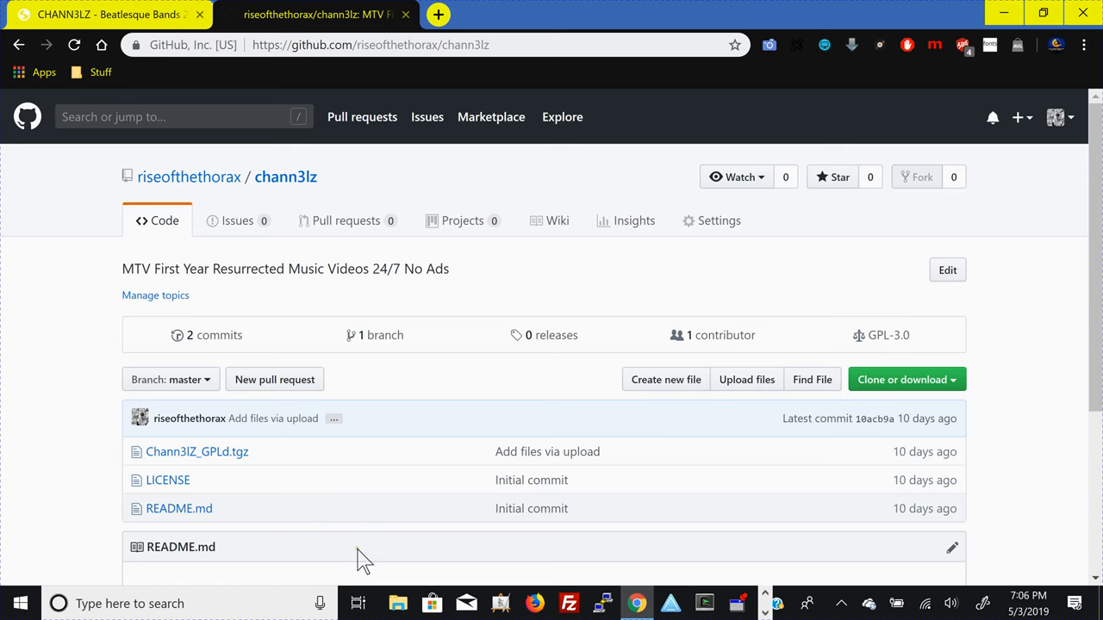
mouse_move(382, 520)
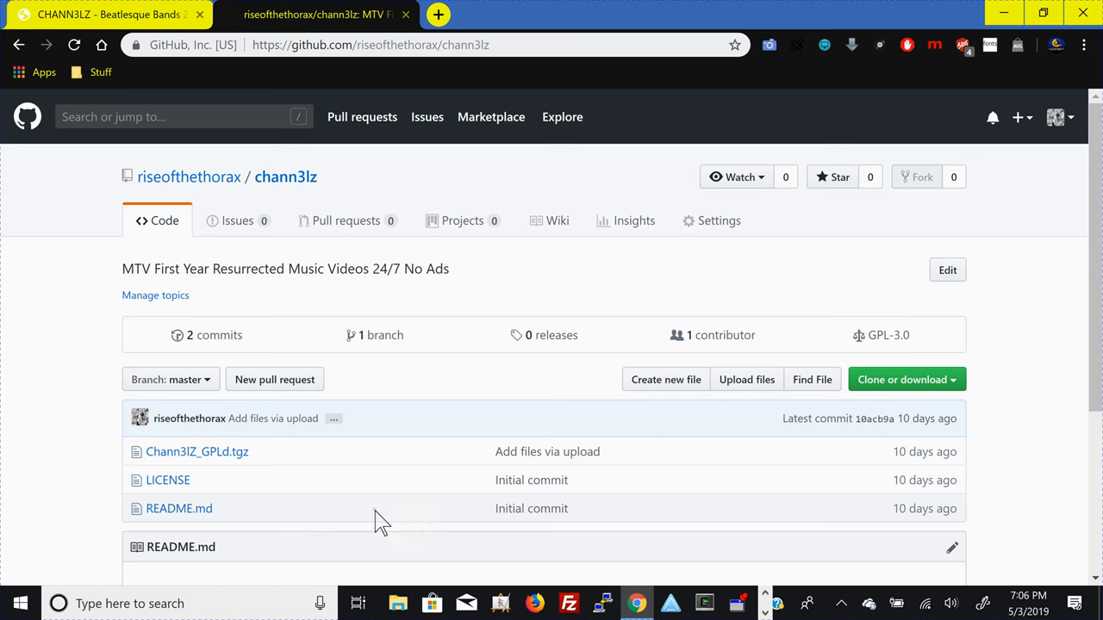
mouse_move(297, 476)
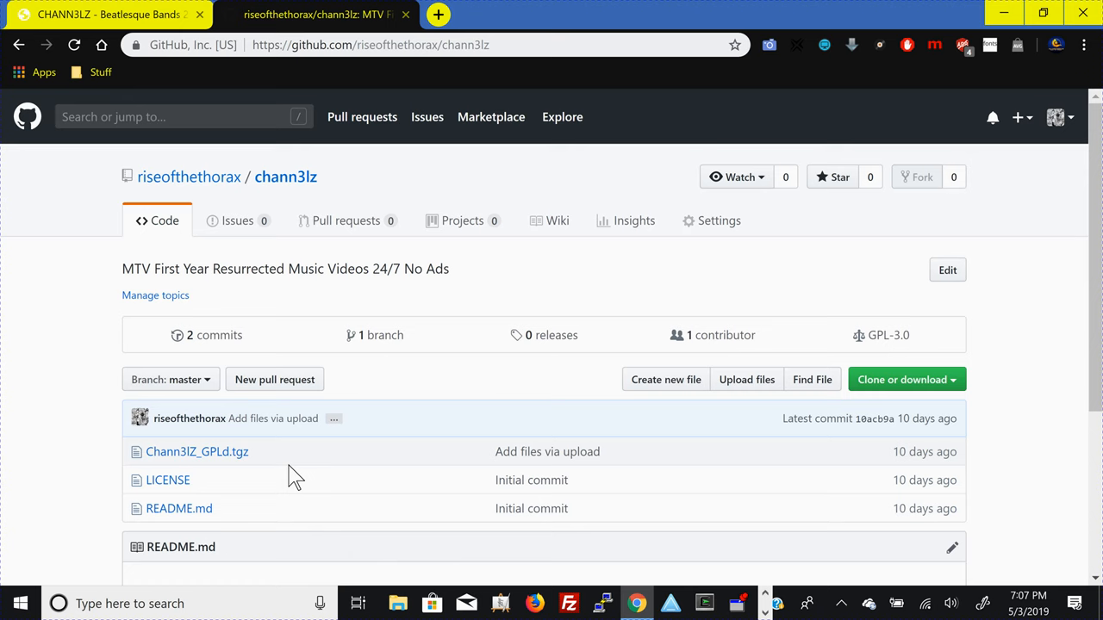
mouse_move(104, 94)
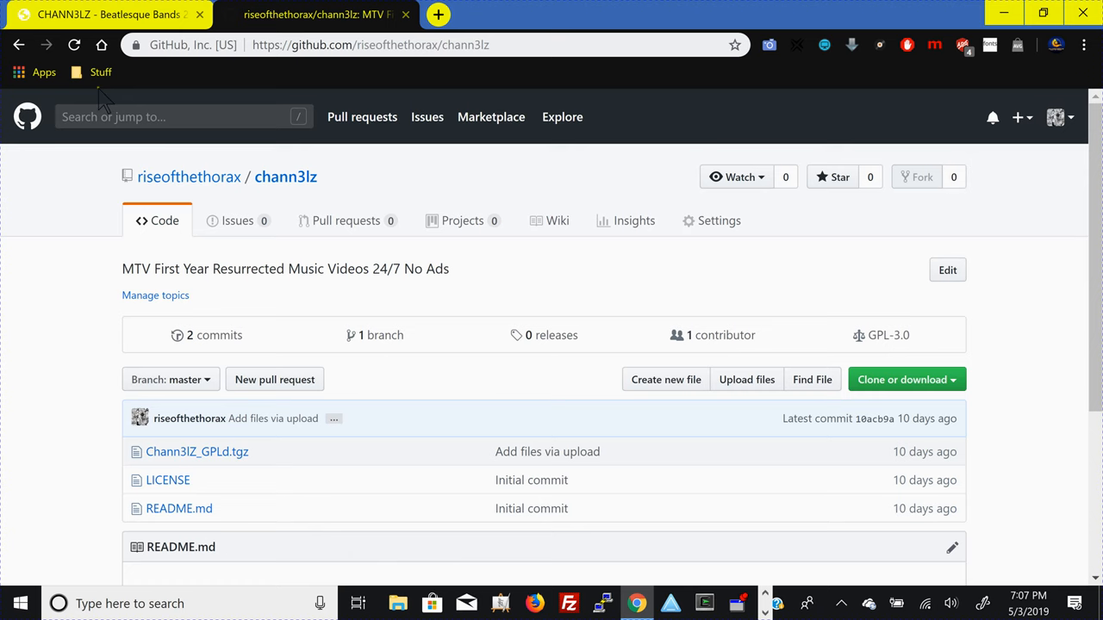
mouse_move(210, 34)
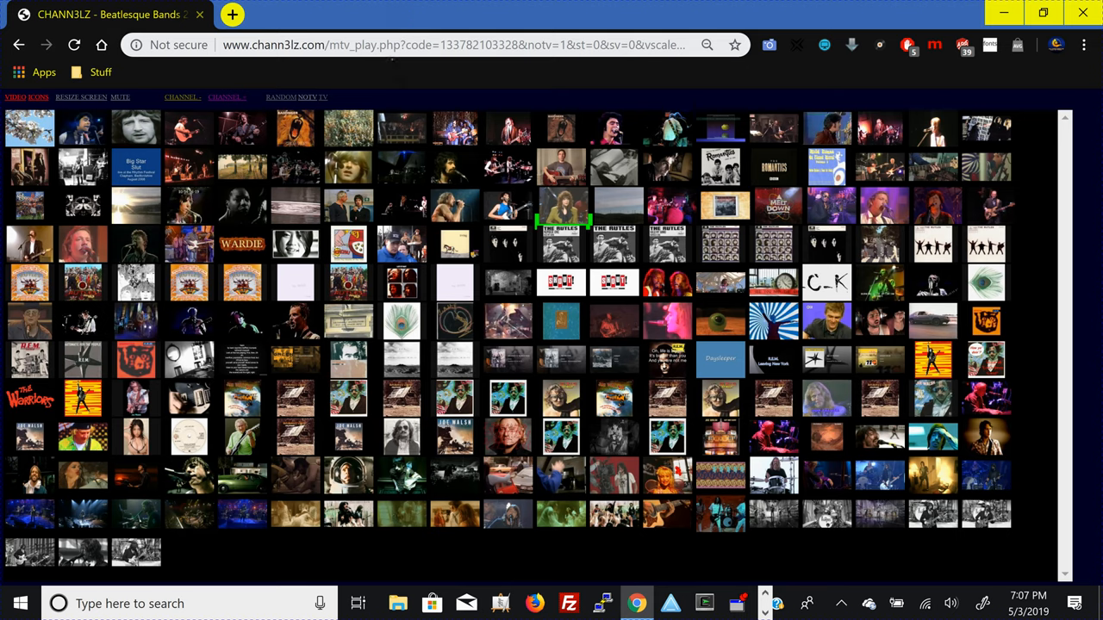
mouse_move(293, 414)
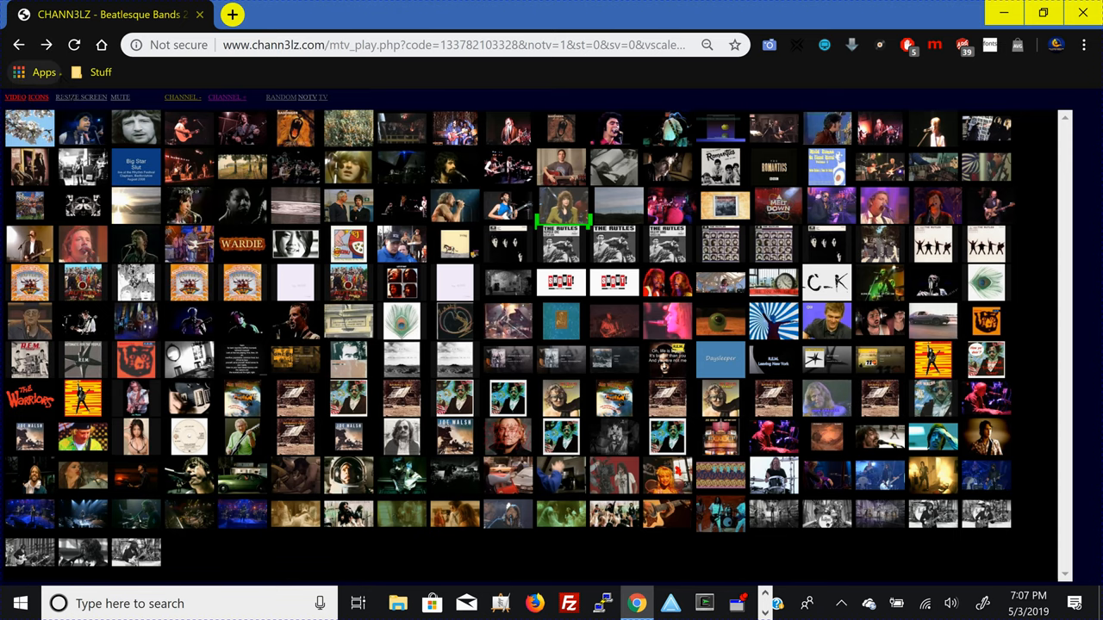
mouse_move(80, 97)
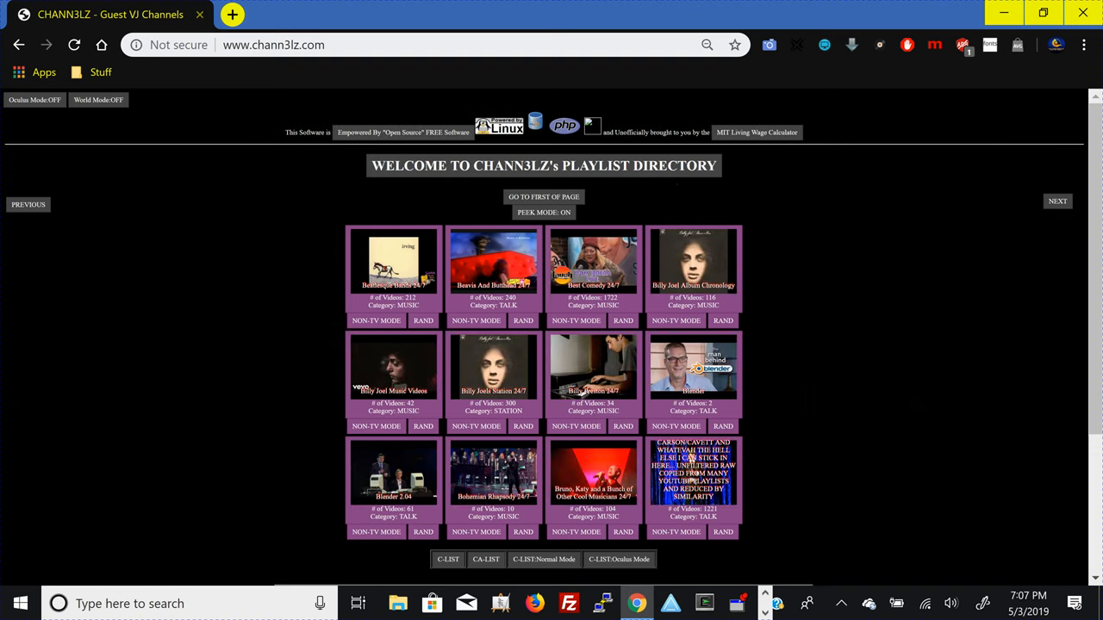
mouse_move(424, 321)
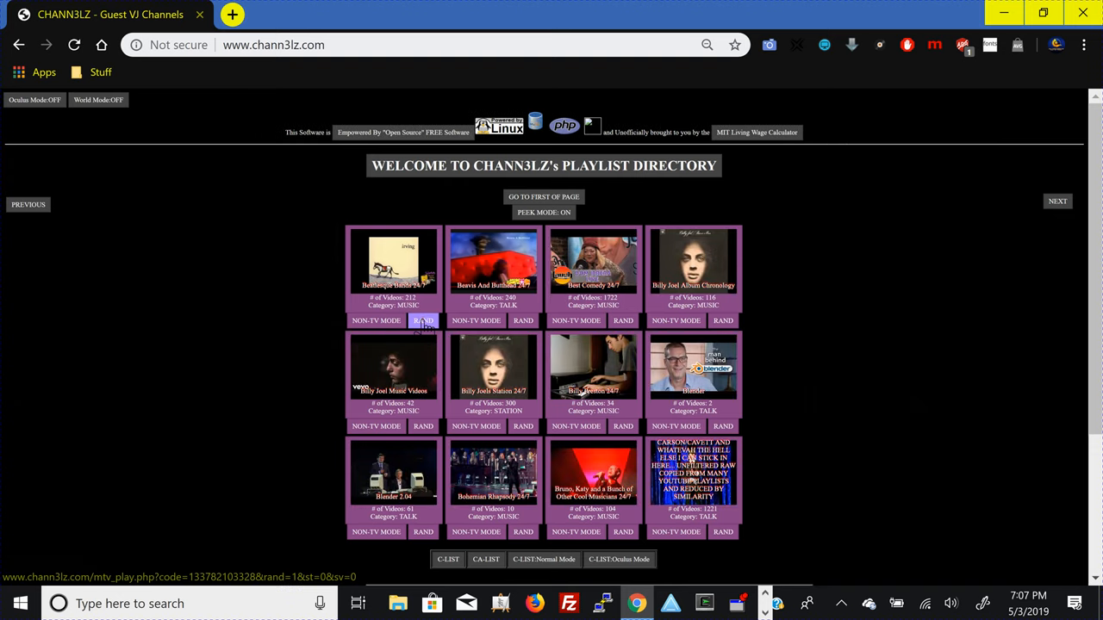
left_click(422, 319)
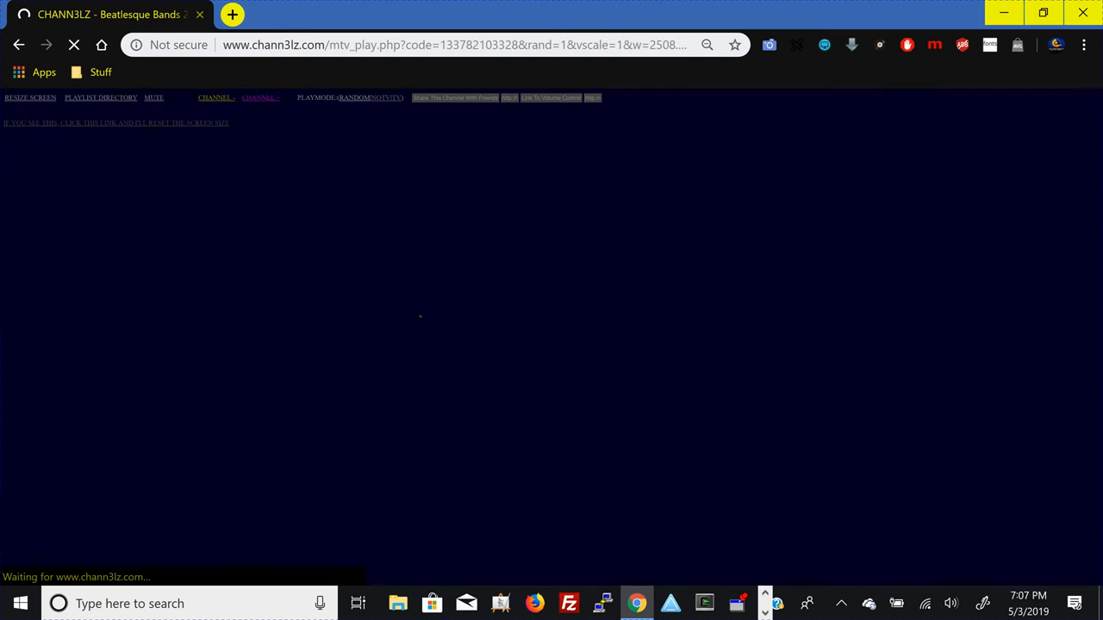
left_click(100, 96)
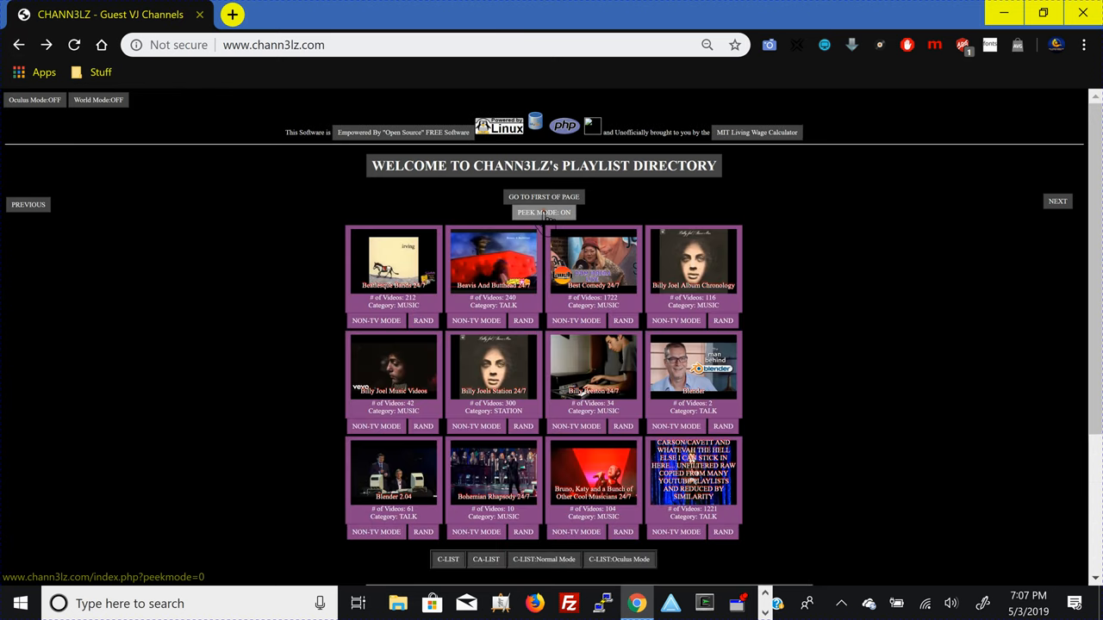
Toggle PEEK MODE until it reads ON for the playlist directory.
left_click(543, 212)
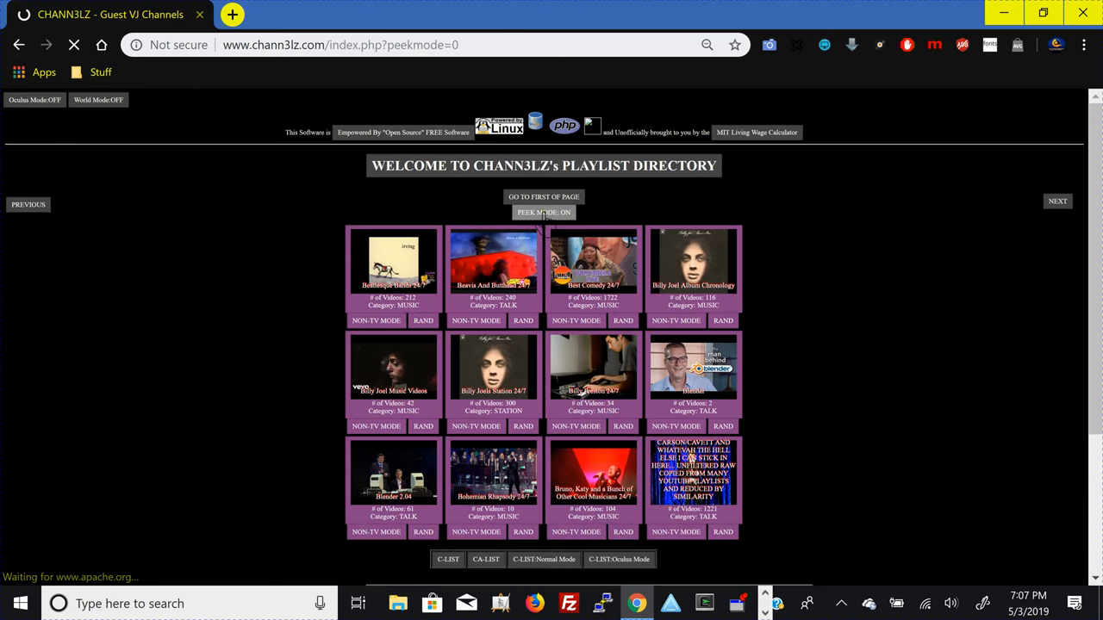
left_click(542, 212)
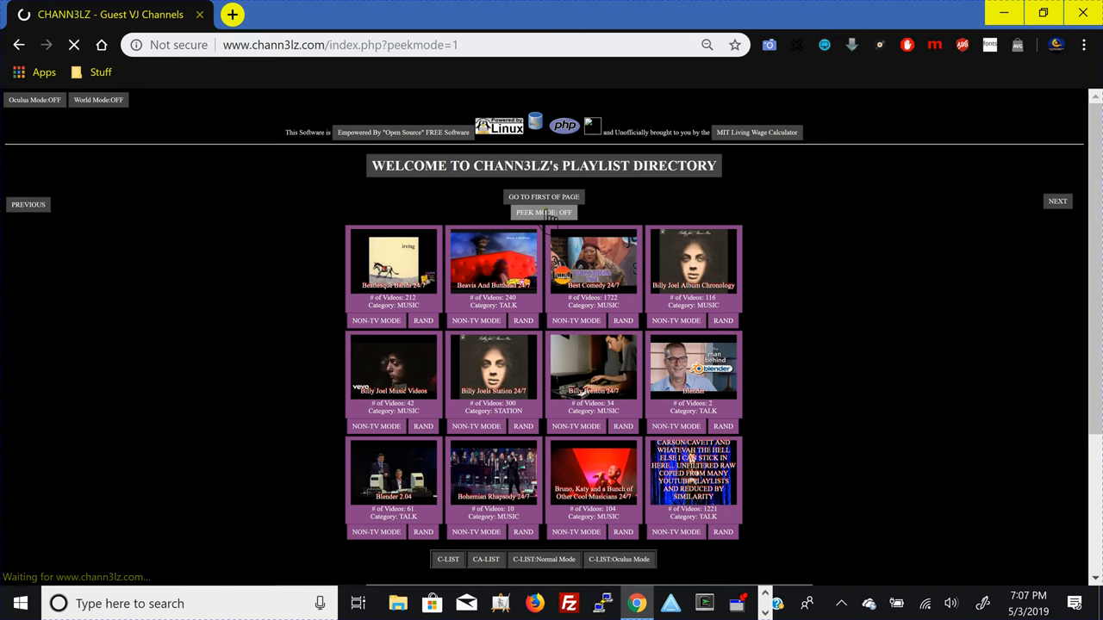
left_click(543, 212)
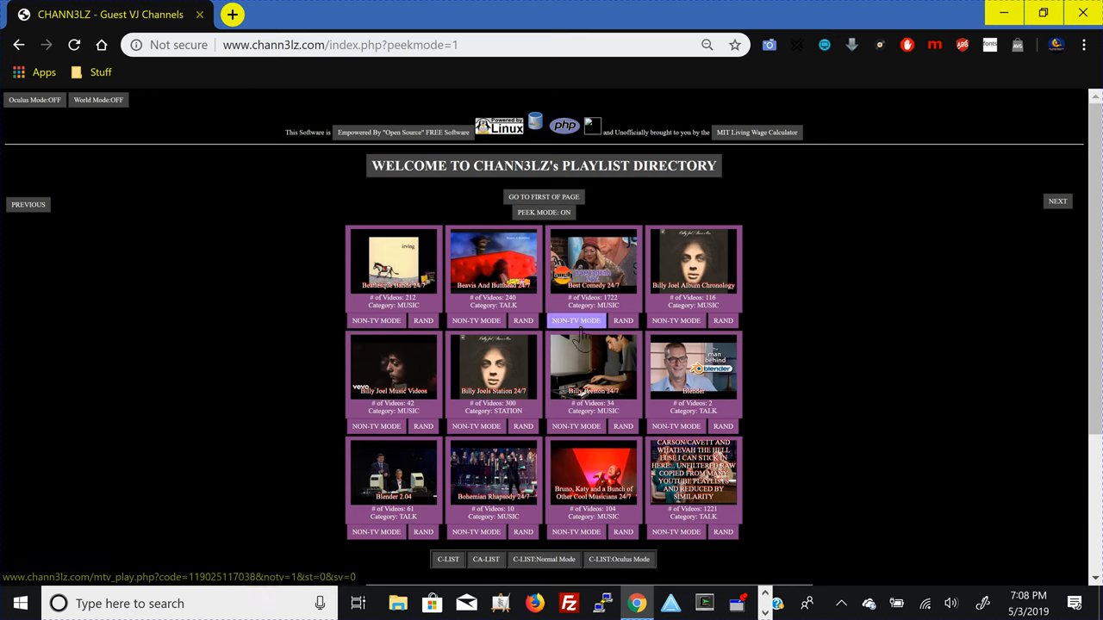
Preview the comedy and Bohemian Rhapsody playlists, then view the Autoplay notes below the grid.
left_click(624, 530)
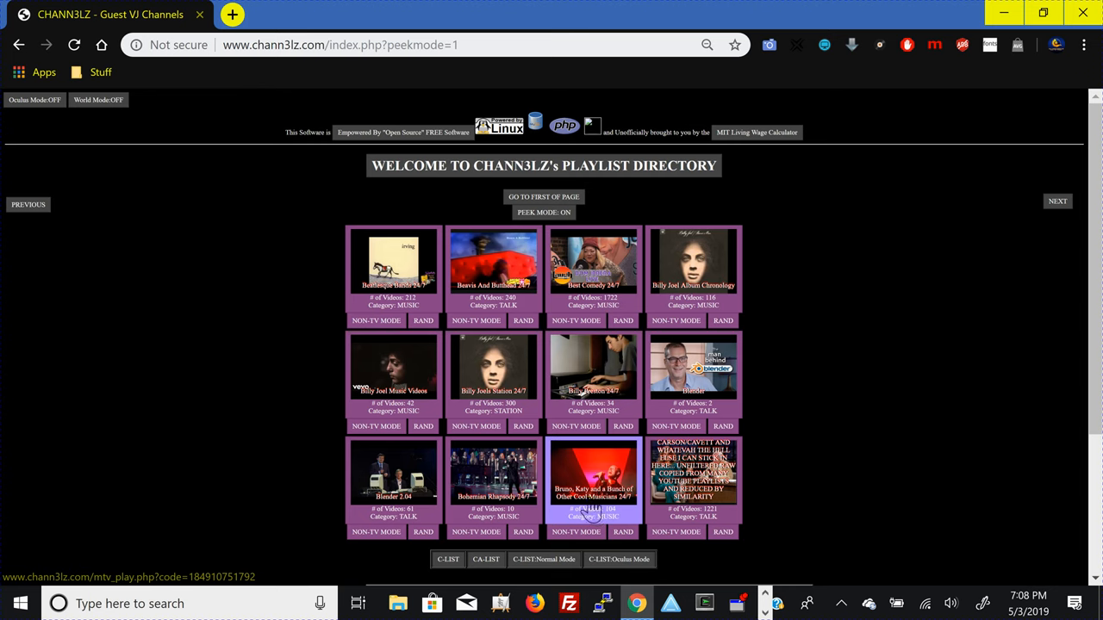
mouse_move(492, 472)
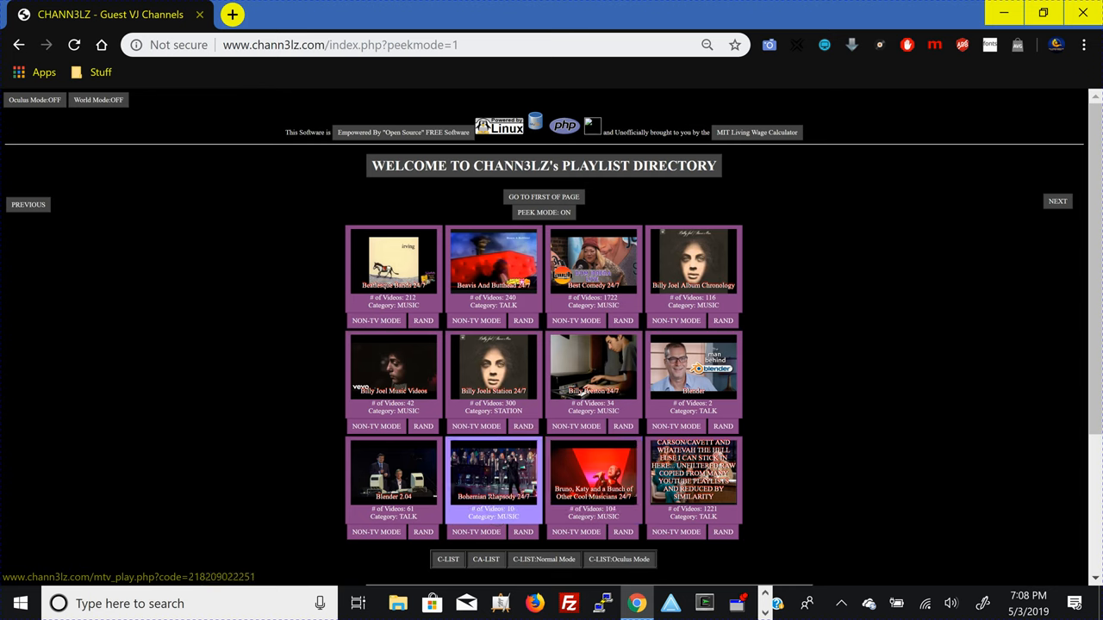
left_click(393, 474)
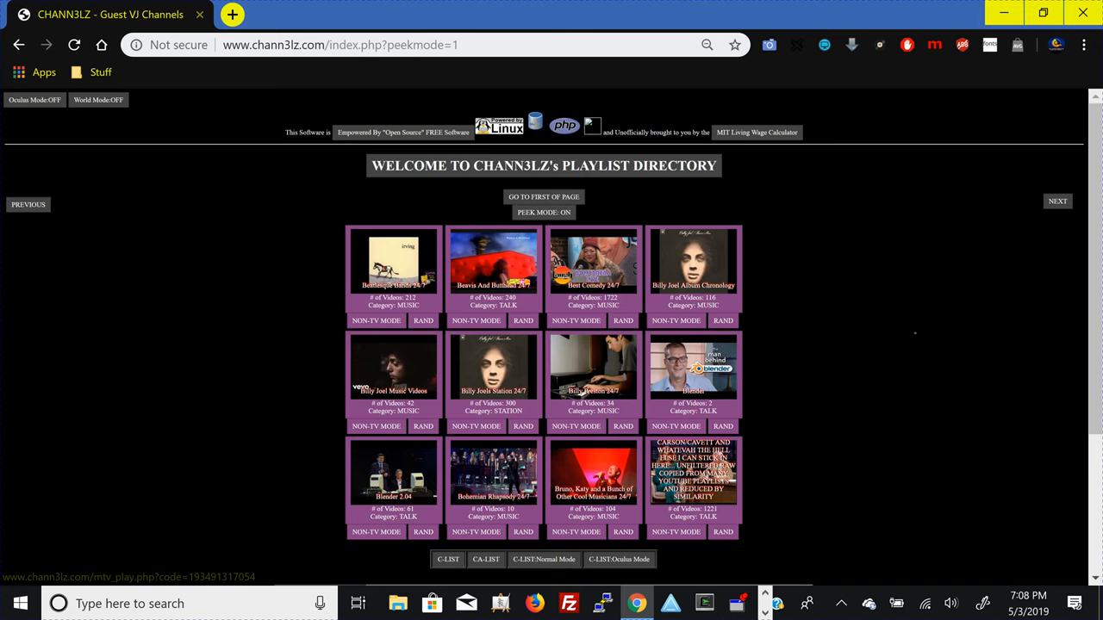
scroll("down", 3)
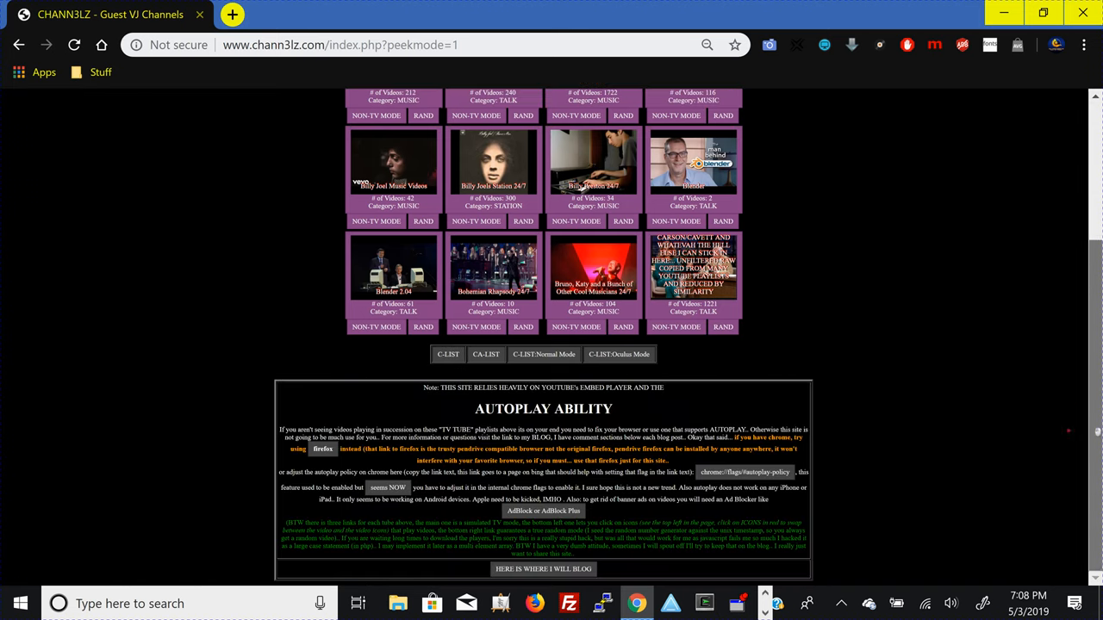
Open Kiernan's TV Configurator via C-LIST and select its page address.
left_click(448, 355)
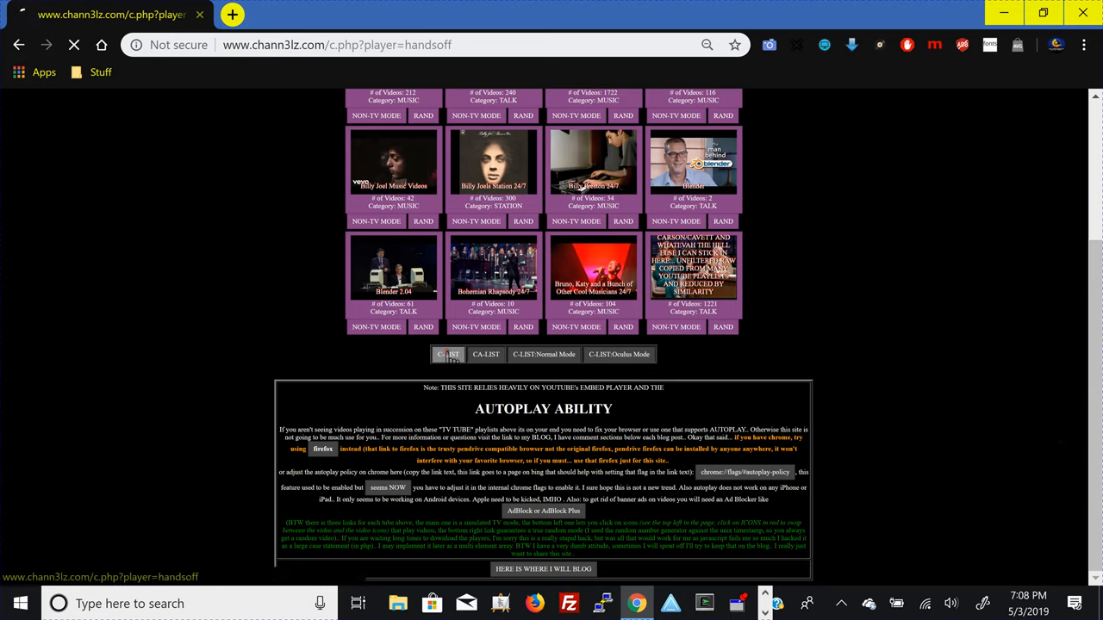
left_click(448, 355)
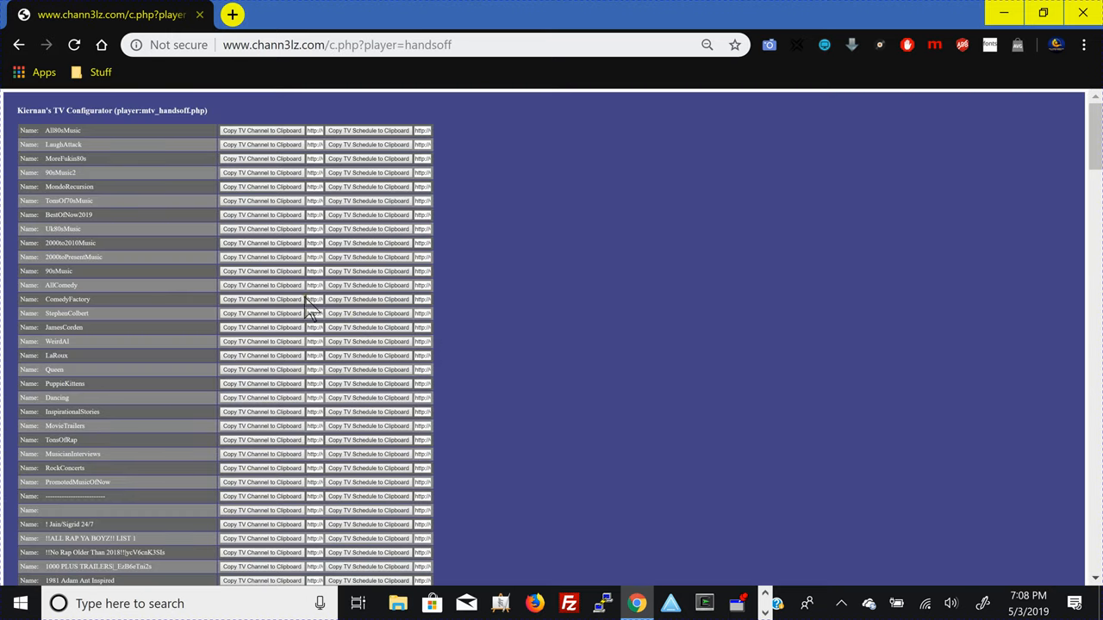
mouse_move(129, 538)
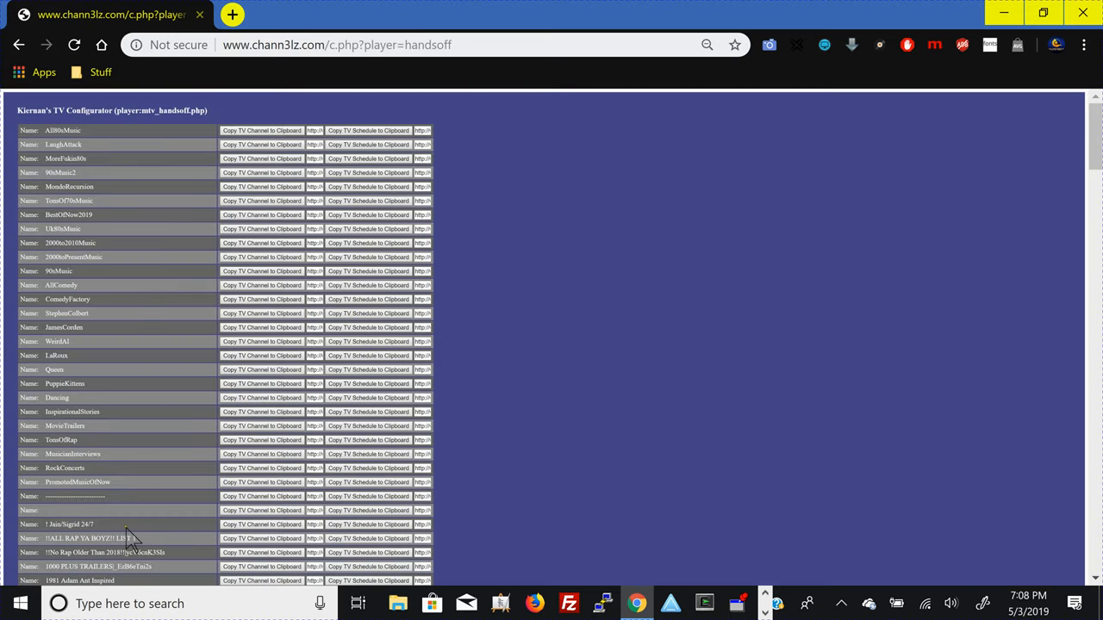
mouse_move(249, 457)
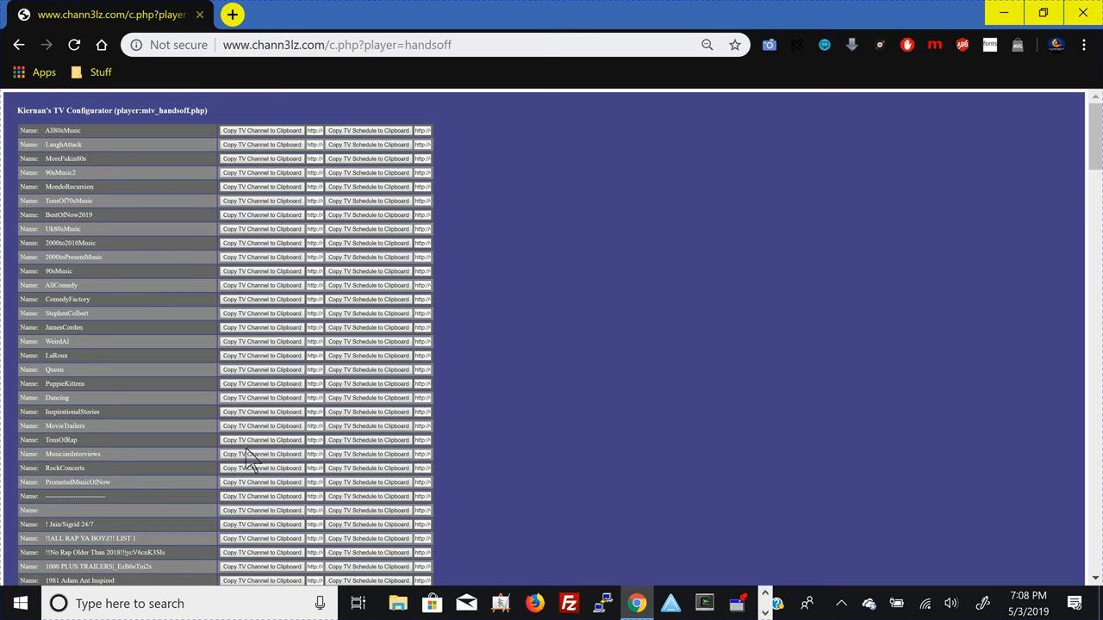
mouse_move(259, 414)
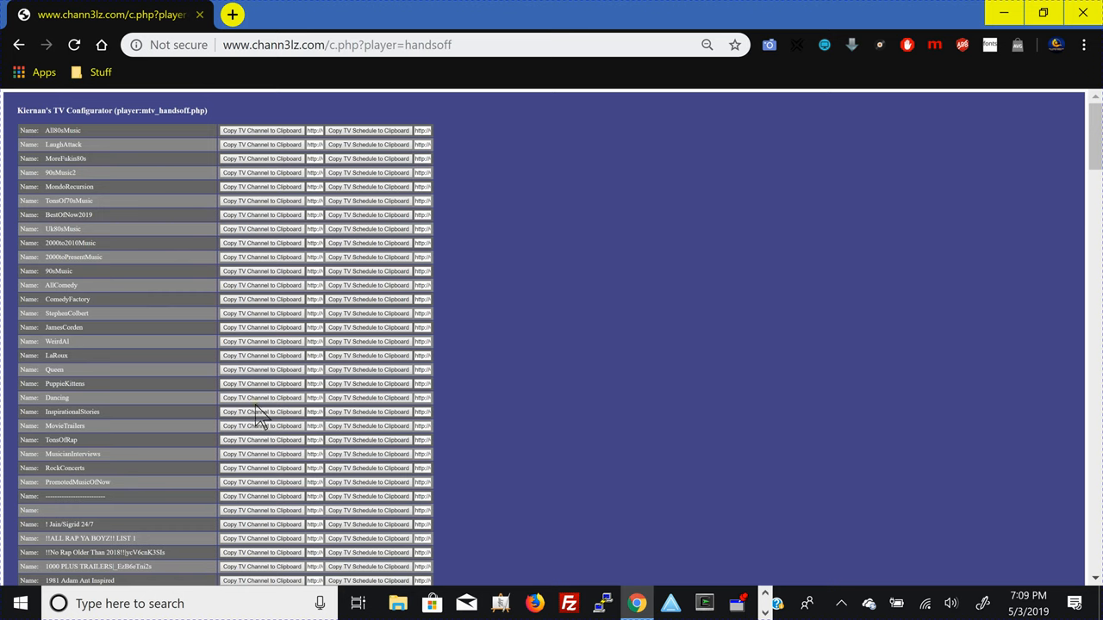
mouse_move(248, 313)
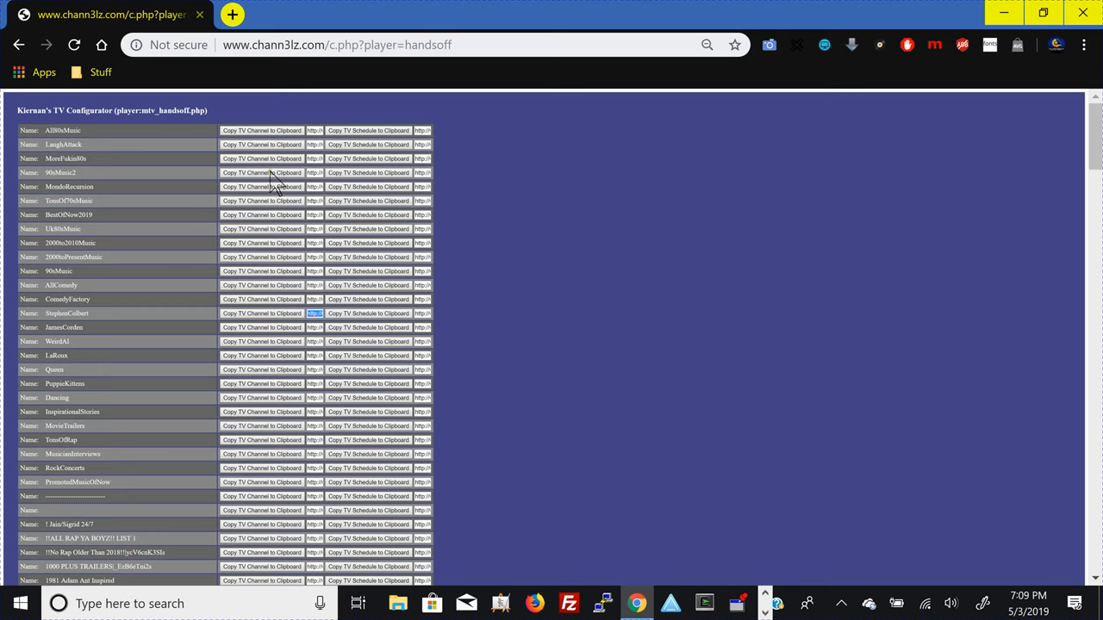
left_click(336, 45)
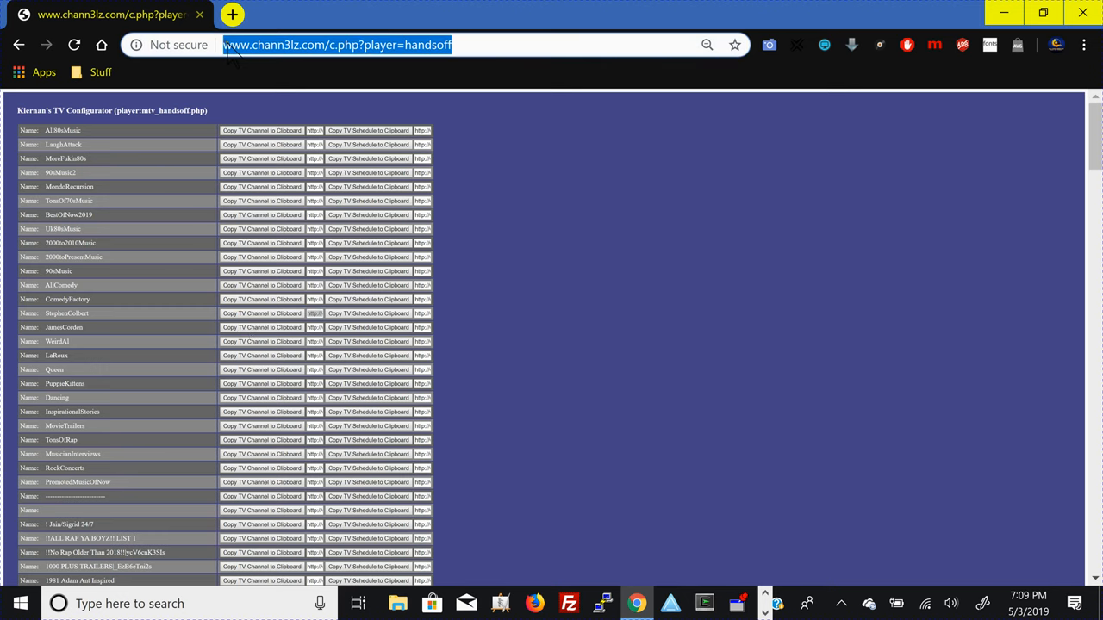
mouse_move(274, 164)
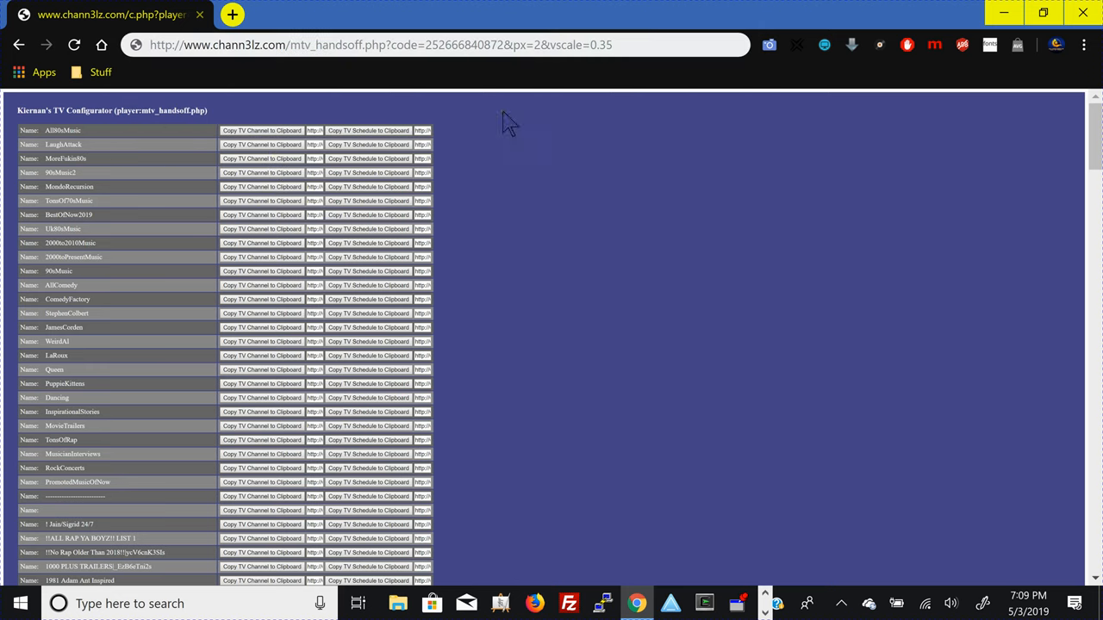
mouse_move(491, 97)
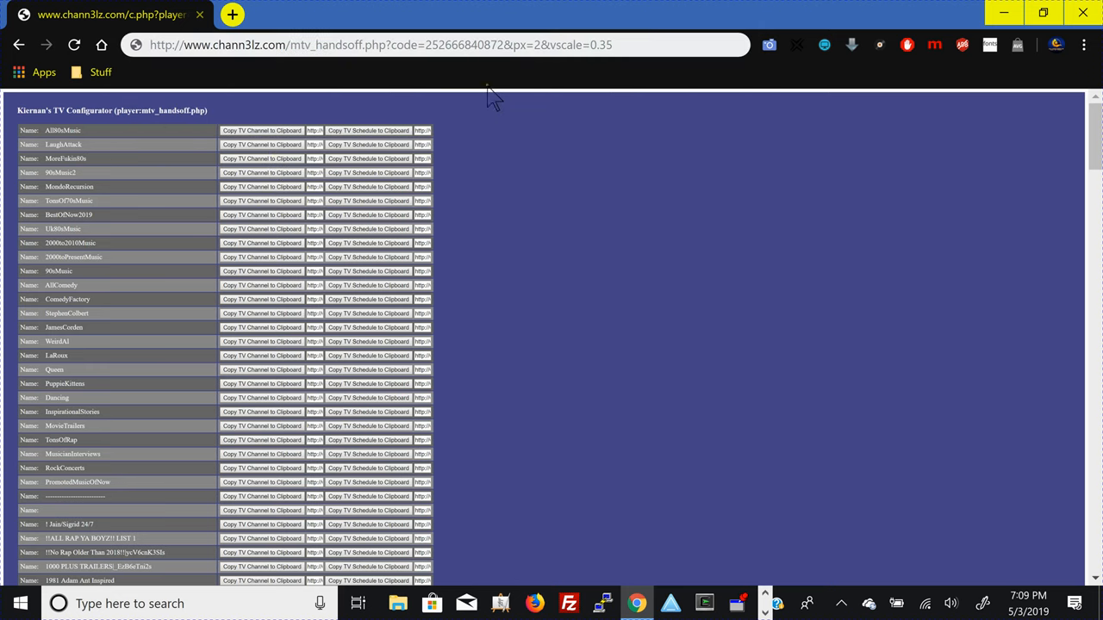
Select the pasted hands-off player channel link in the address bar and bring up its options.
left_click(379, 44)
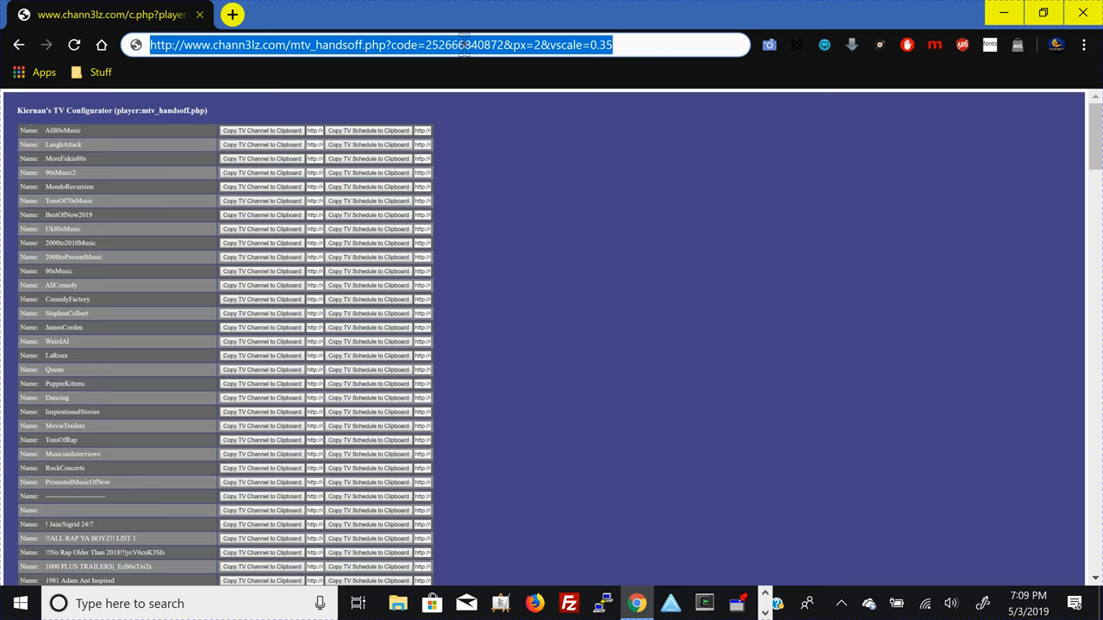
right_click(379, 45)
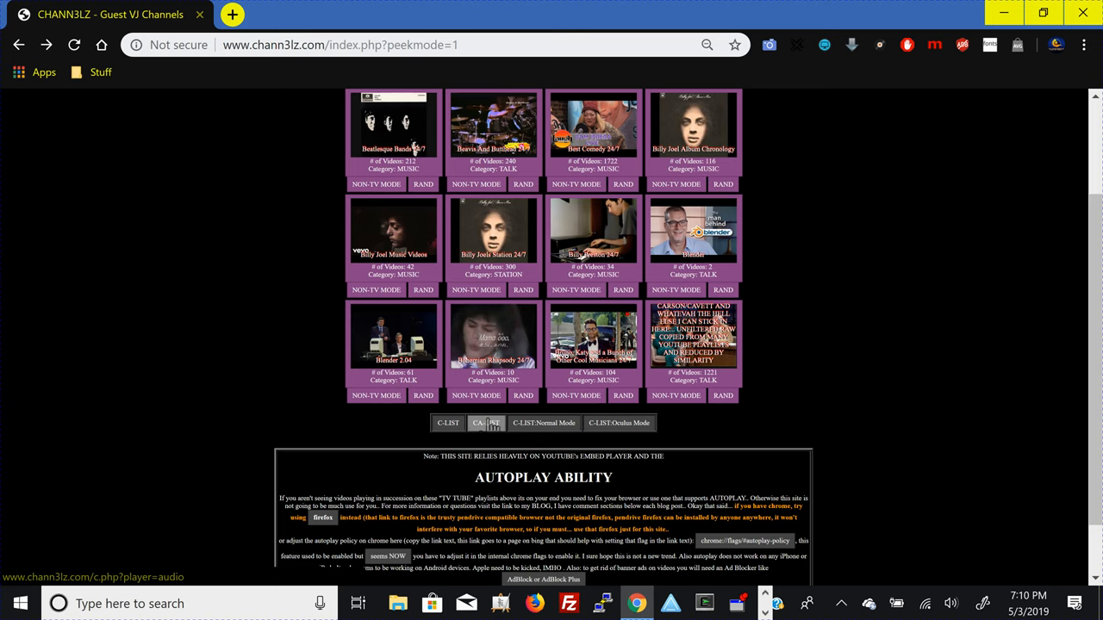
Show the TV Configurator for the regular (Normal Mode) play player with its channel list.
left_click(486, 424)
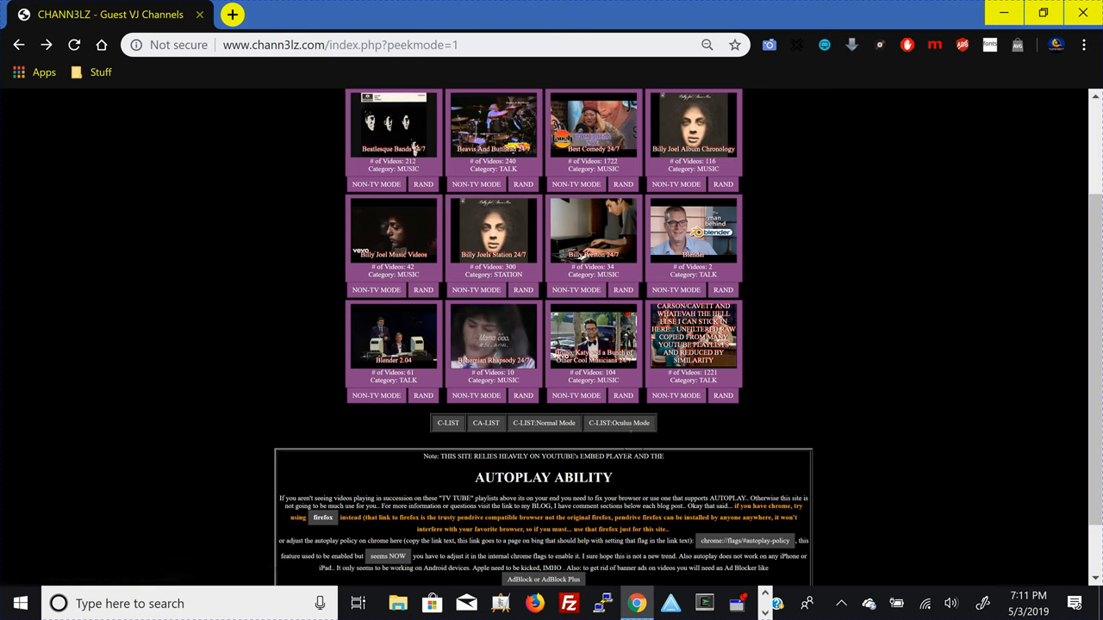
mouse_move(618, 424)
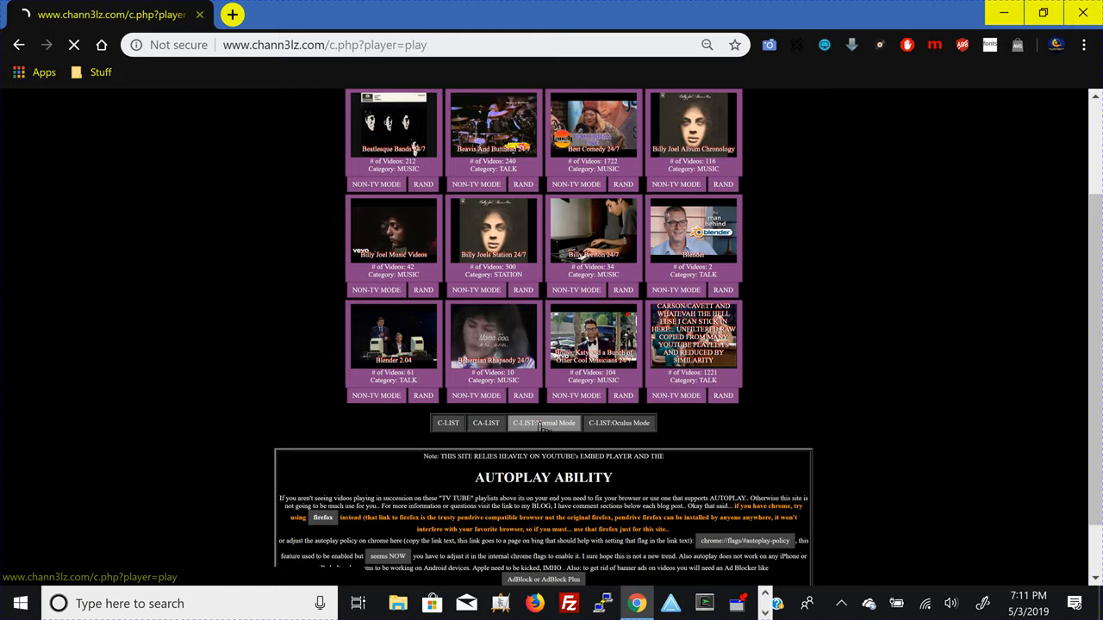
left_click(543, 422)
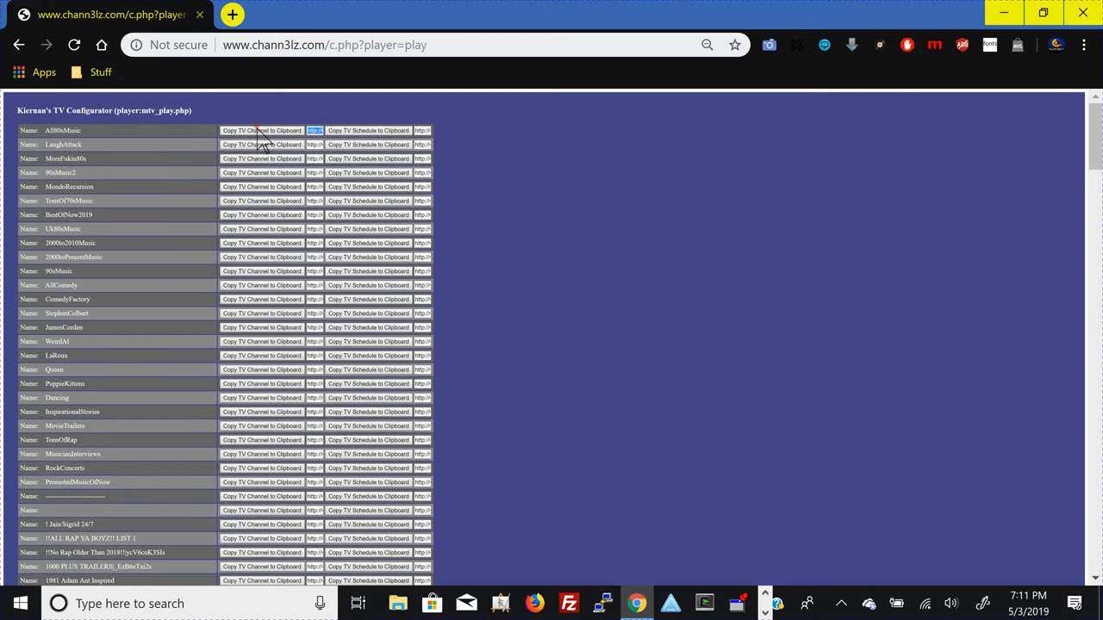
left_click(345, 45)
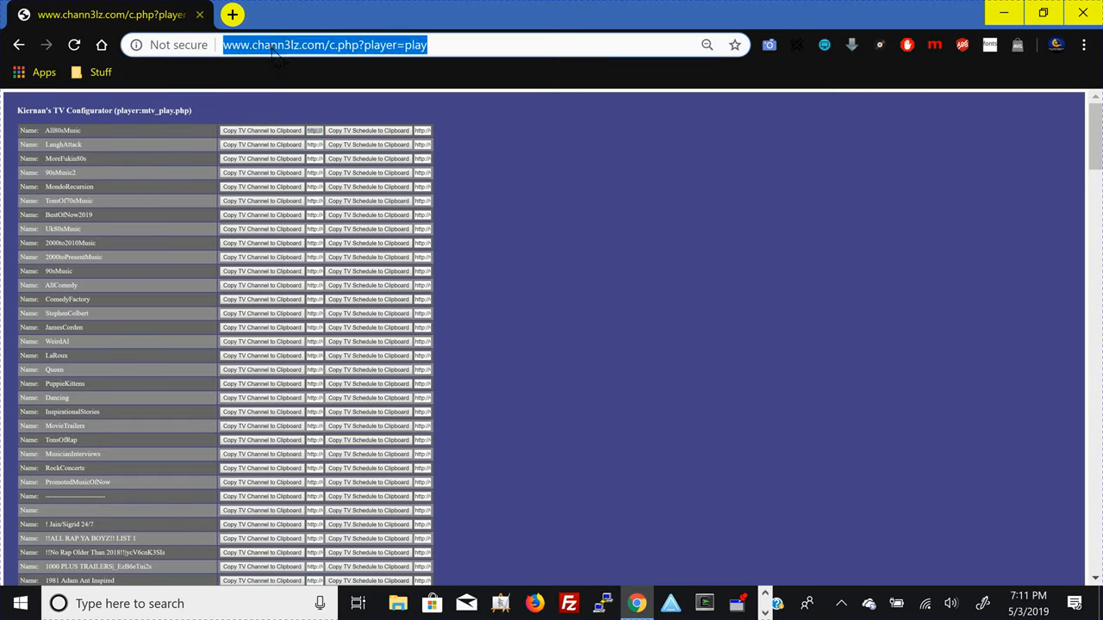
right_click(324, 44)
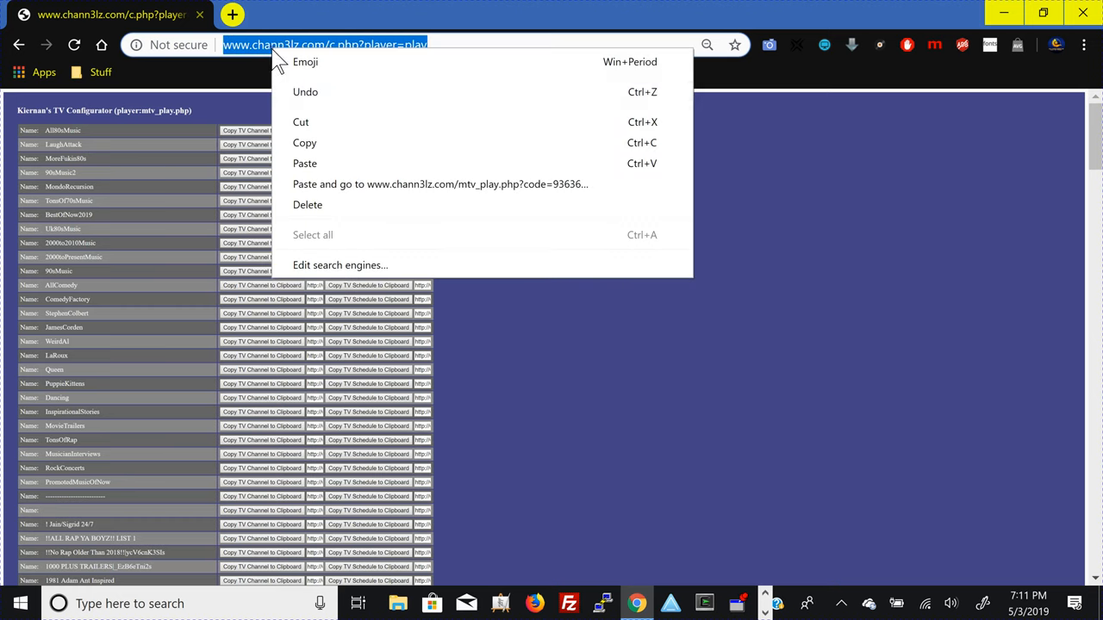
left_click(439, 183)
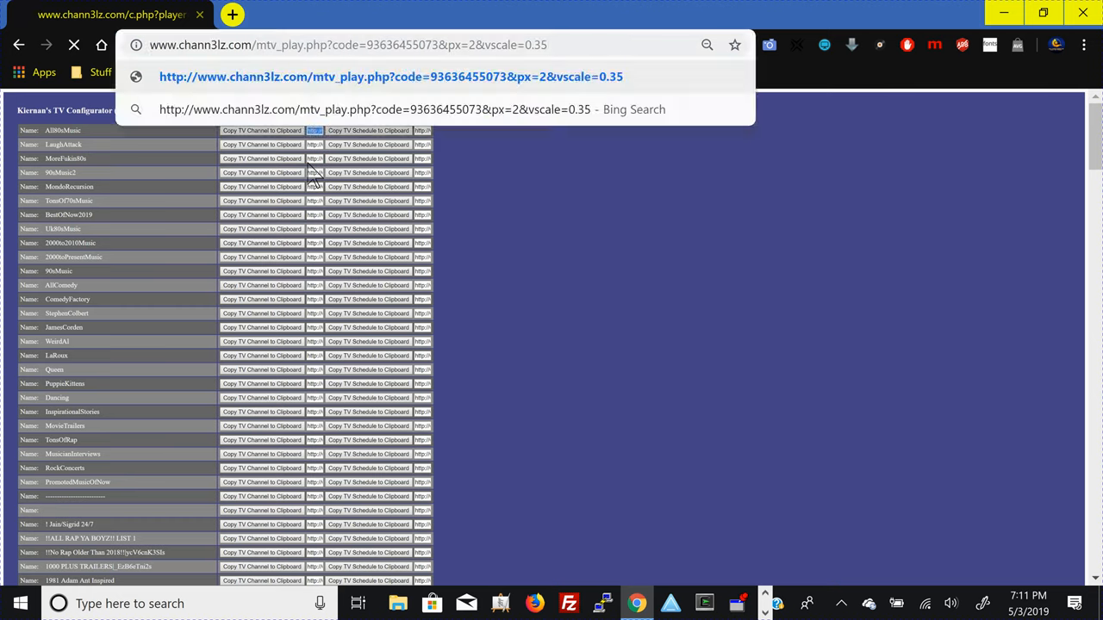
left_click(391, 76)
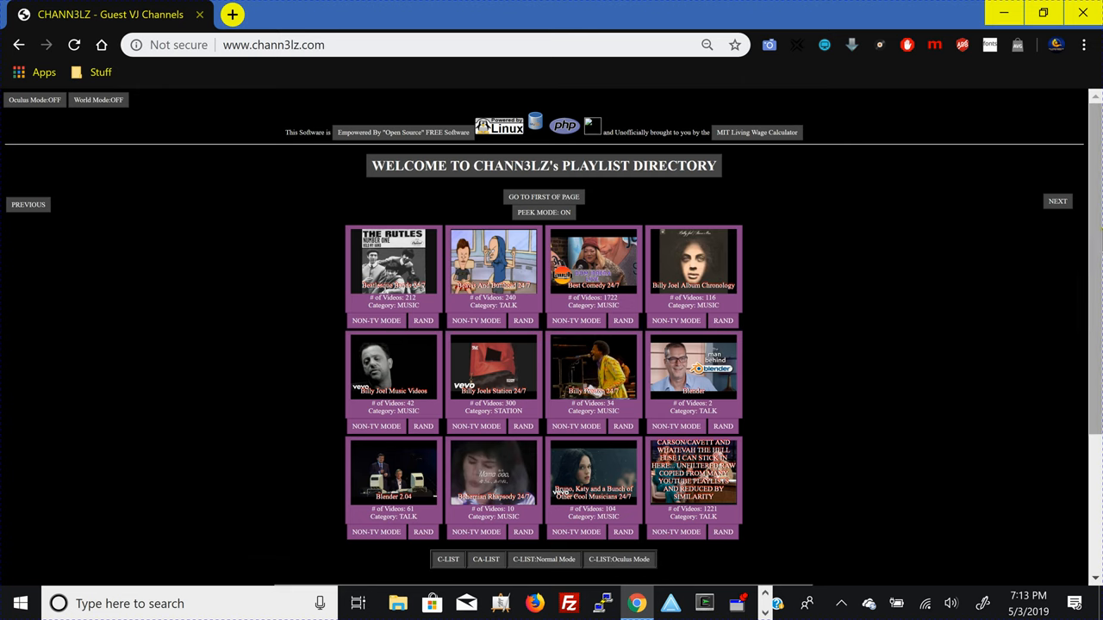
Launch the MIT Living Wage Calculator link from the top of the directory in a new tab.
scroll("down", 3)
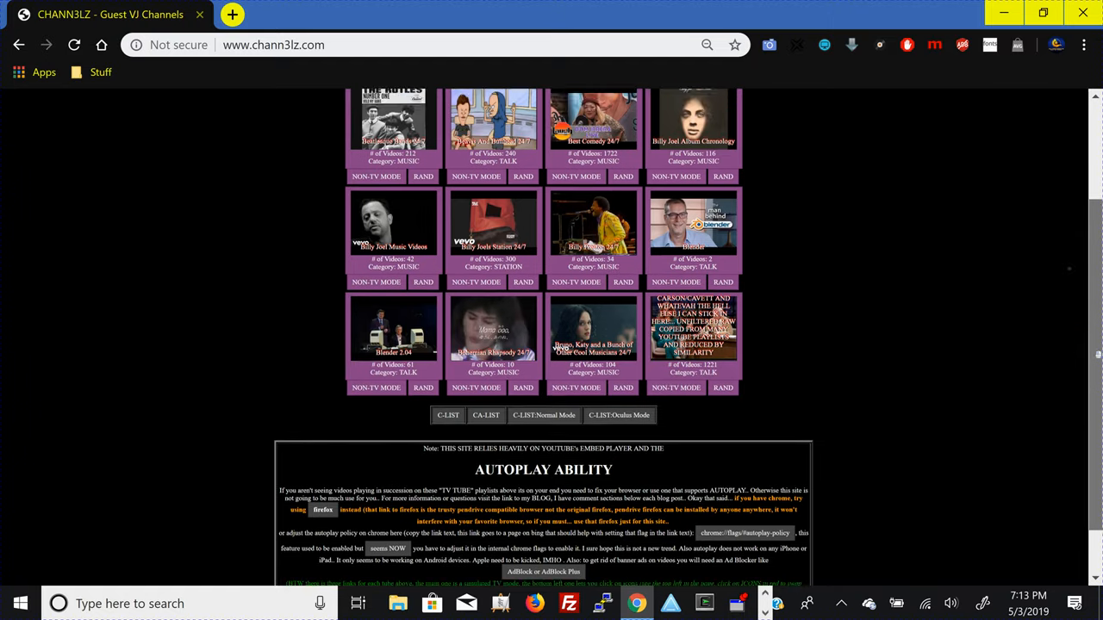
scroll("up", 3)
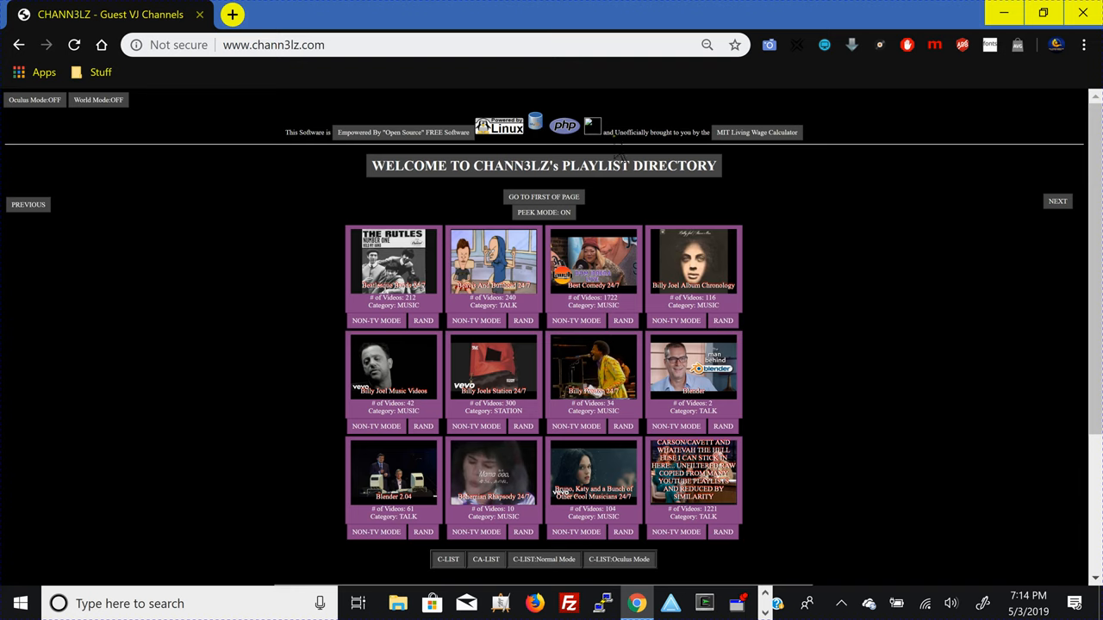
mouse_move(756, 131)
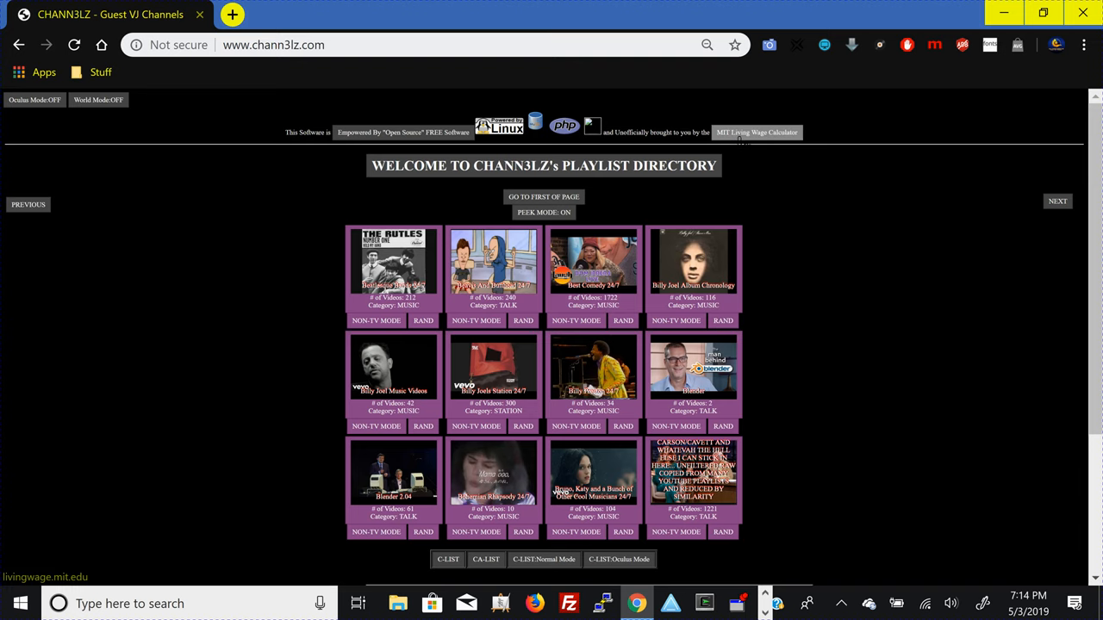
left_click(755, 131)
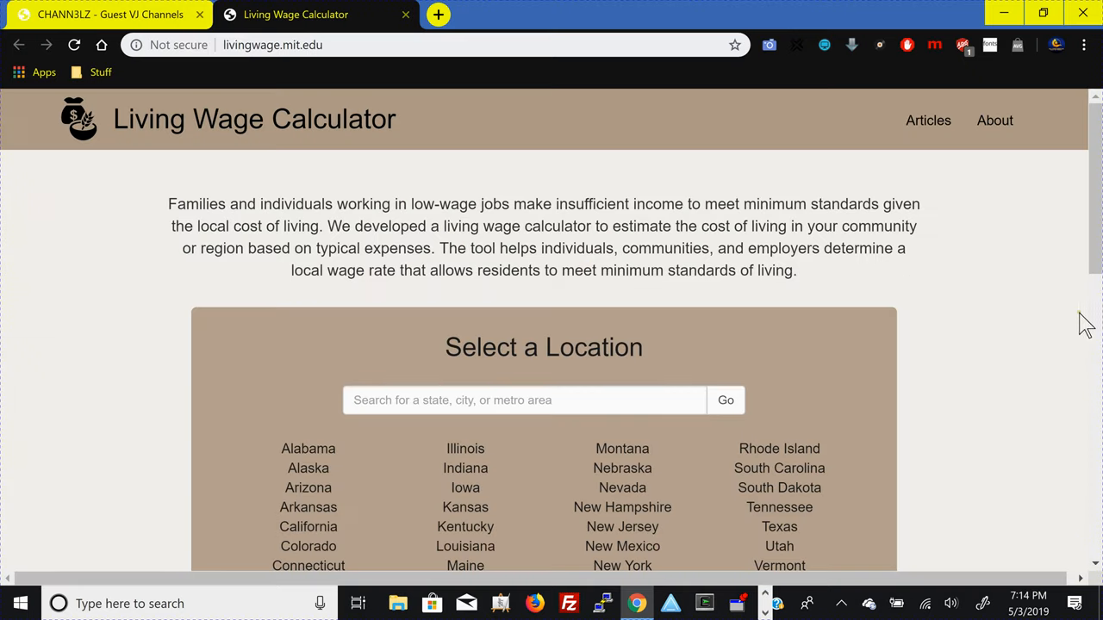
Browse down and back up the Living Wage Calculator home page.
scroll("down", 3)
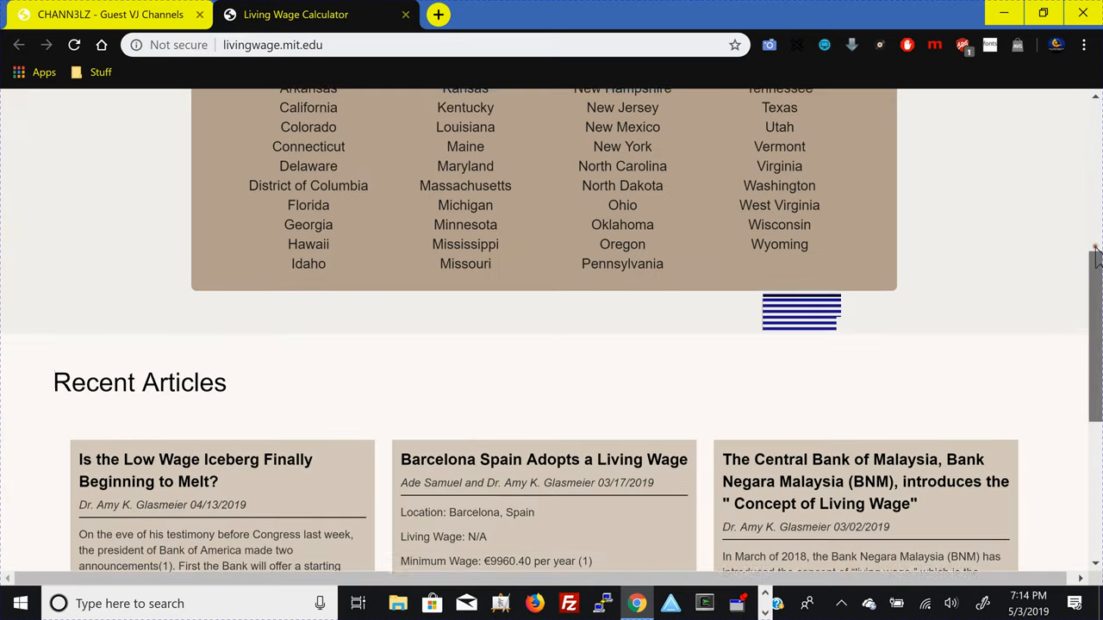
scroll("up", 3)
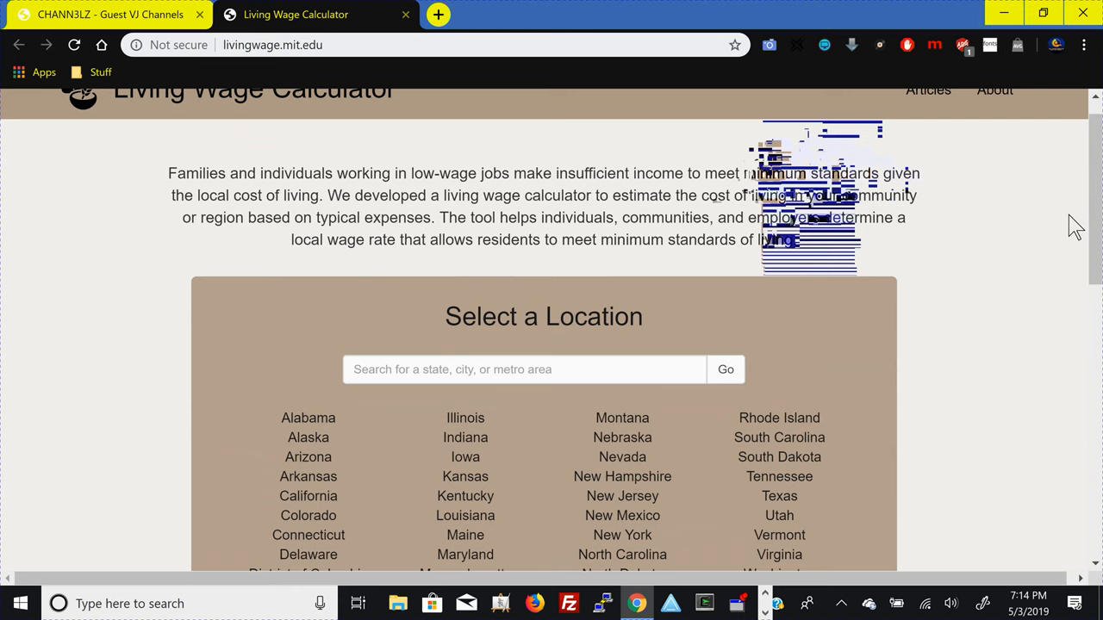
mouse_move(1020, 324)
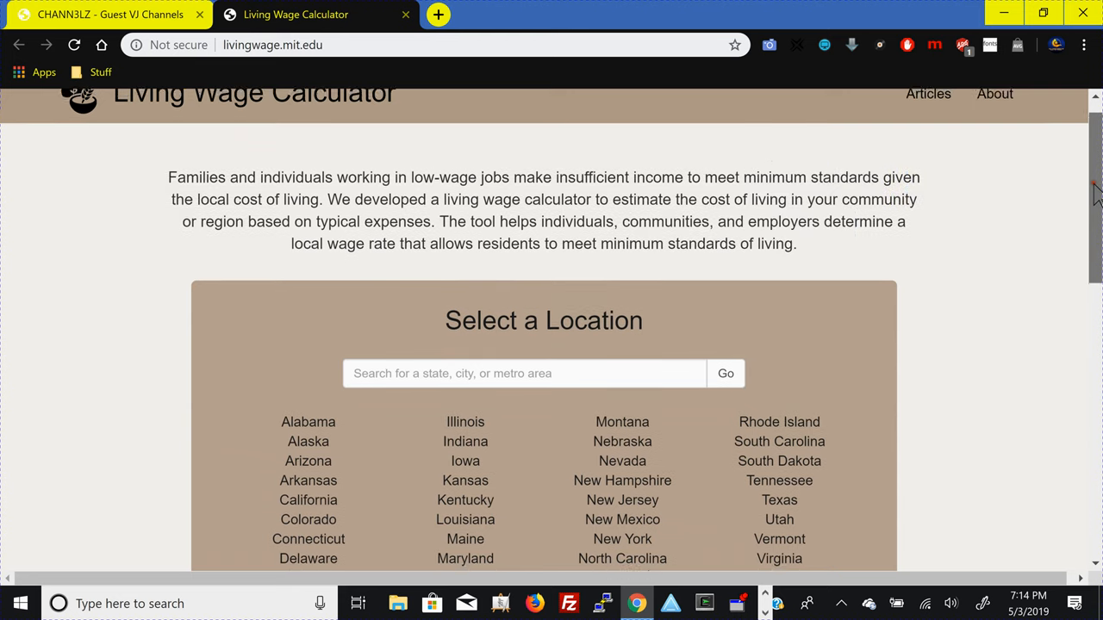
scroll("down", 3)
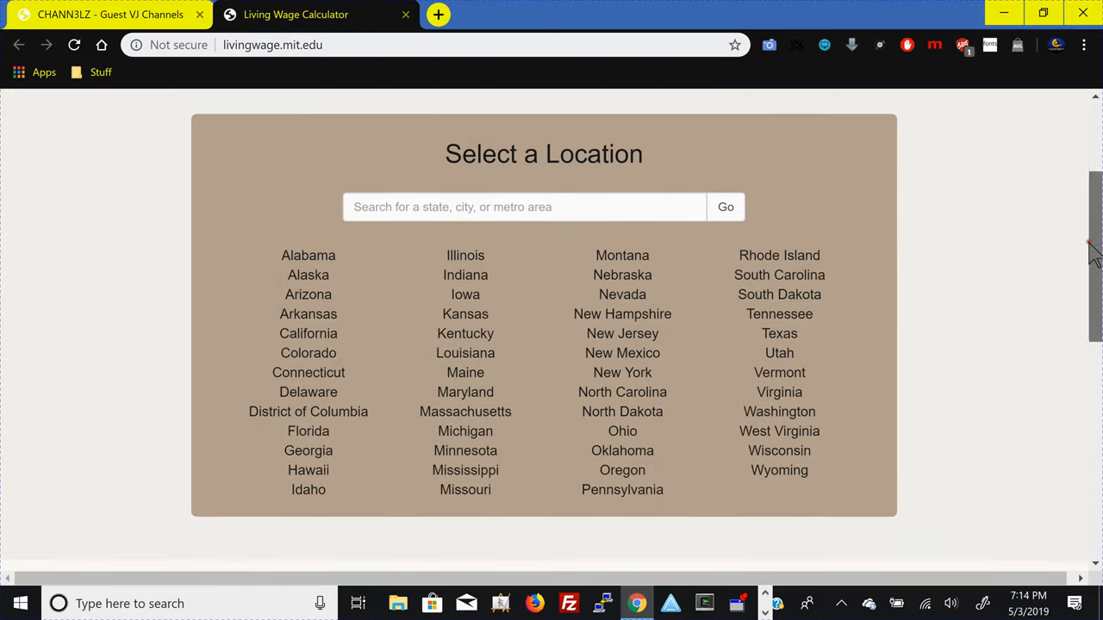
scroll("down", 3)
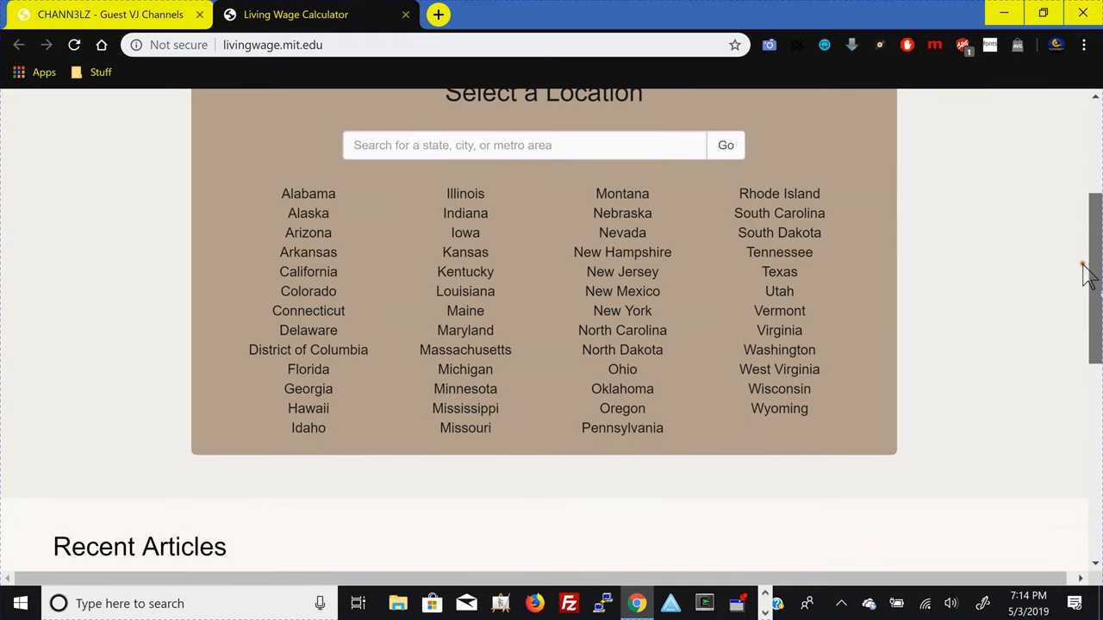
scroll("up", 3)
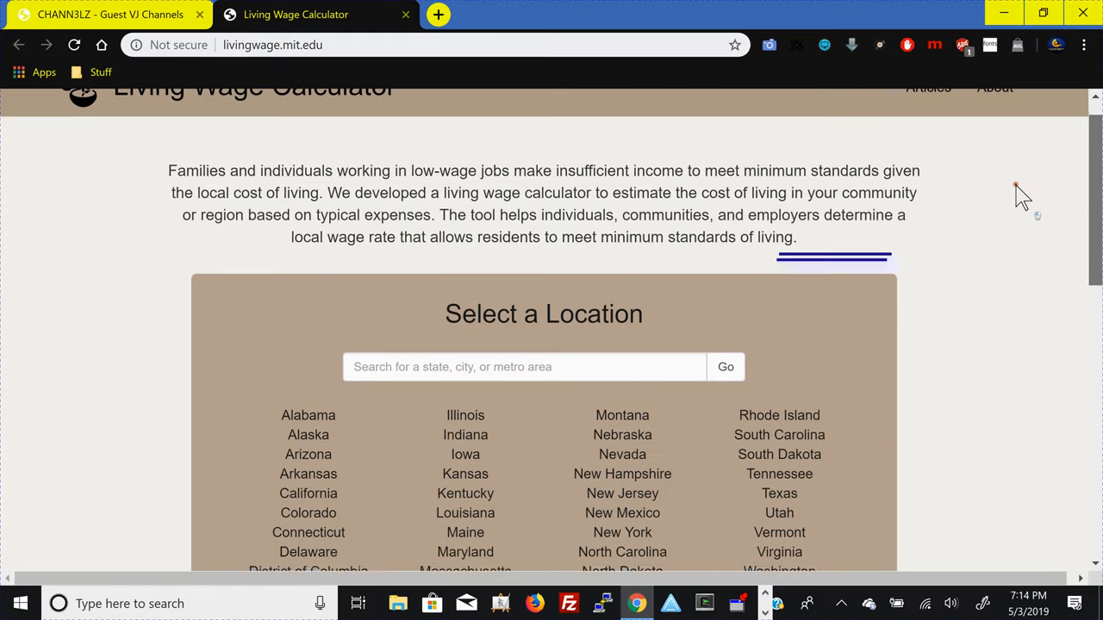
scroll("up", 3)
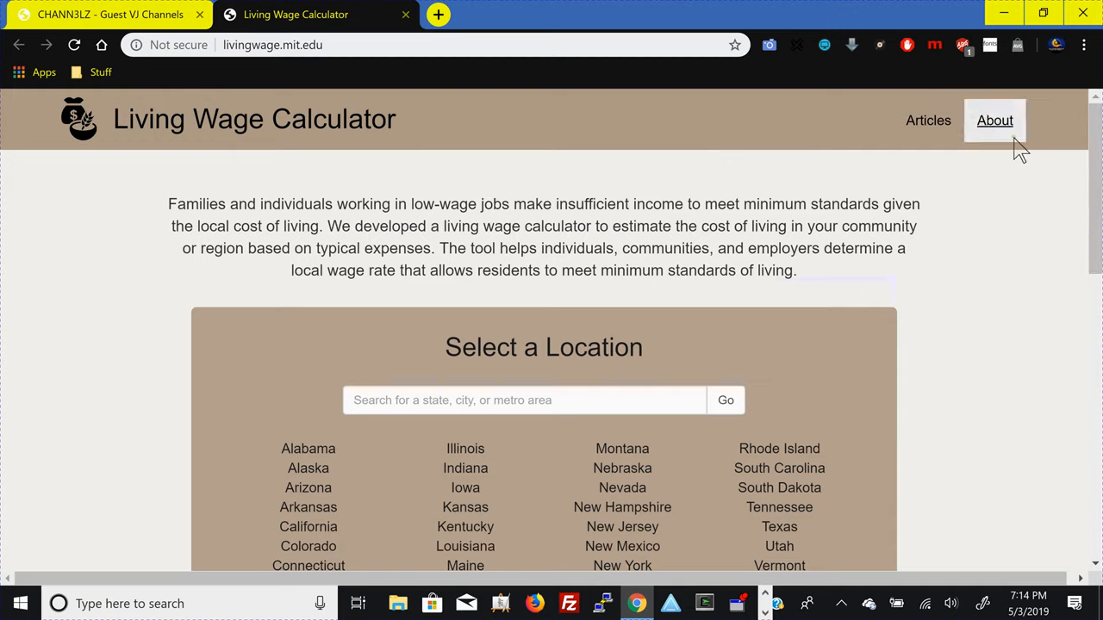
scroll("down", 3)
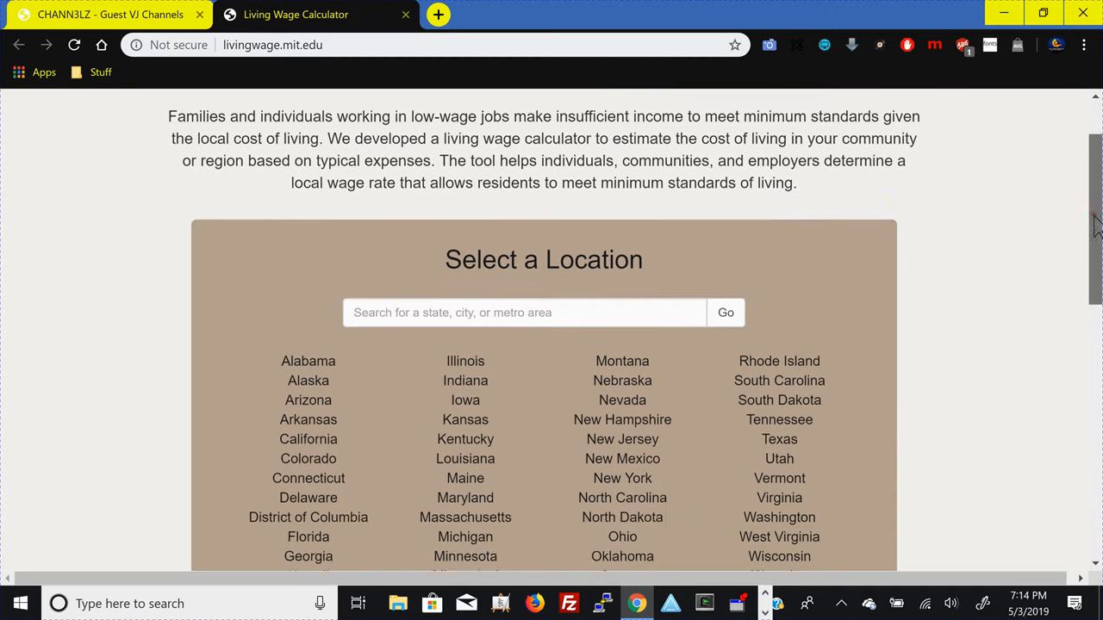
scroll("down", 3)
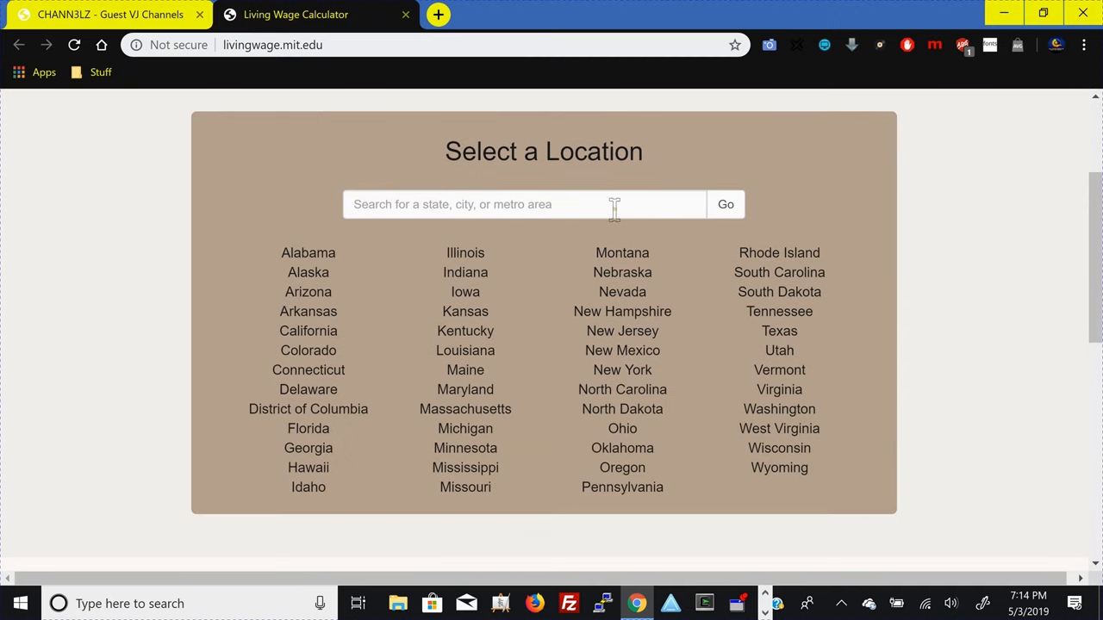
mouse_move(531, 215)
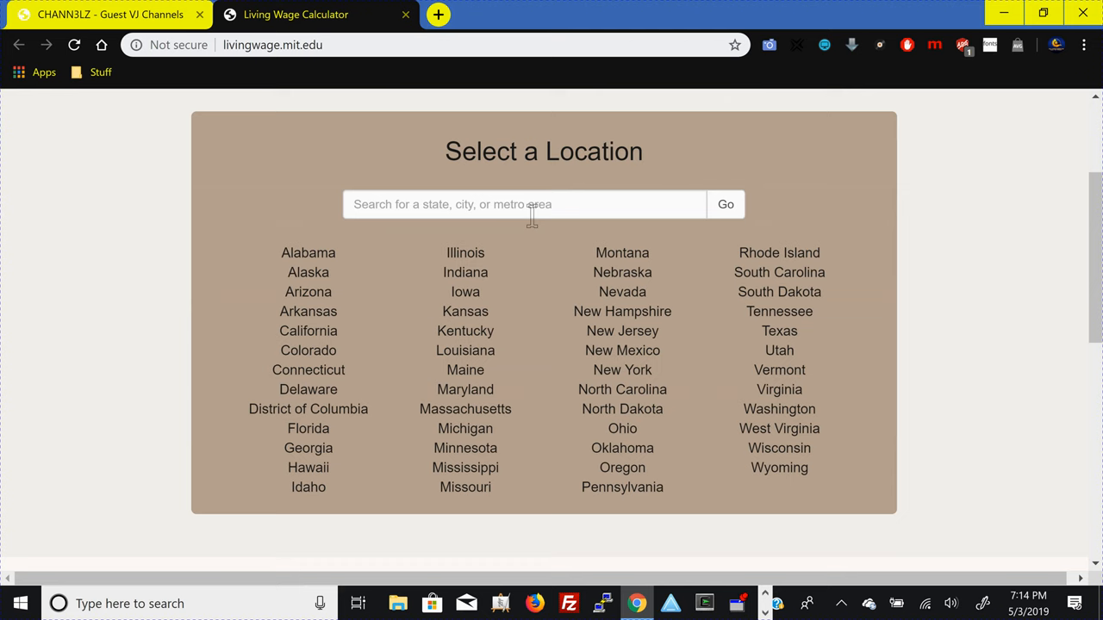
mouse_move(622, 272)
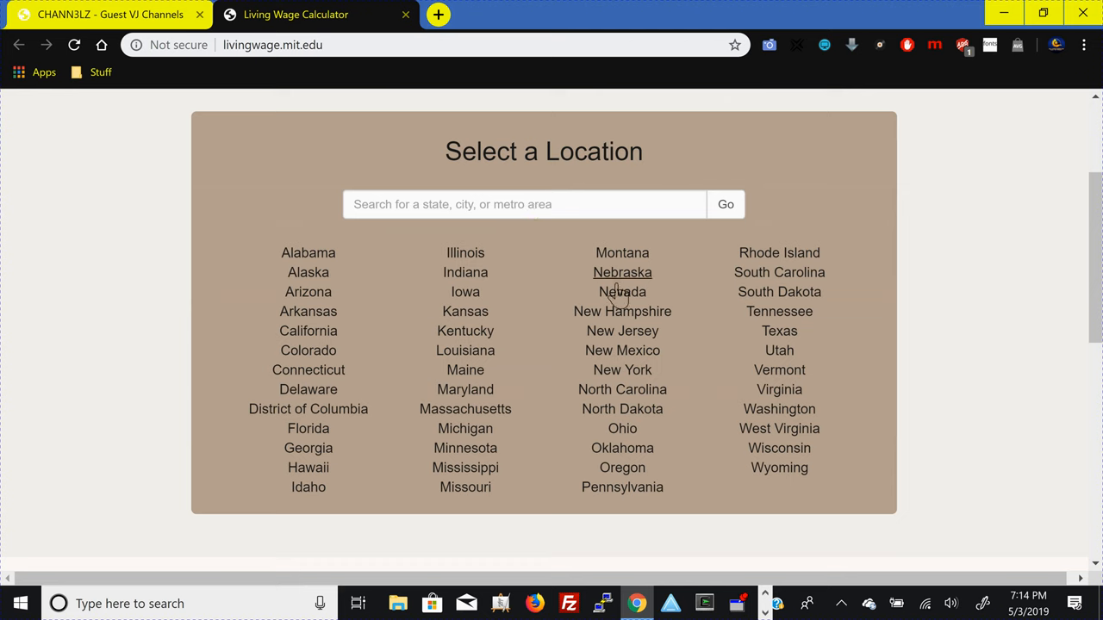
mouse_move(596, 300)
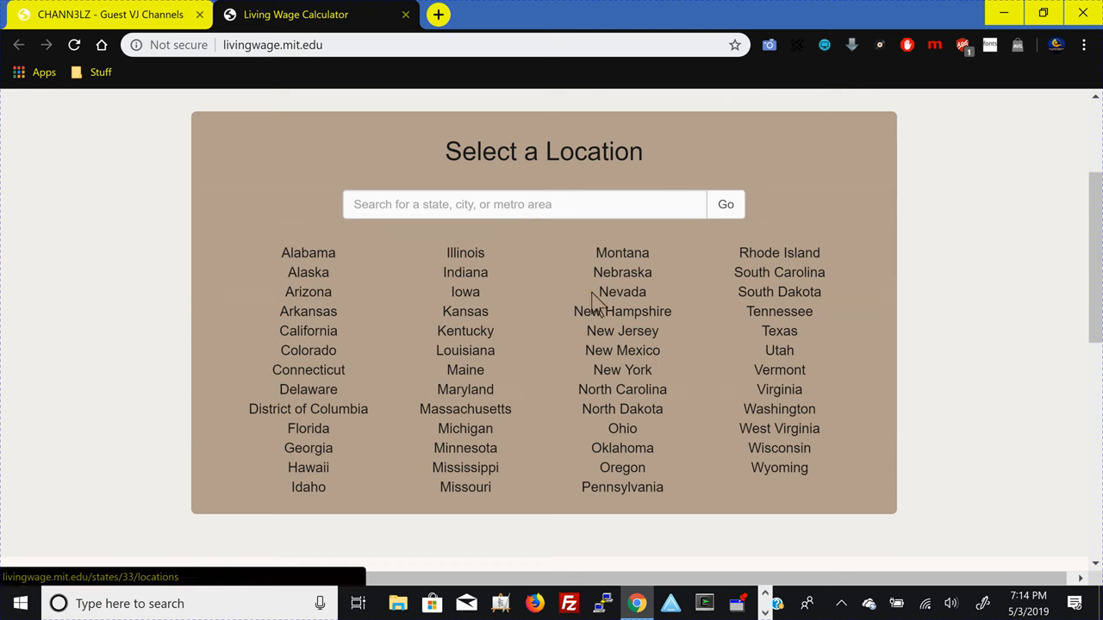
mouse_move(582, 451)
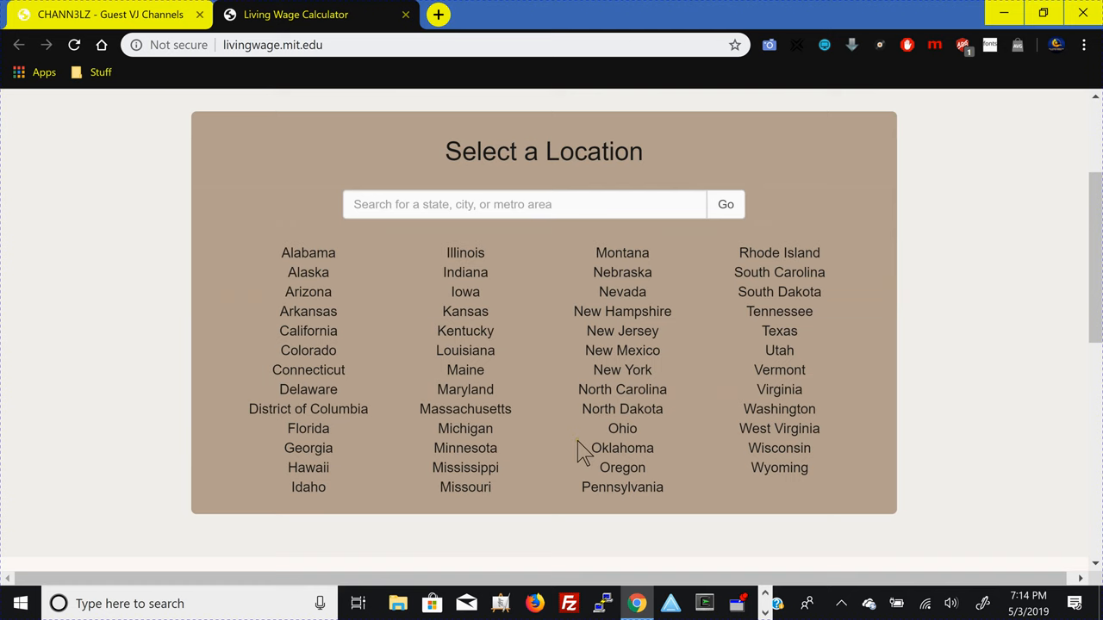
mouse_move(768, 354)
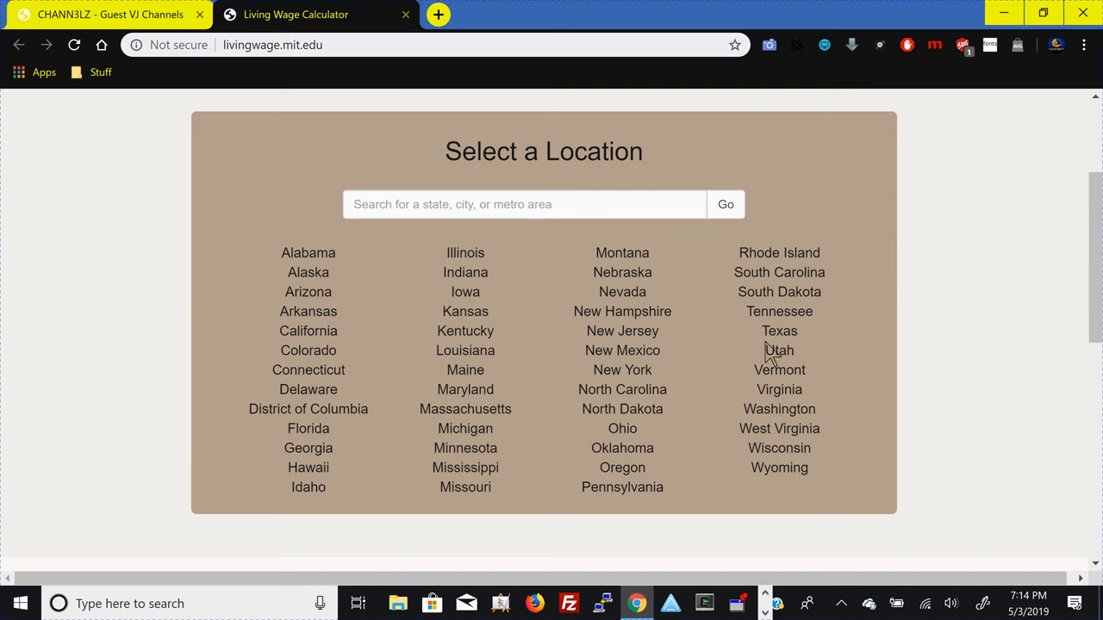
Choose Texas under Select a Location and scroll its county list toward Tarrant County.
left_click(779, 331)
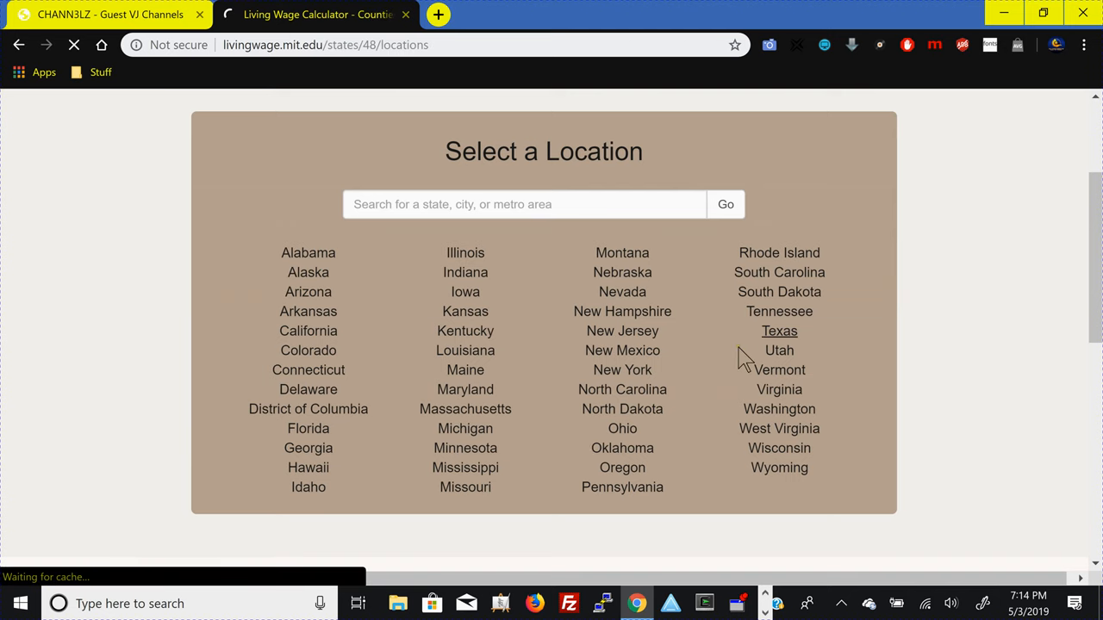
left_click(778, 331)
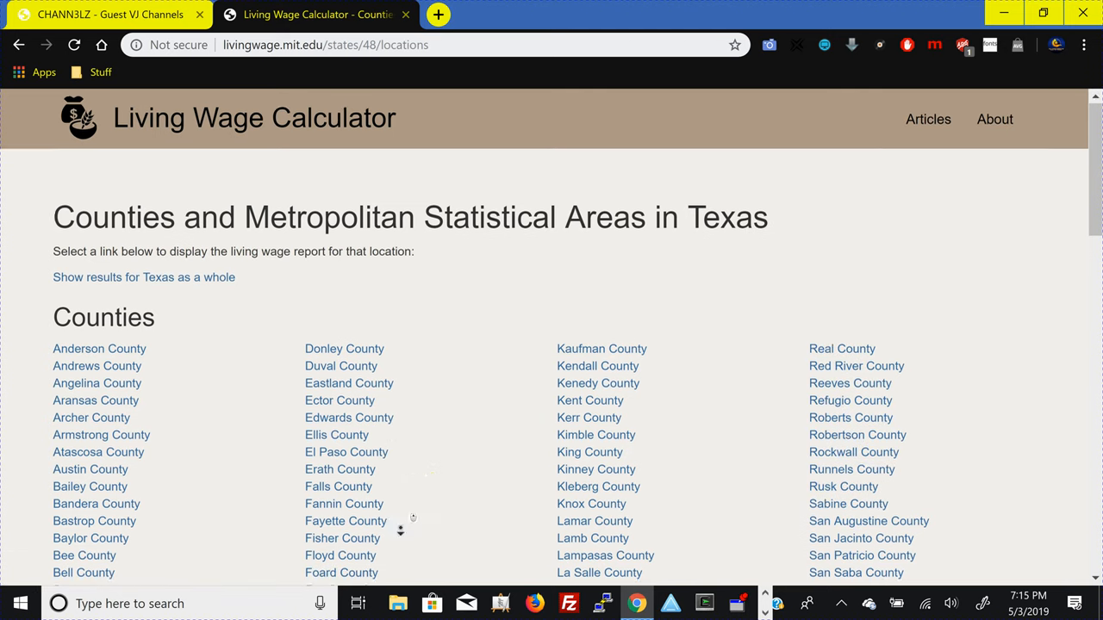
scroll("down", 3)
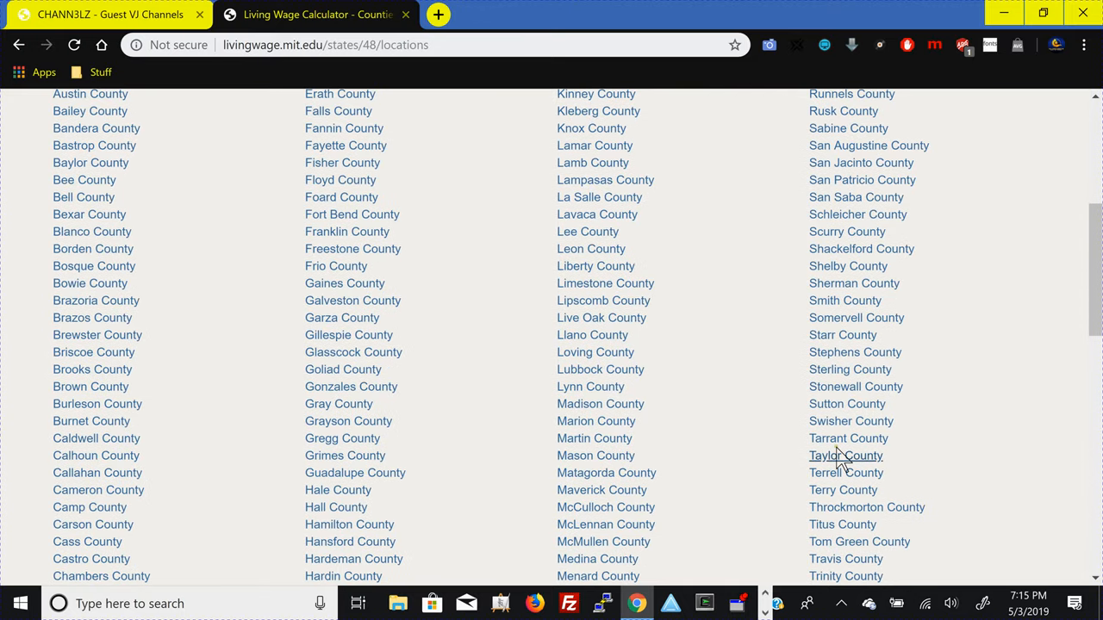
left_click(847, 439)
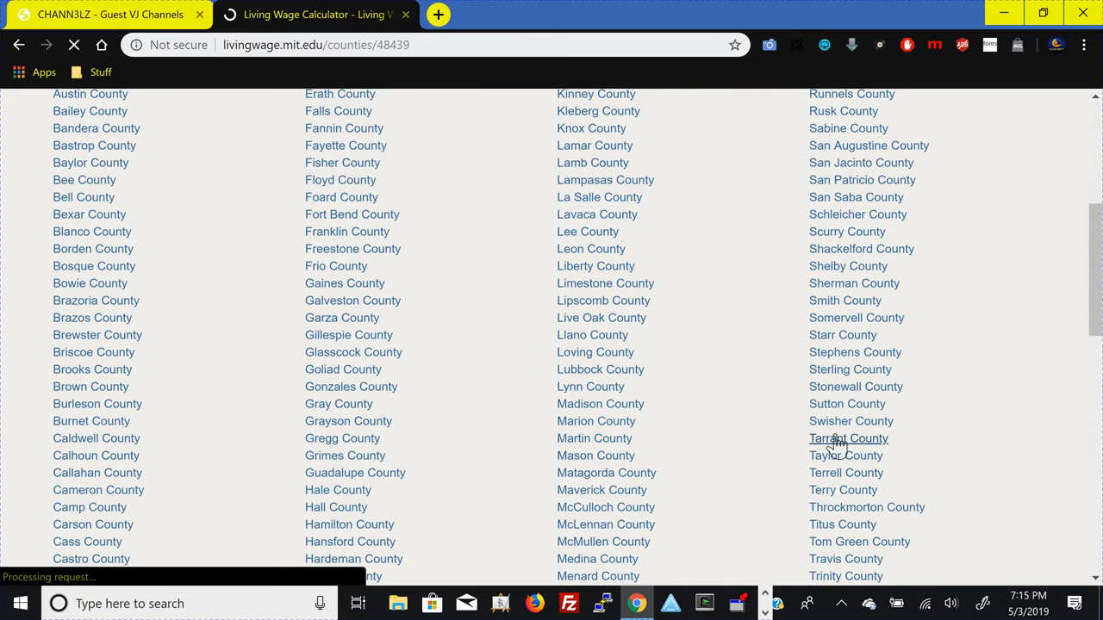
left_click(847, 440)
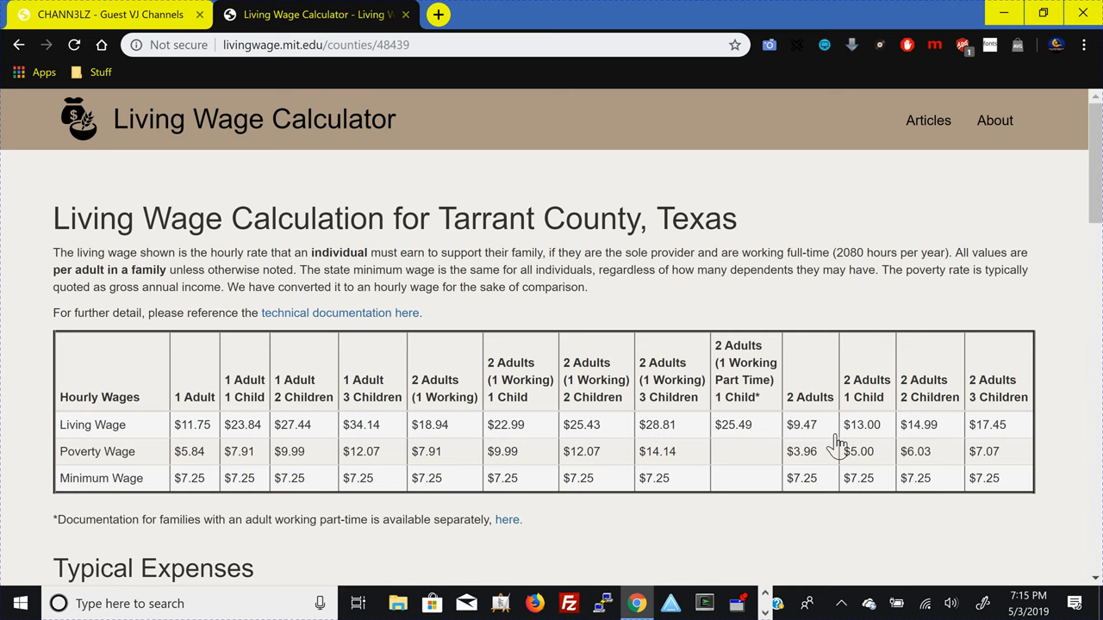
mouse_move(216, 491)
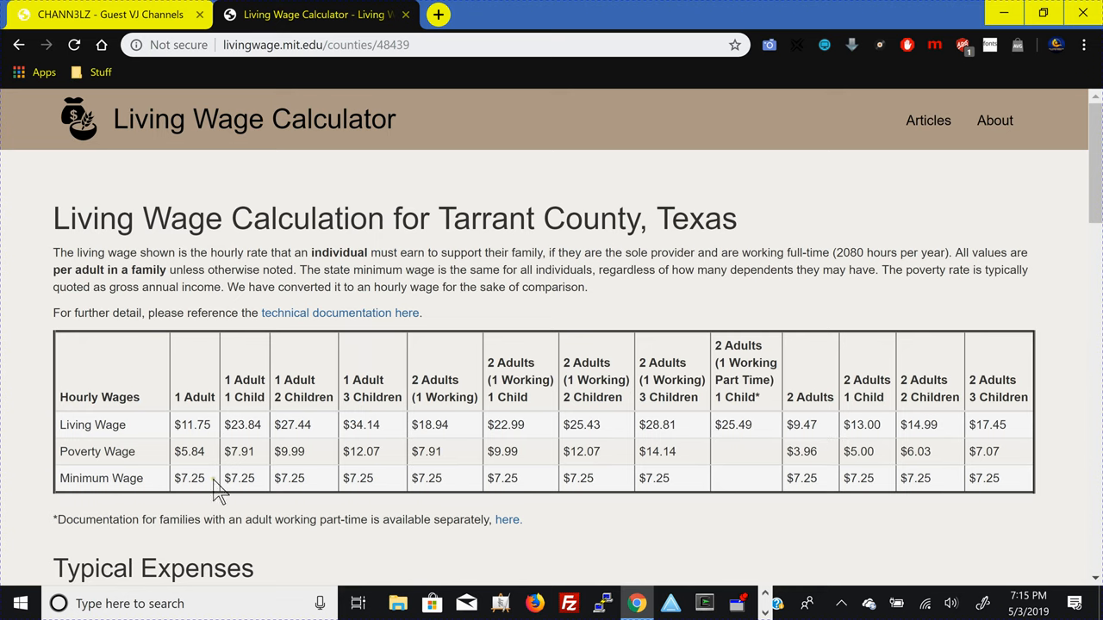
mouse_move(228, 455)
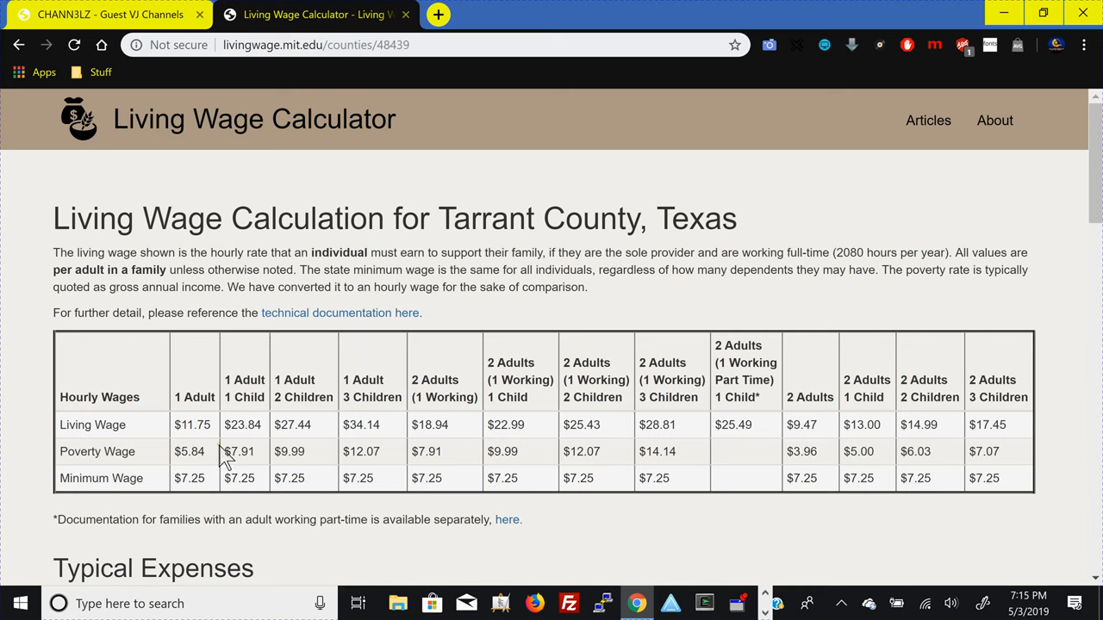
mouse_move(193, 427)
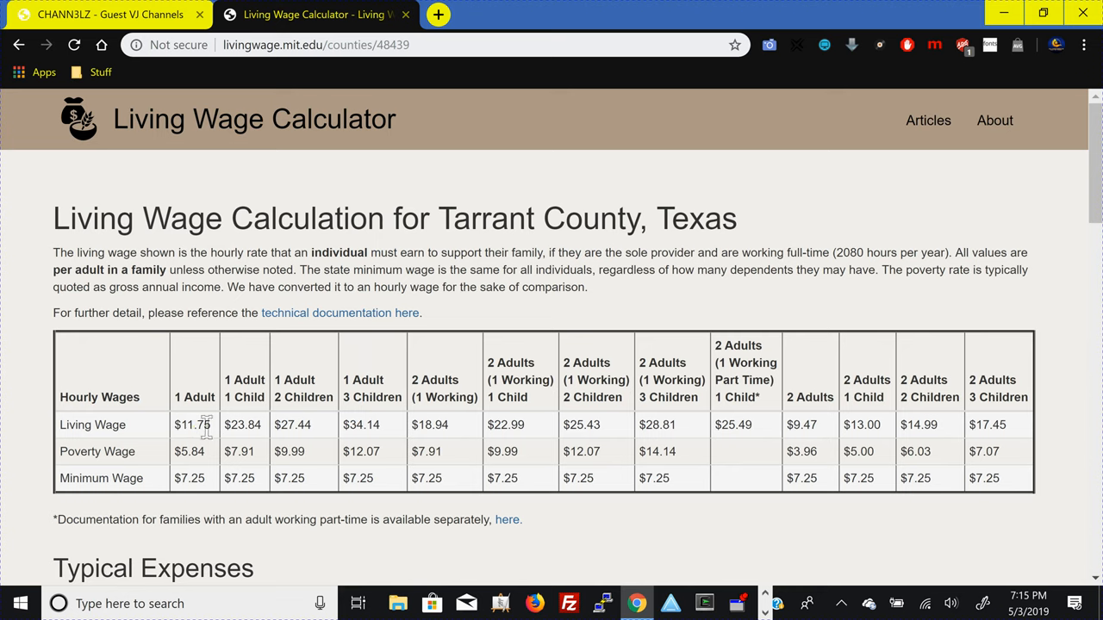
mouse_move(232, 451)
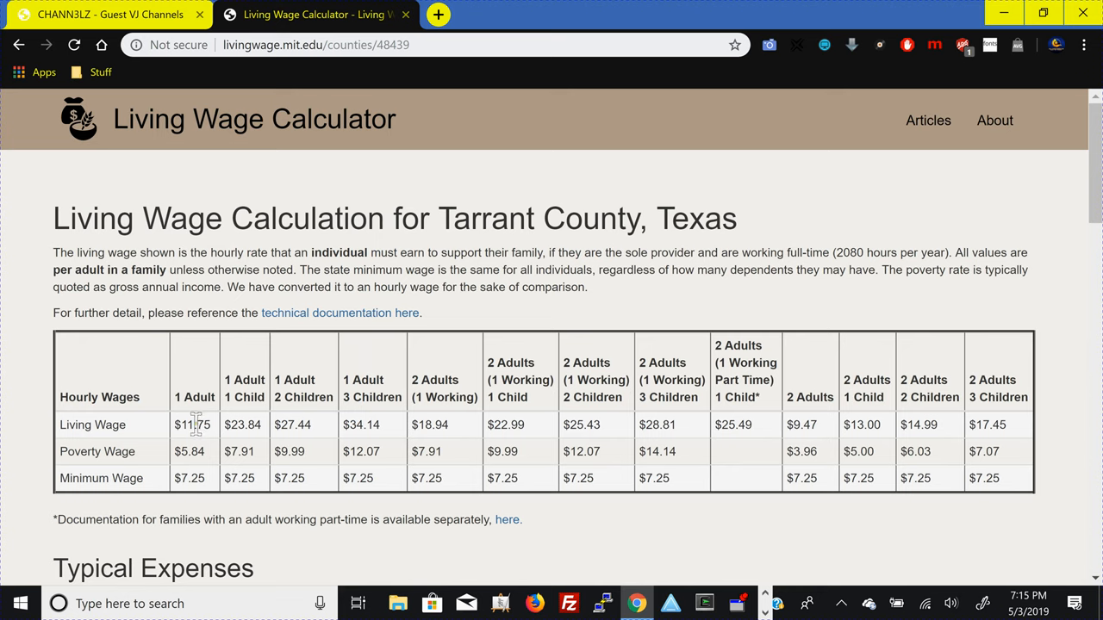
mouse_move(204, 451)
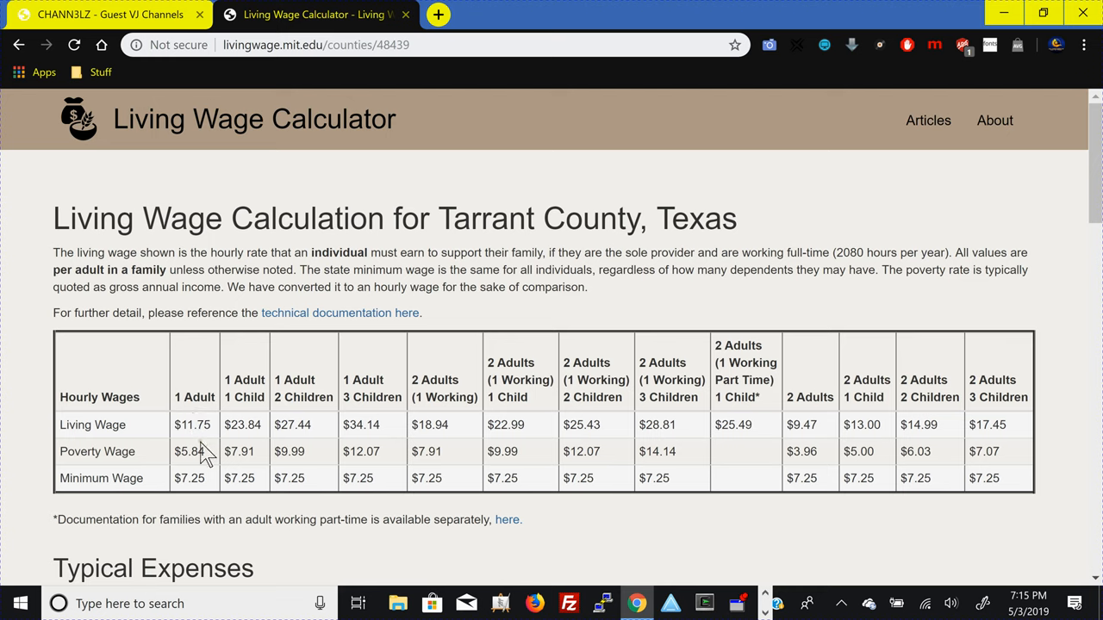
mouse_move(210, 462)
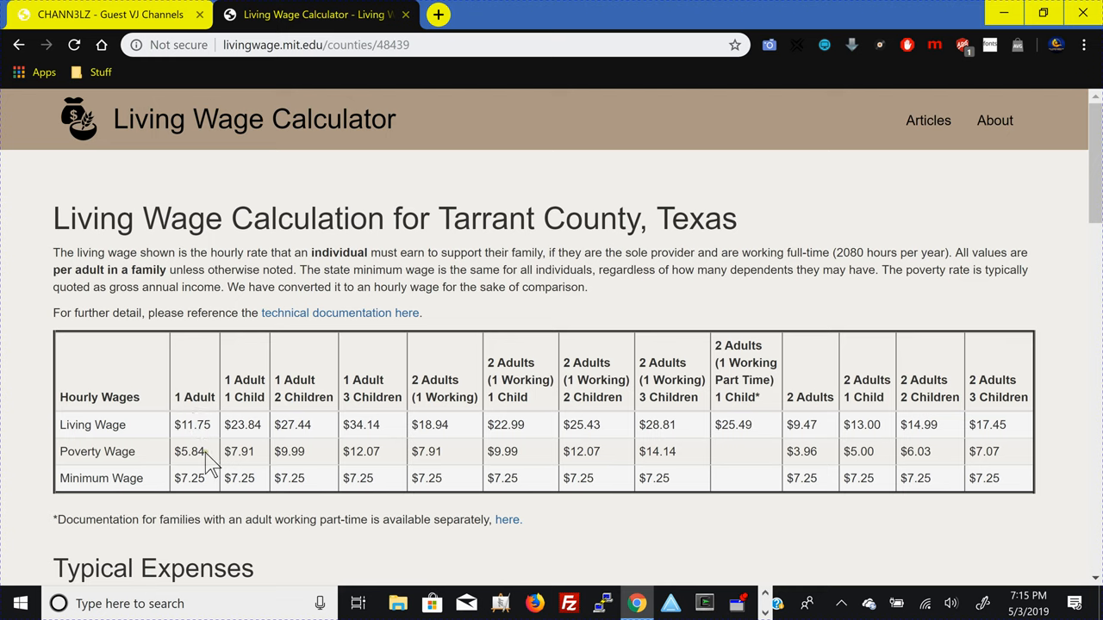
mouse_move(232, 472)
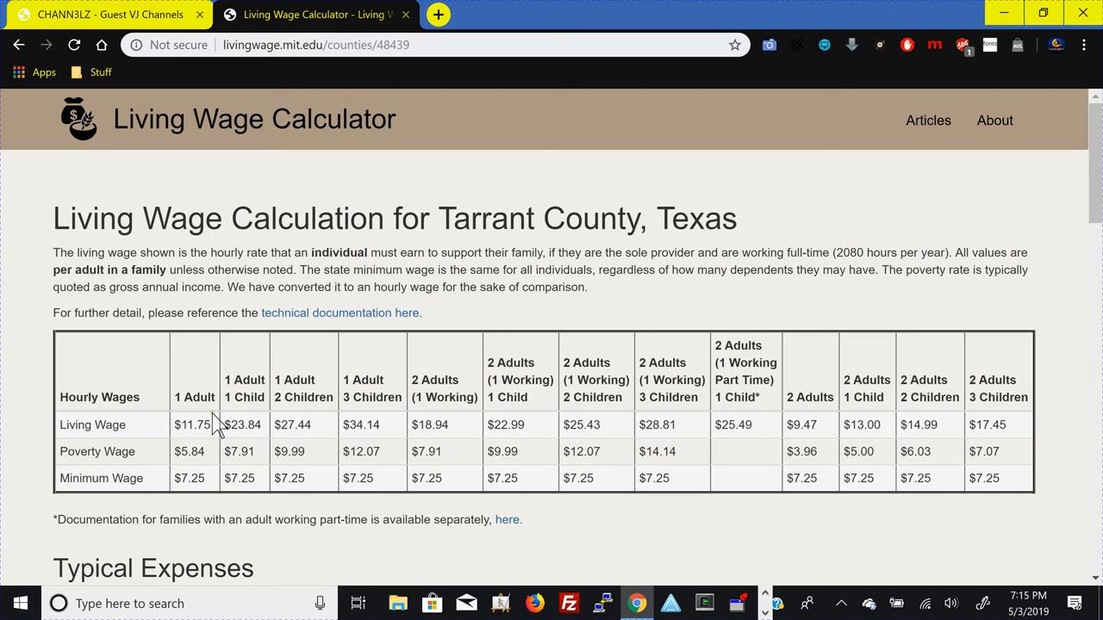
mouse_move(274, 434)
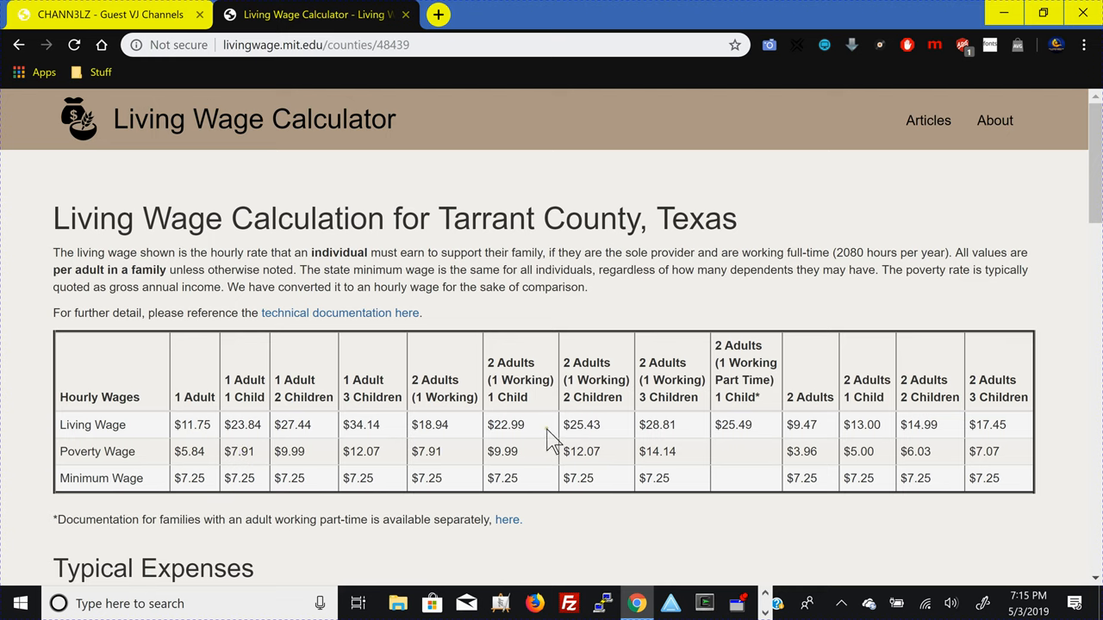
mouse_move(496, 424)
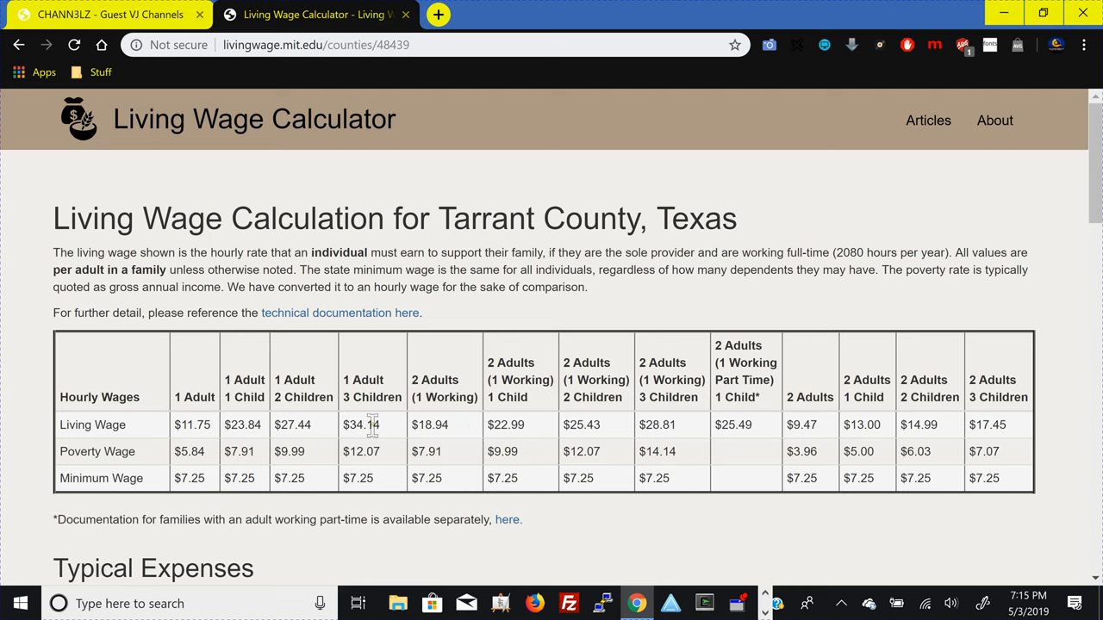
mouse_move(393, 434)
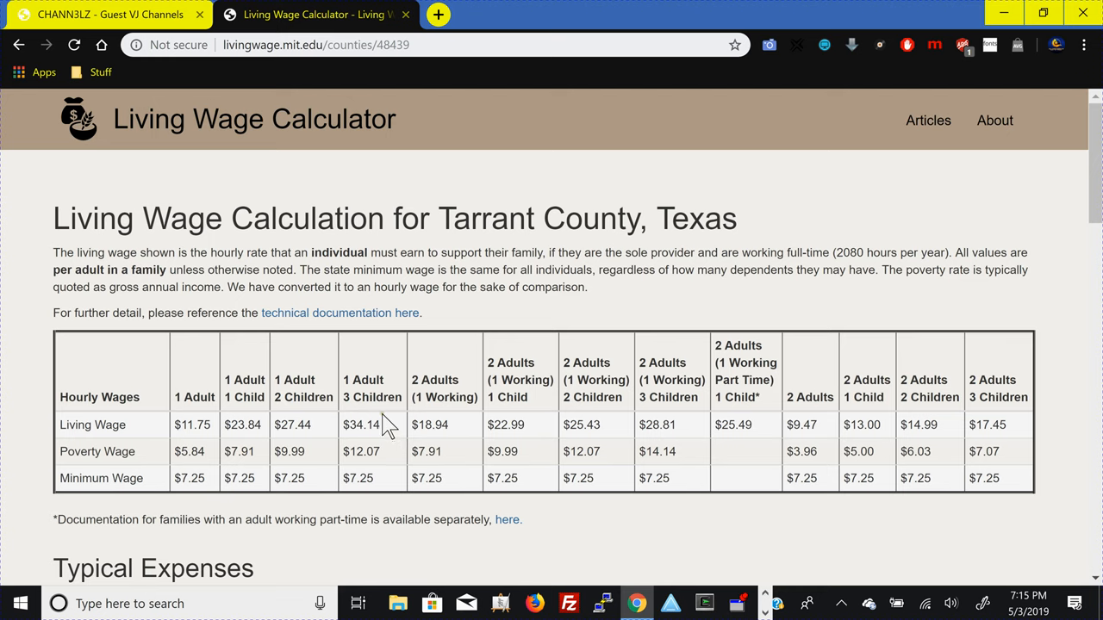
mouse_move(393, 429)
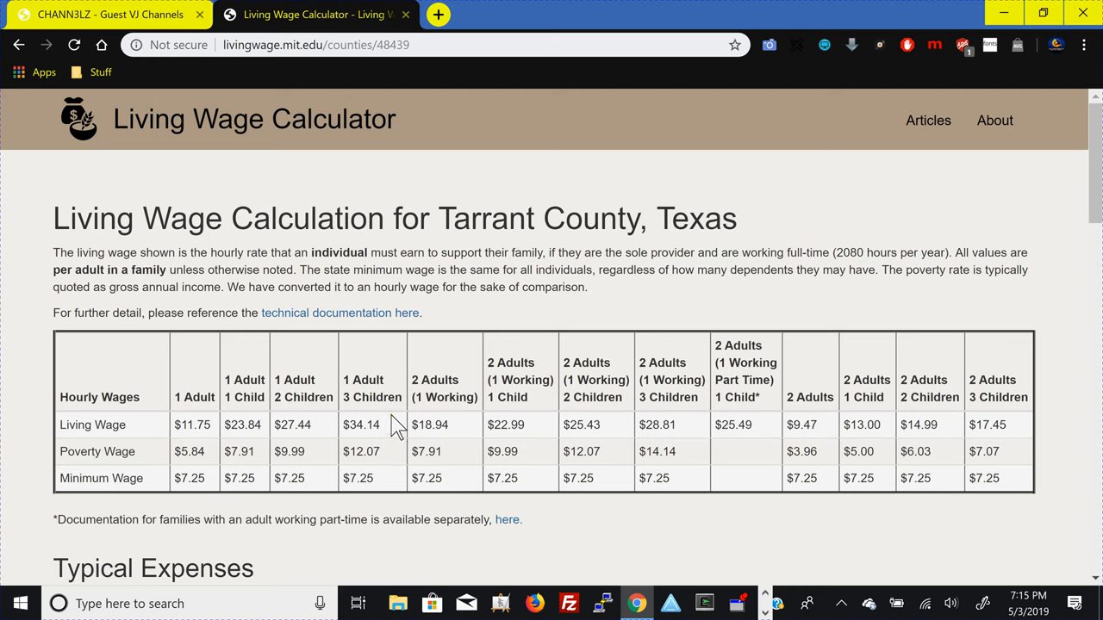
mouse_move(386, 428)
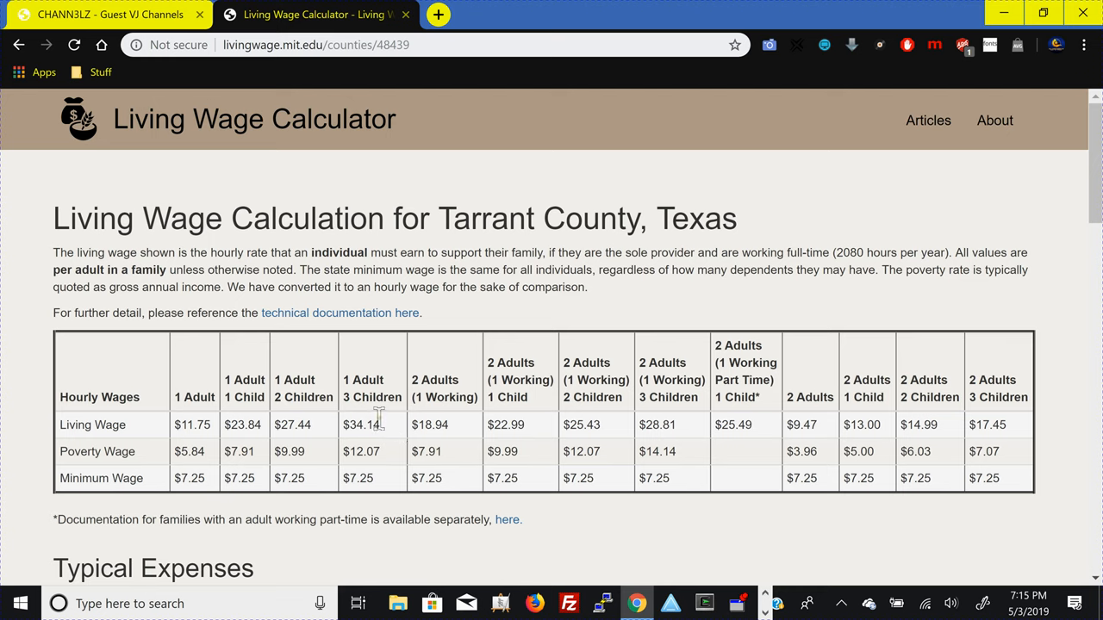
mouse_move(396, 439)
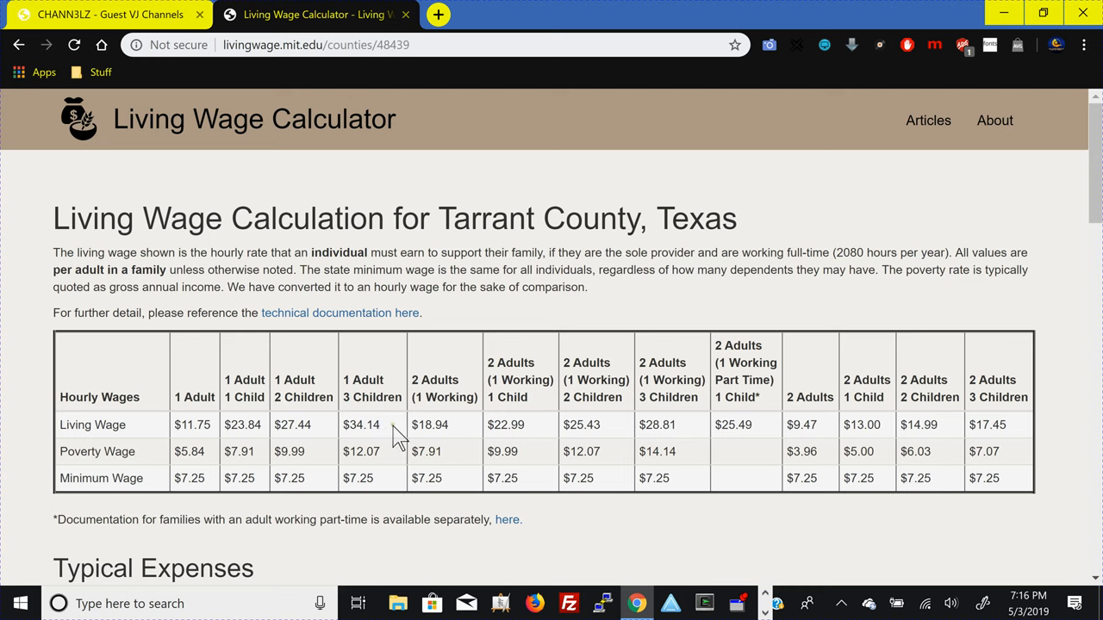
mouse_move(393, 441)
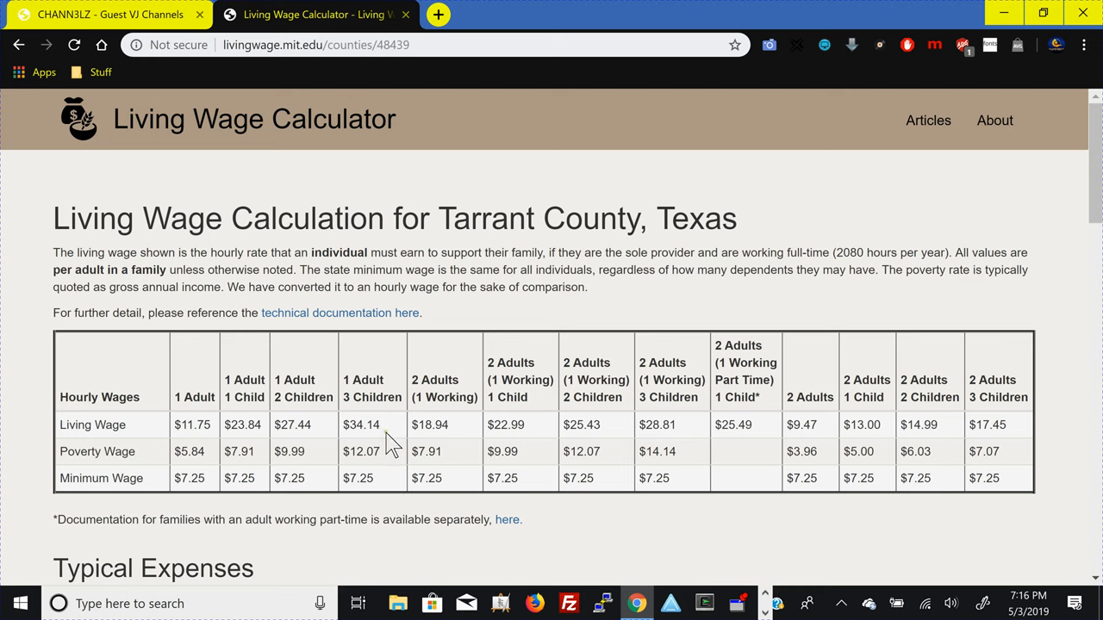
mouse_move(403, 465)
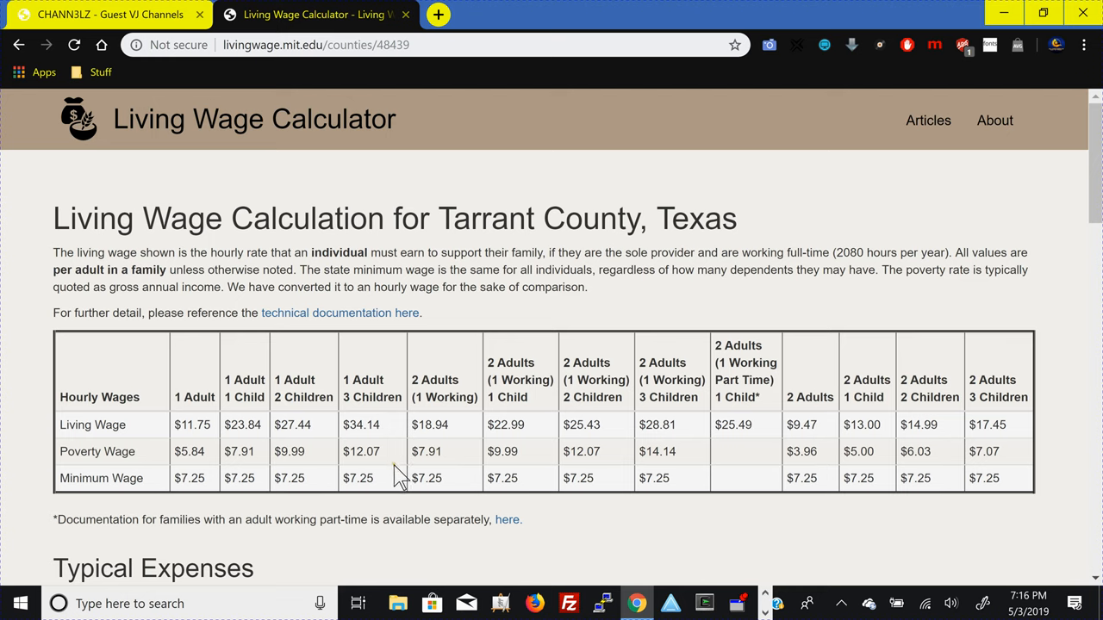
mouse_move(385, 404)
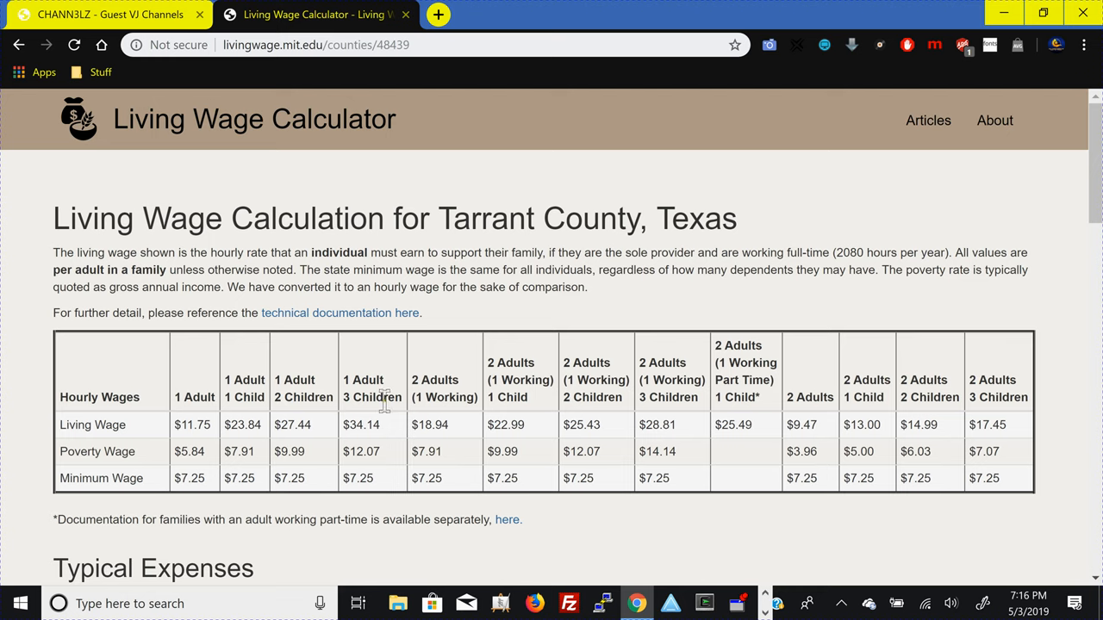
mouse_move(389, 441)
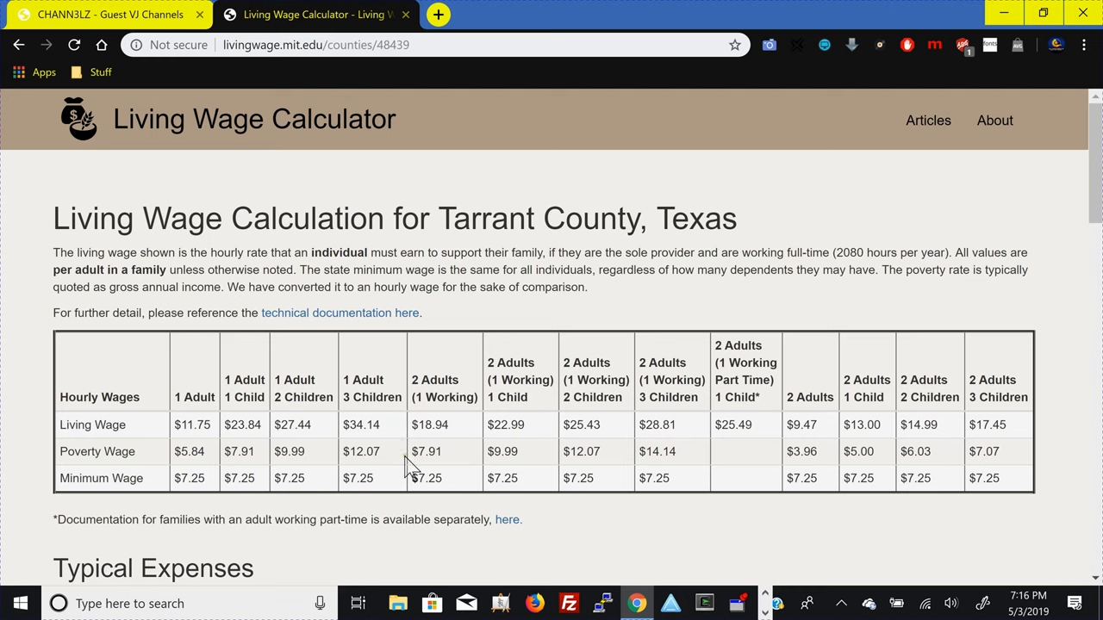
mouse_move(411, 514)
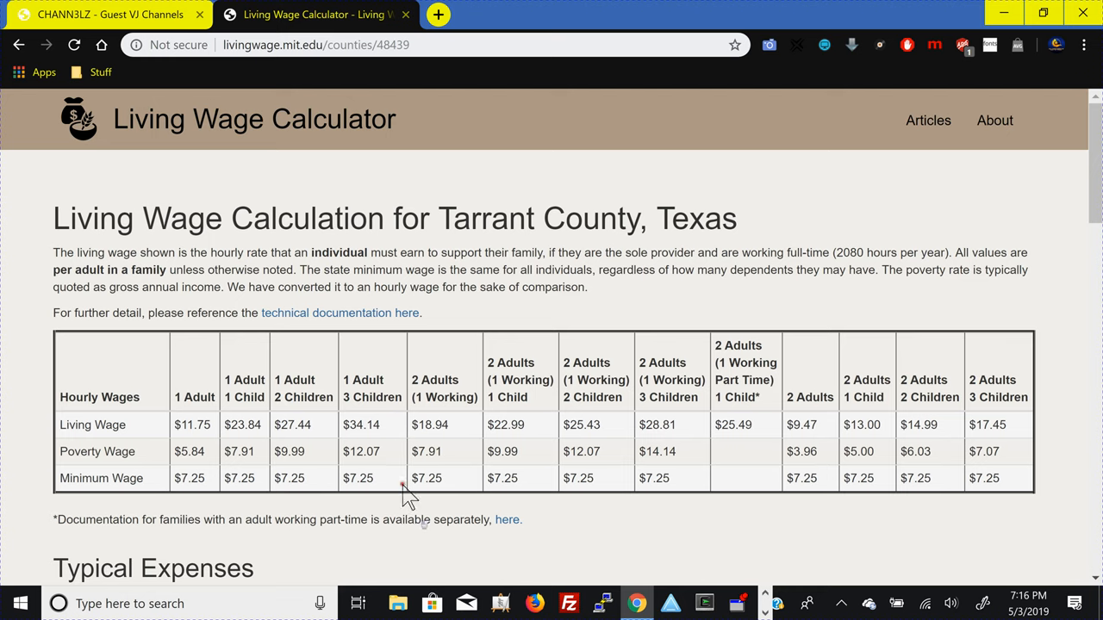
mouse_move(406, 455)
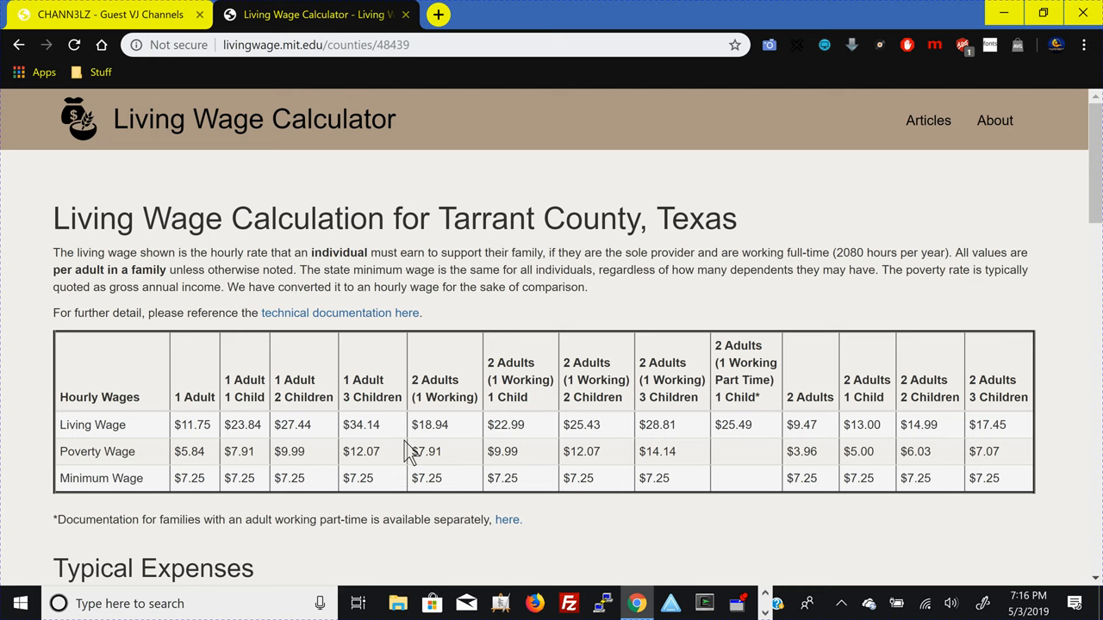
mouse_move(370, 289)
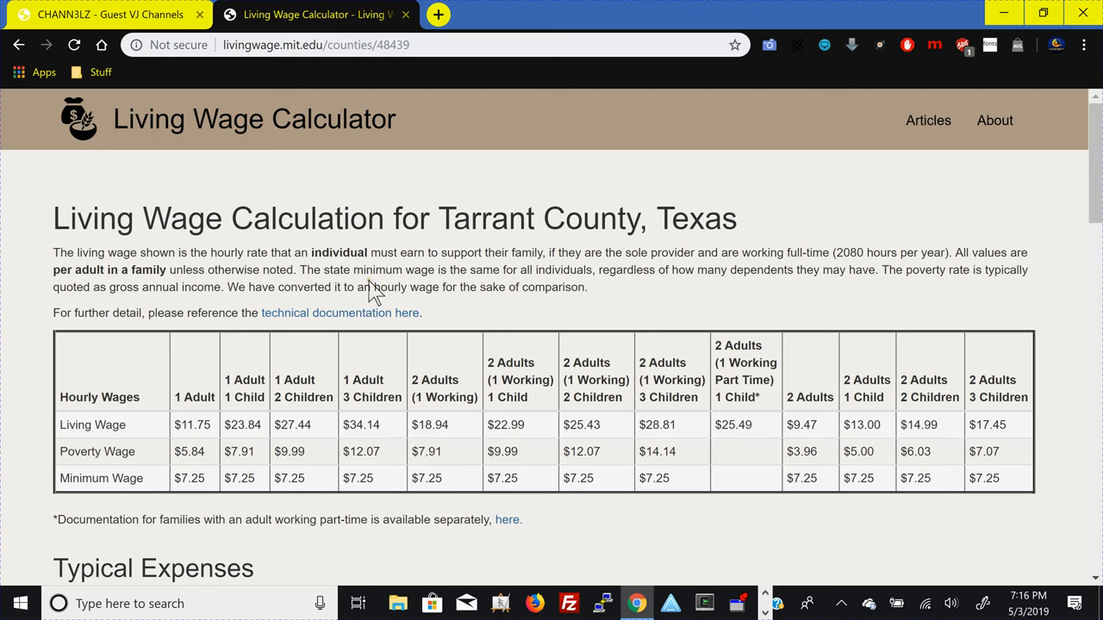
mouse_move(417, 45)
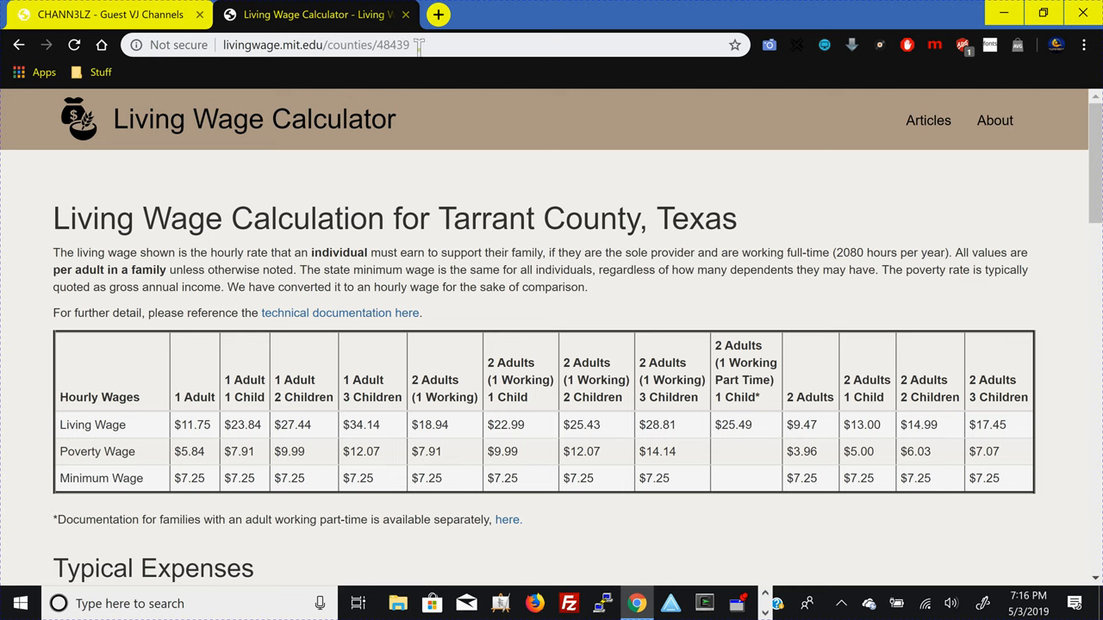
mouse_move(180, 26)
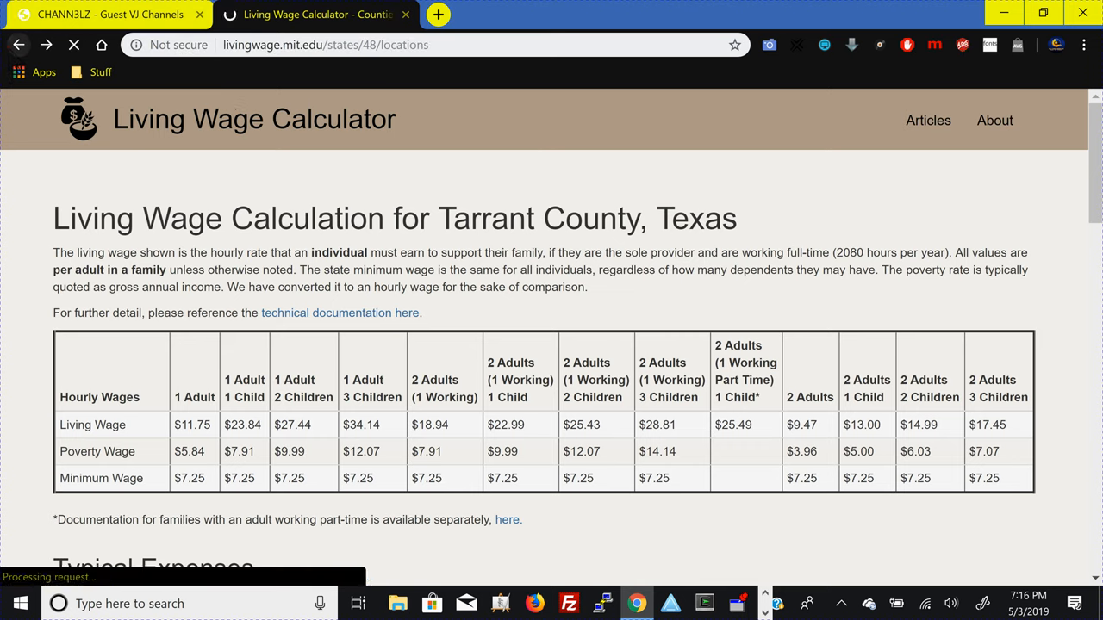
Navigate back to the alphabetical directory of Texas counties.
left_click(18, 45)
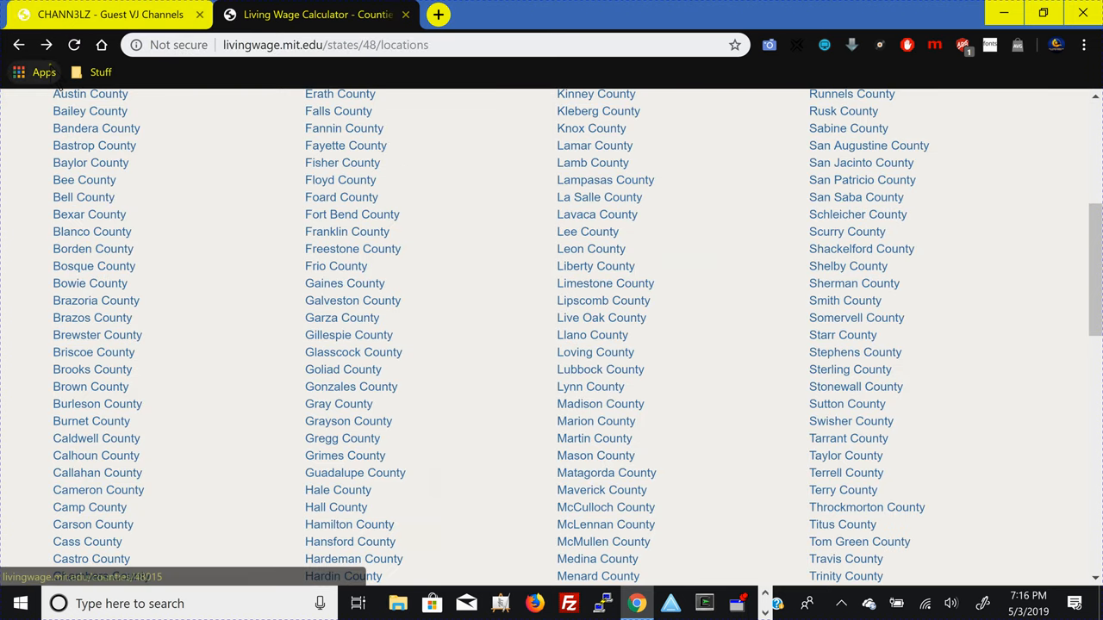